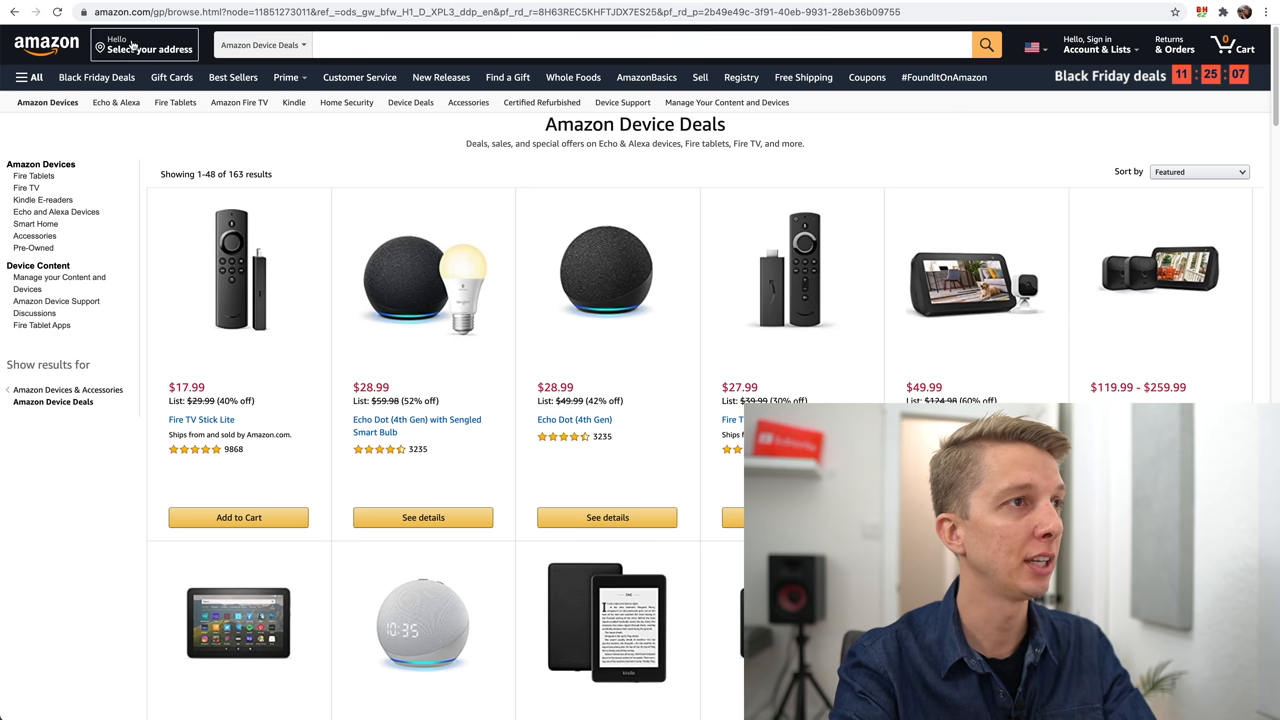
Search Amazon for 'e mount' and filter the results to Black Friday deals.
left_click(44, 44)
type("e mount")
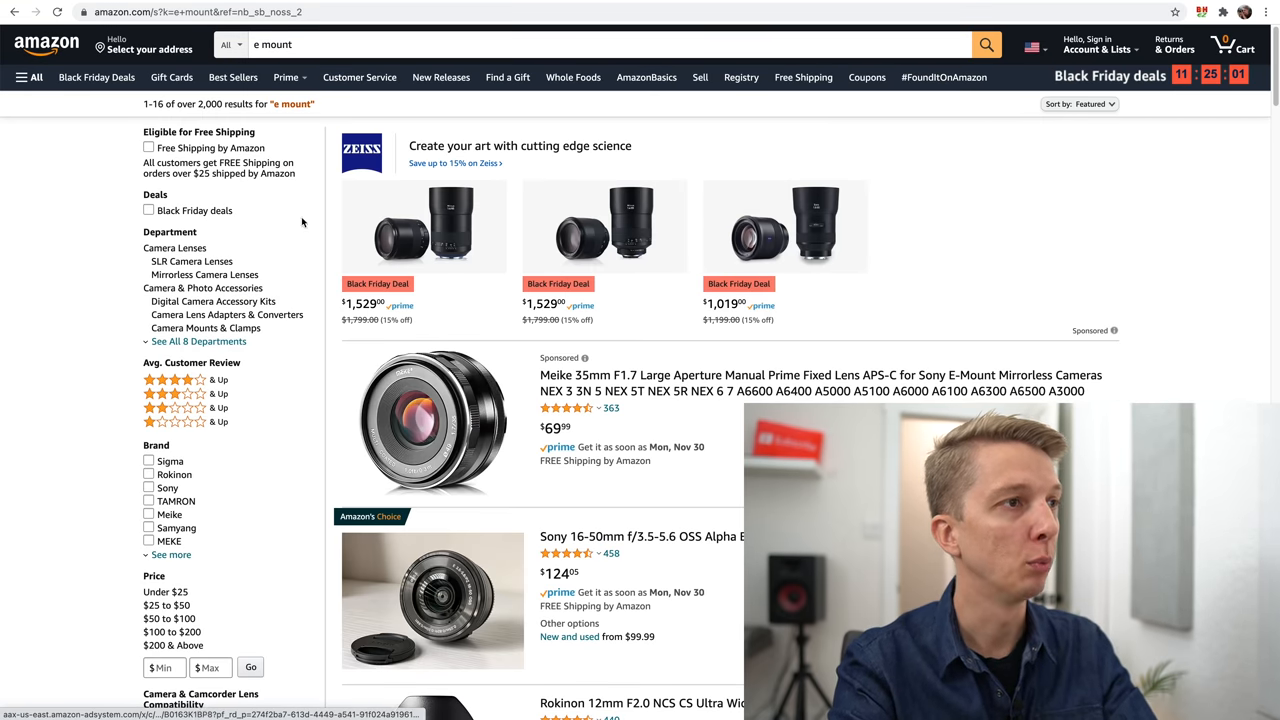
left_click(148, 210)
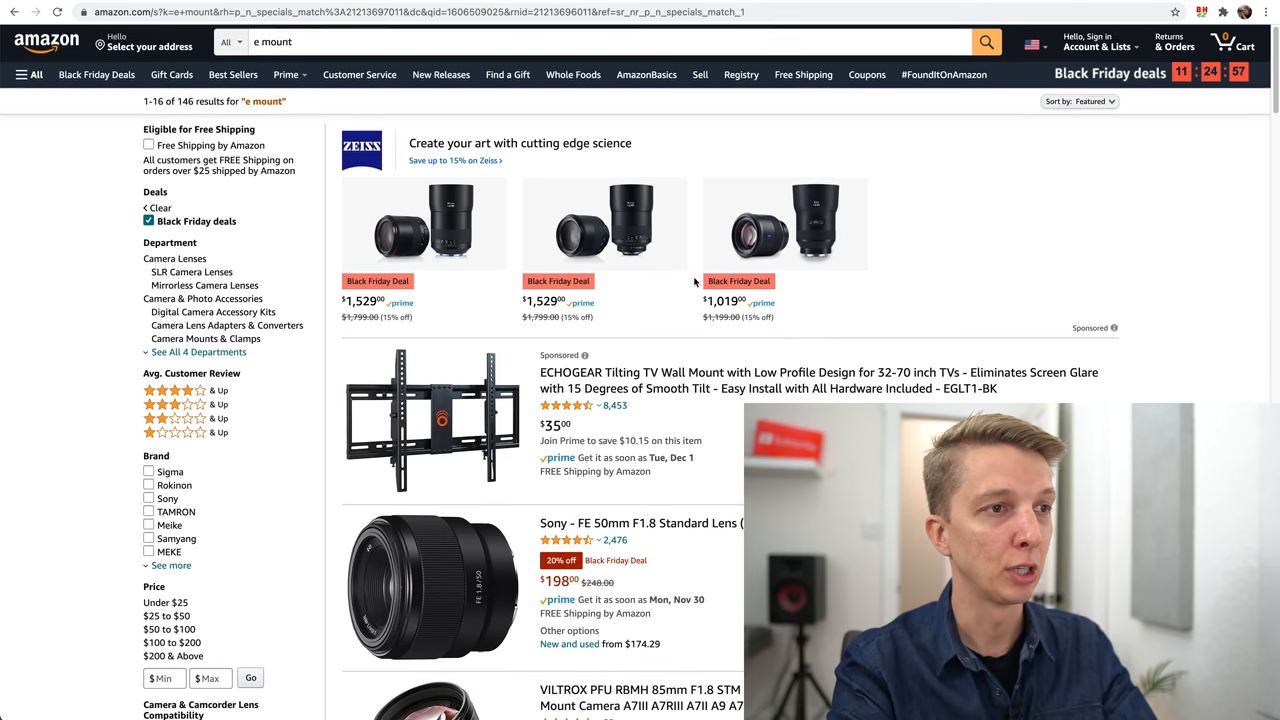
scroll("down", 3)
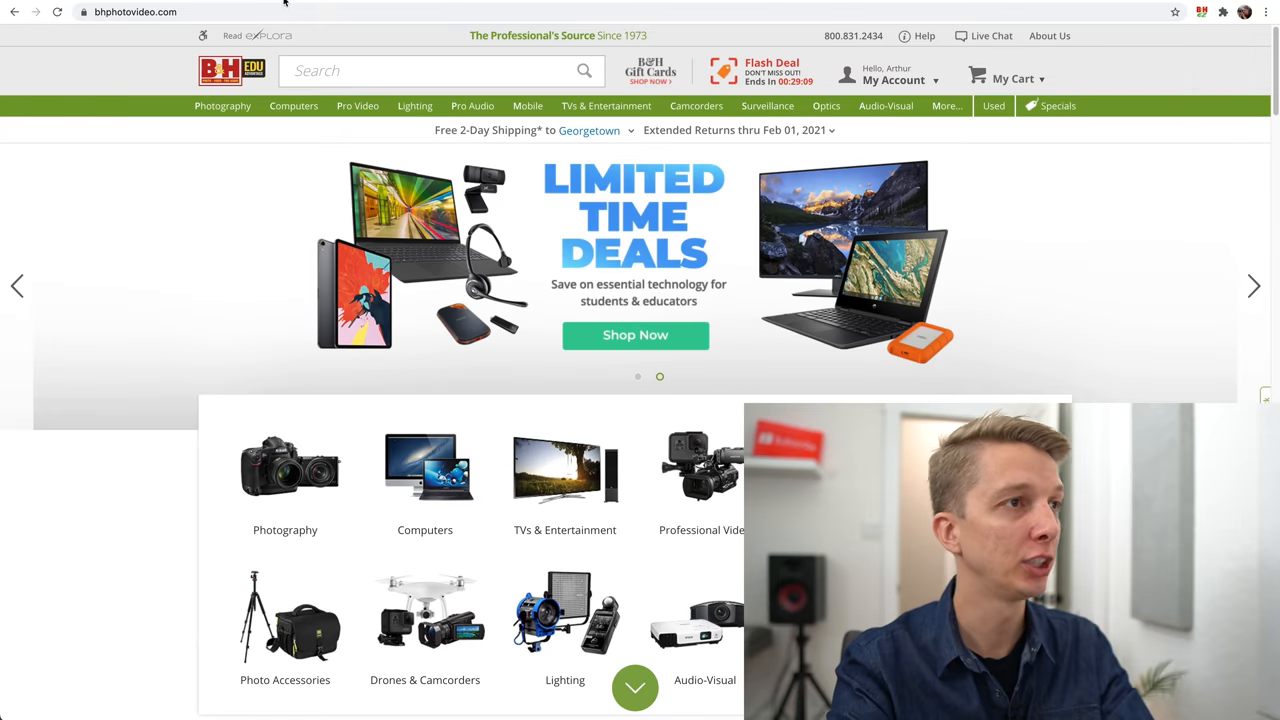
Dismiss the search suggestions and open the Sony Holiday Specials page via Shop Now.
left_click(430, 70)
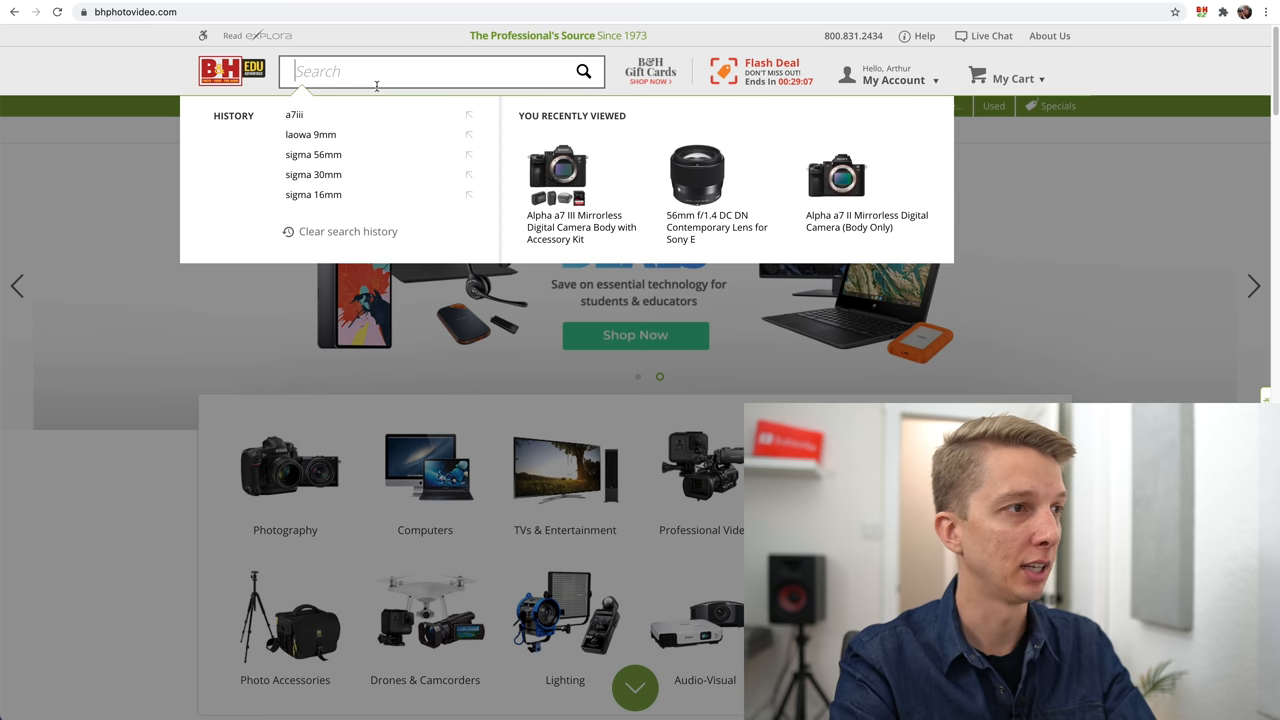
left_click(550, 262)
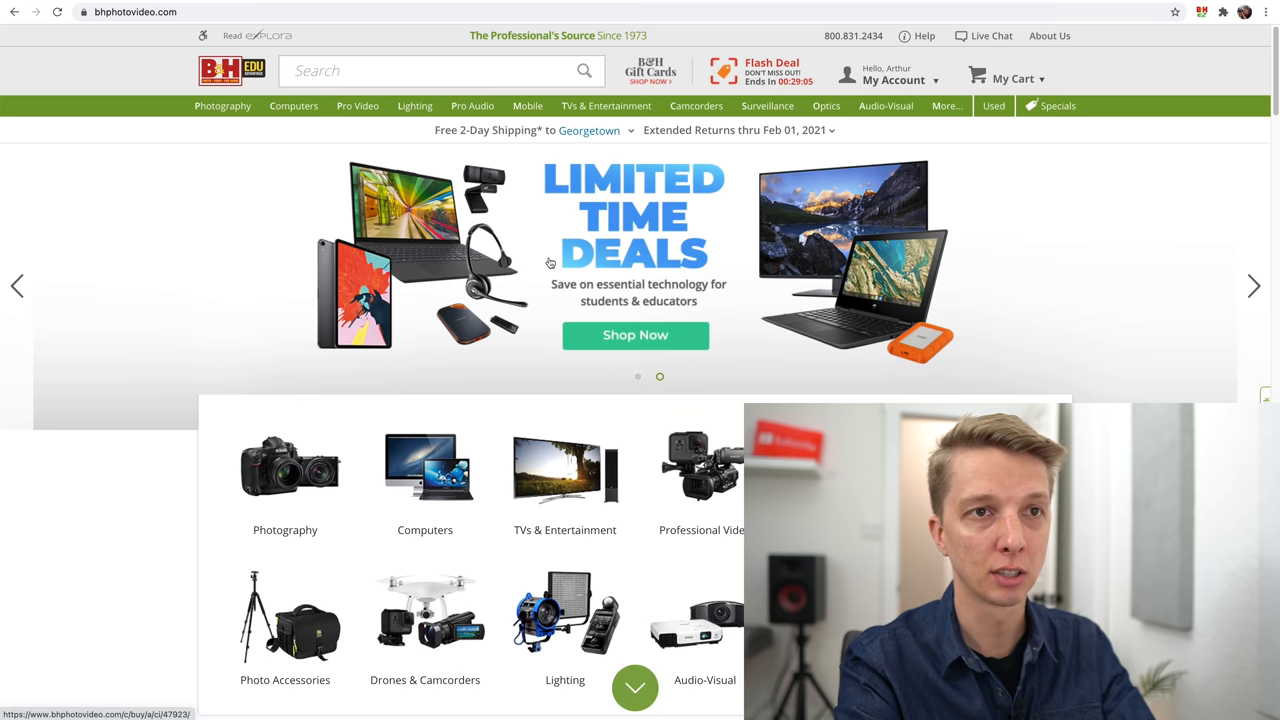
mouse_move(1056, 292)
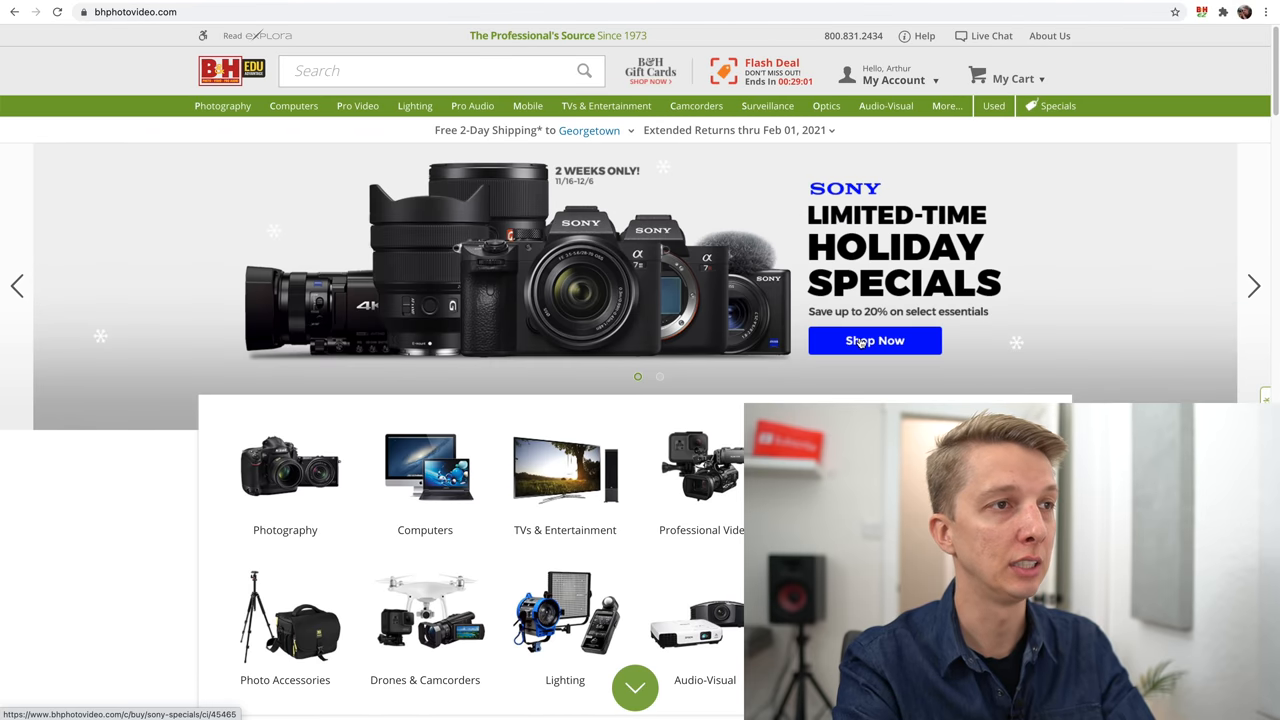
left_click(876, 340)
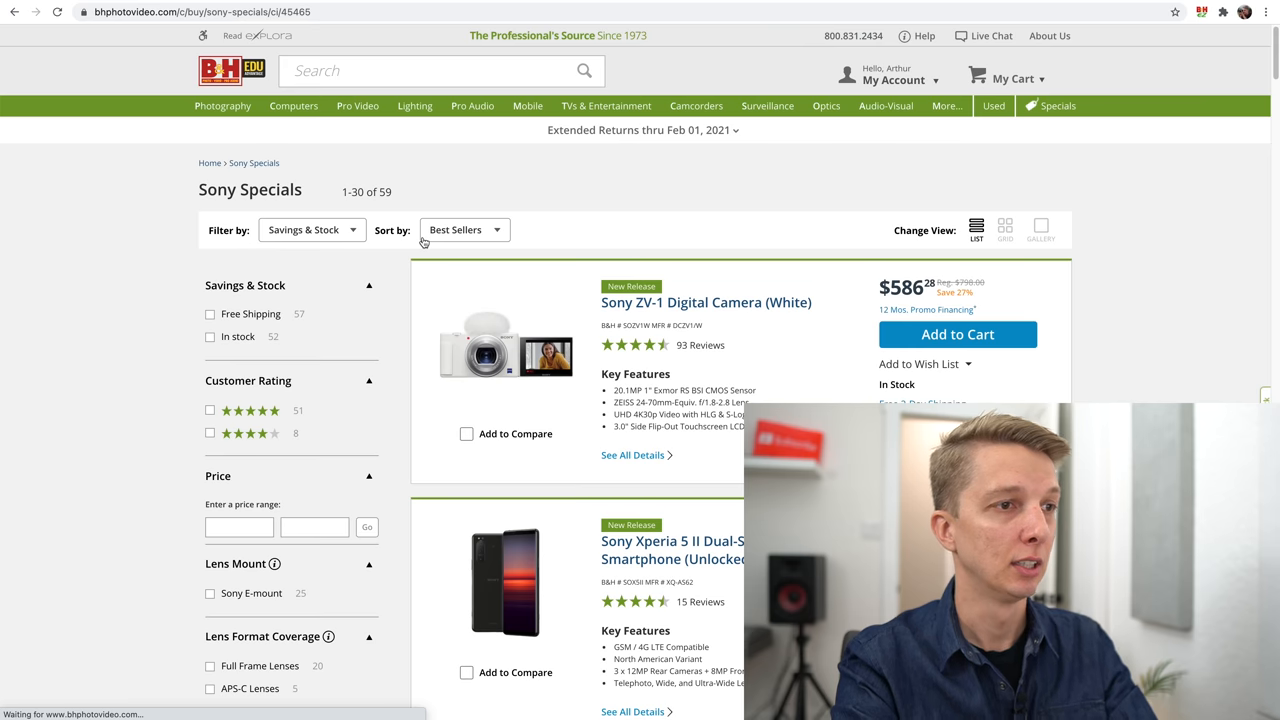
Filter the Sony Specials to Full Frame Lenses under Lens Format Coverage.
scroll("down", 3)
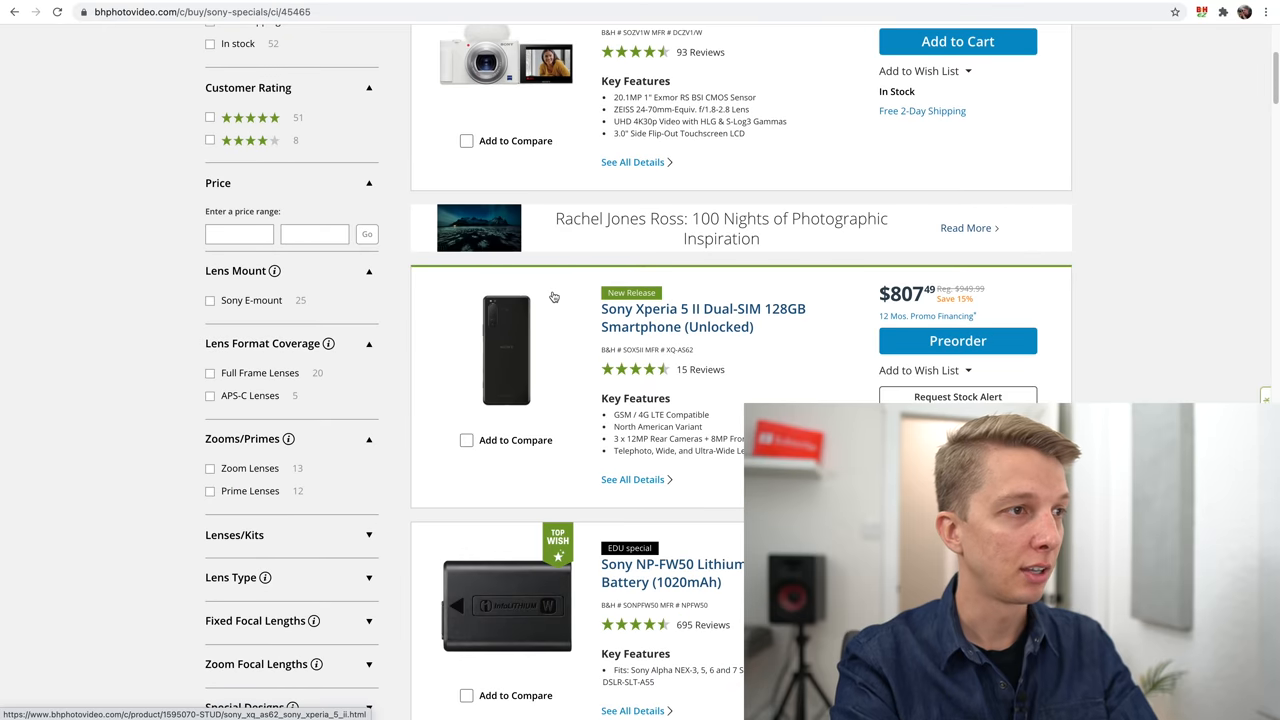
left_click(210, 374)
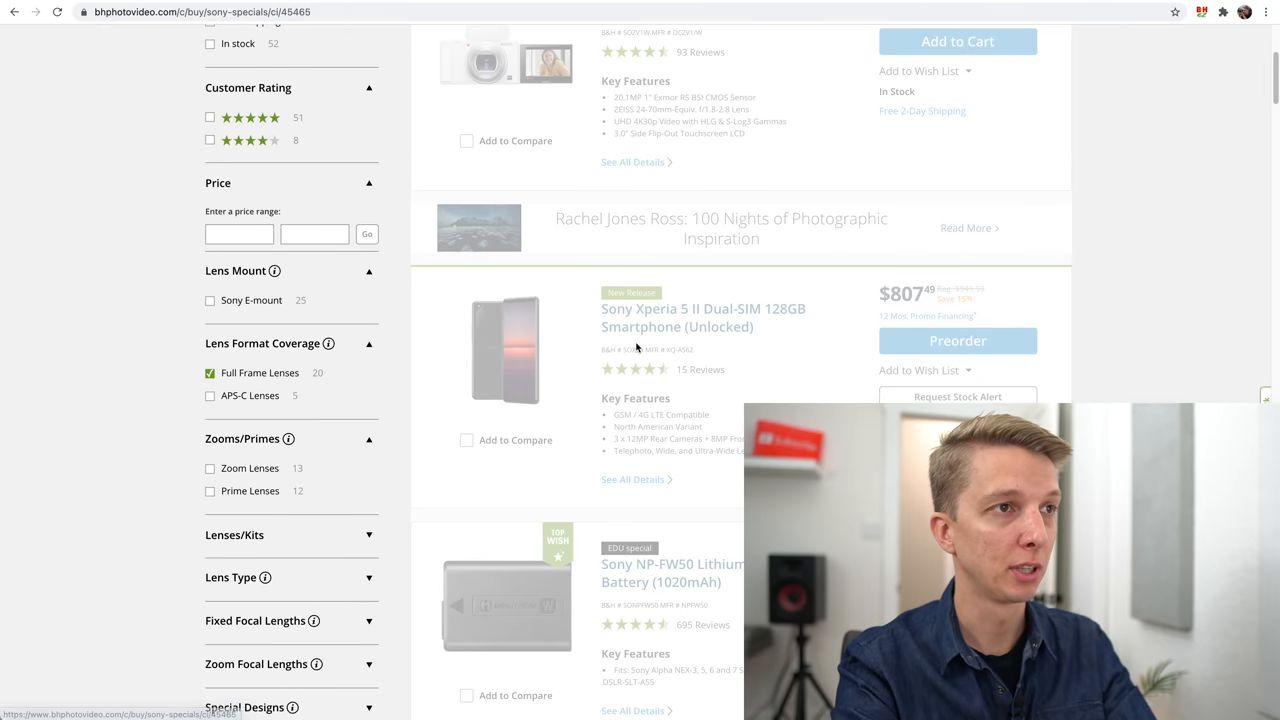
left_click(210, 372)
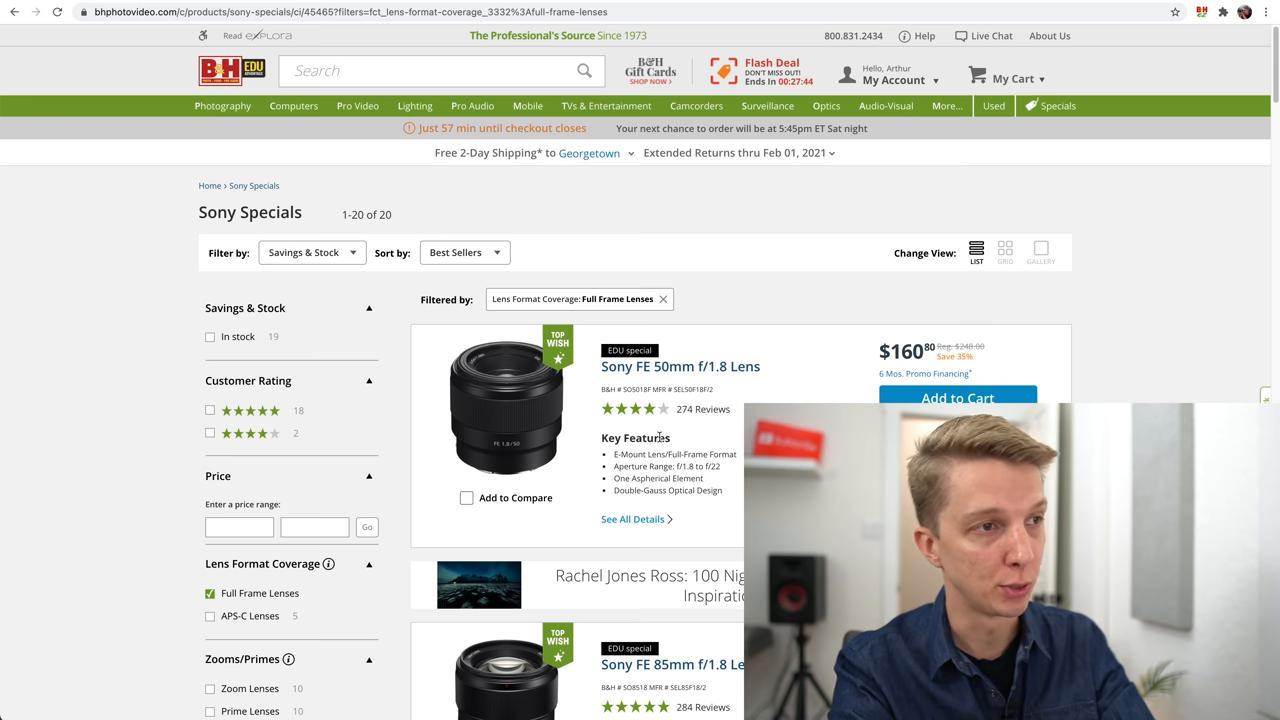
mouse_move(322, 180)
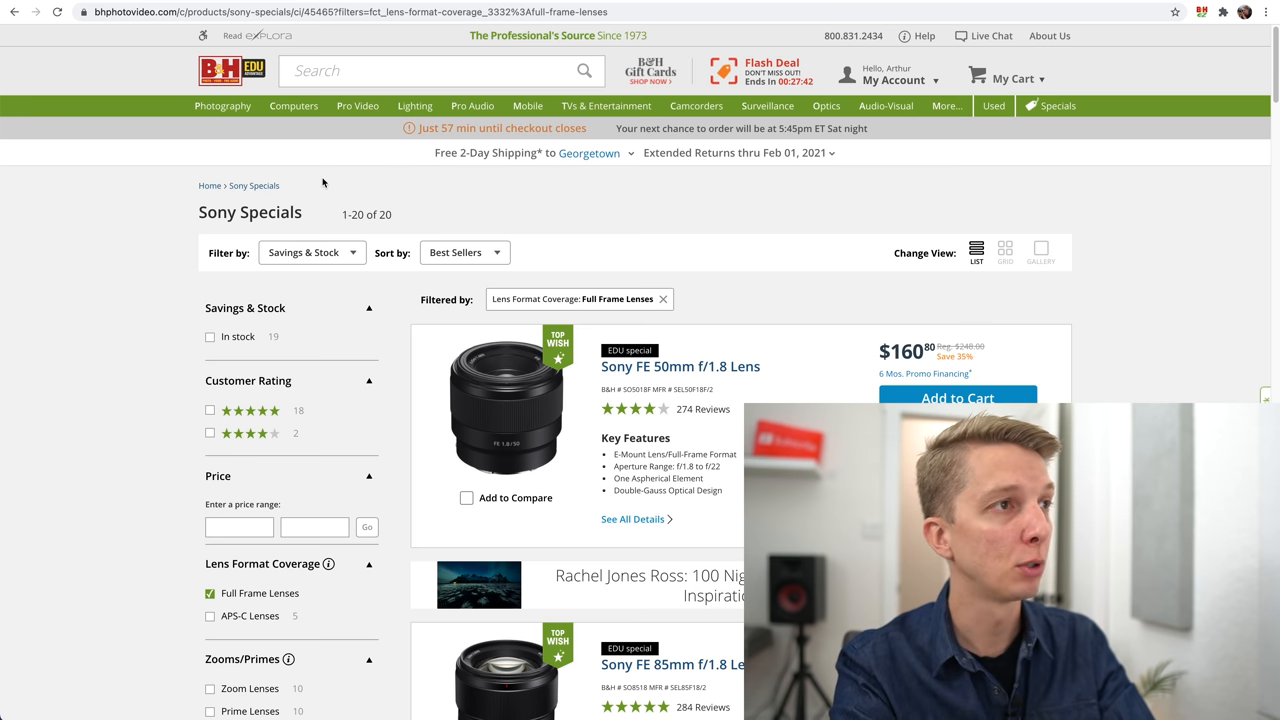
mouse_move(882, 314)
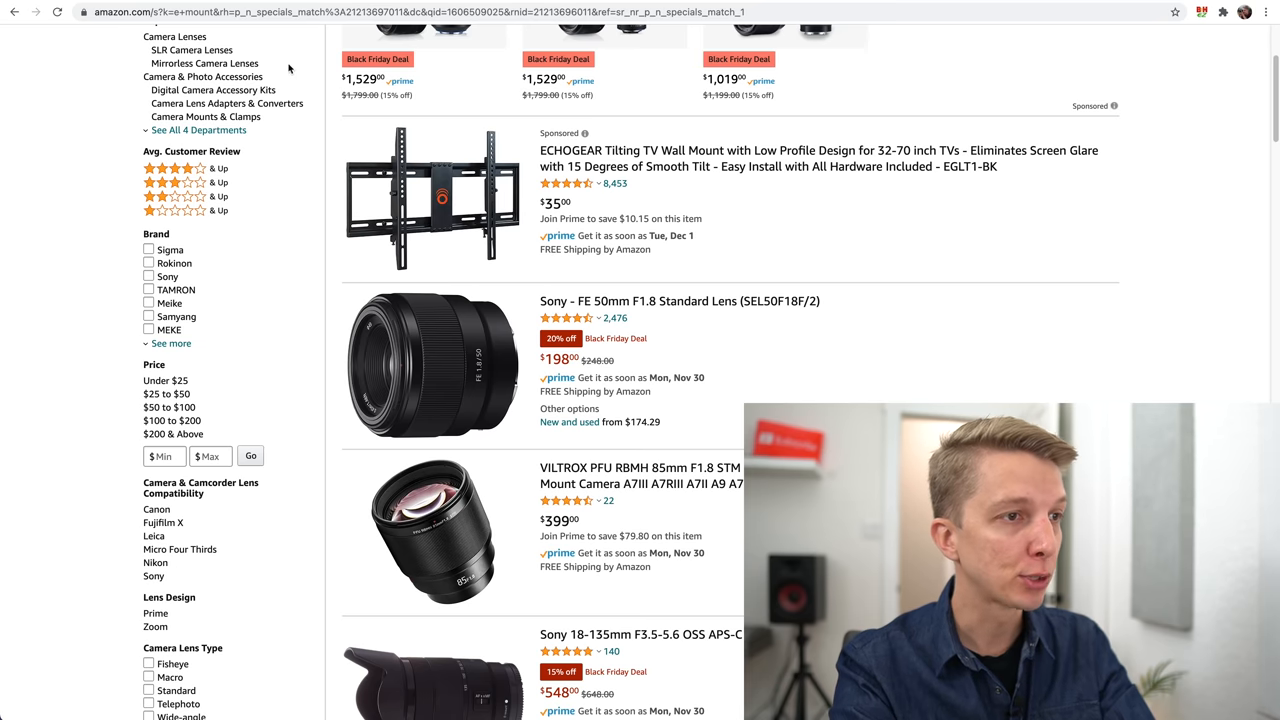
scroll("down", 3)
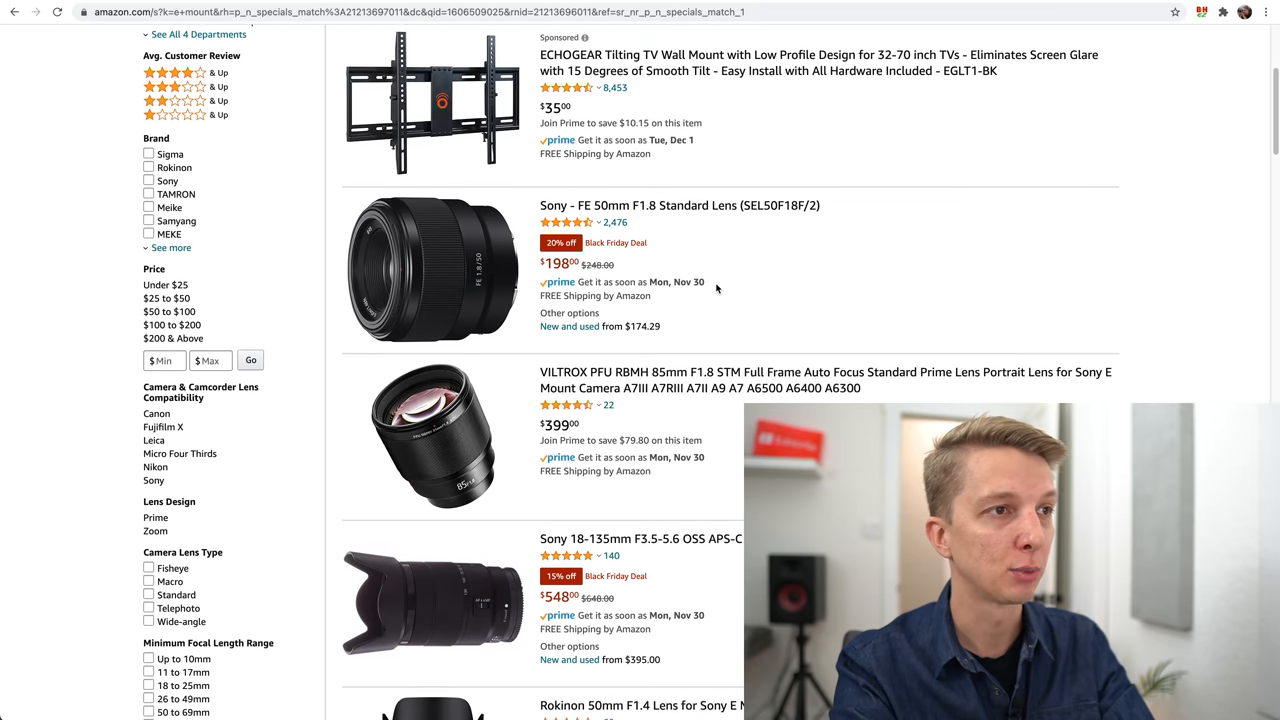
scroll("down", 3)
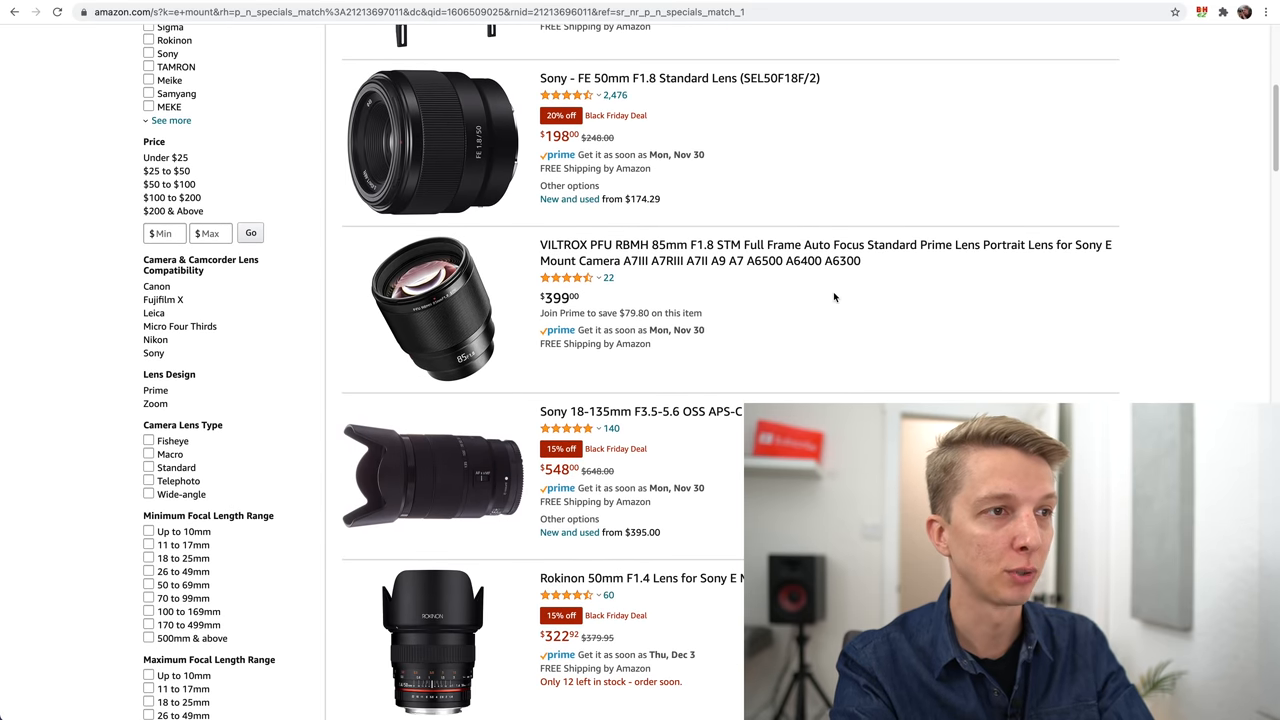
scroll("down", 3)
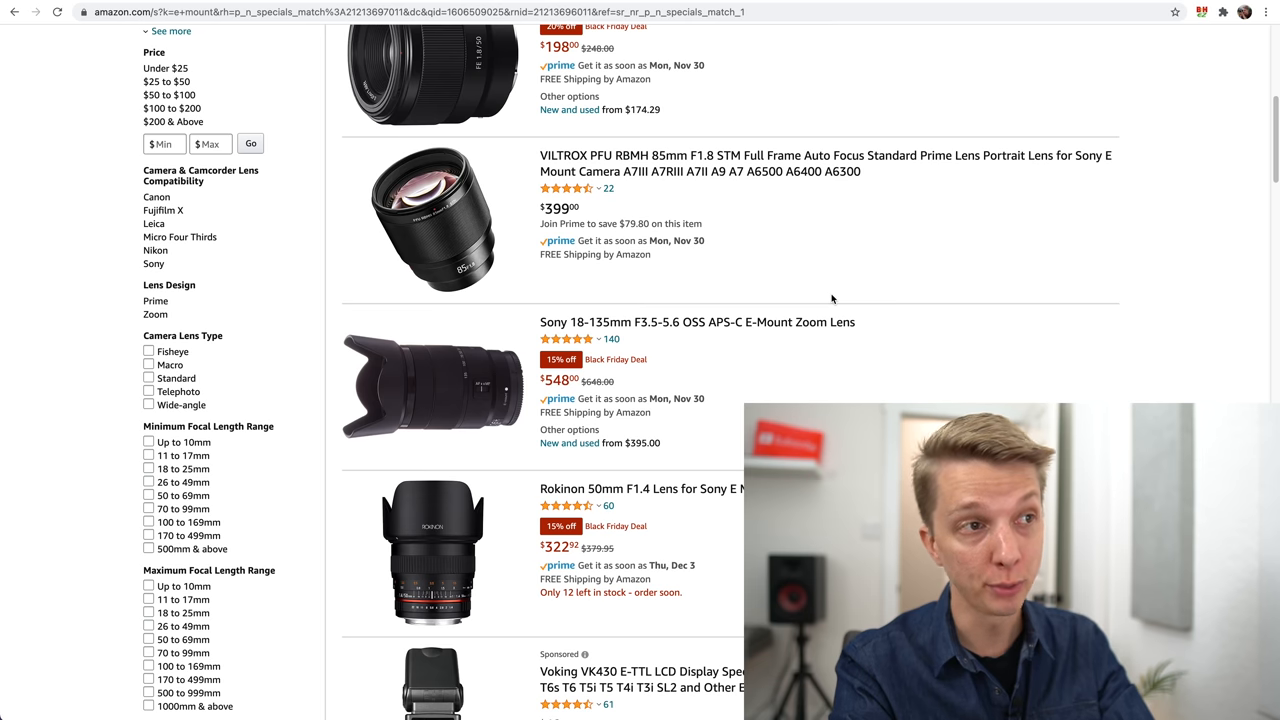
mouse_move(724, 366)
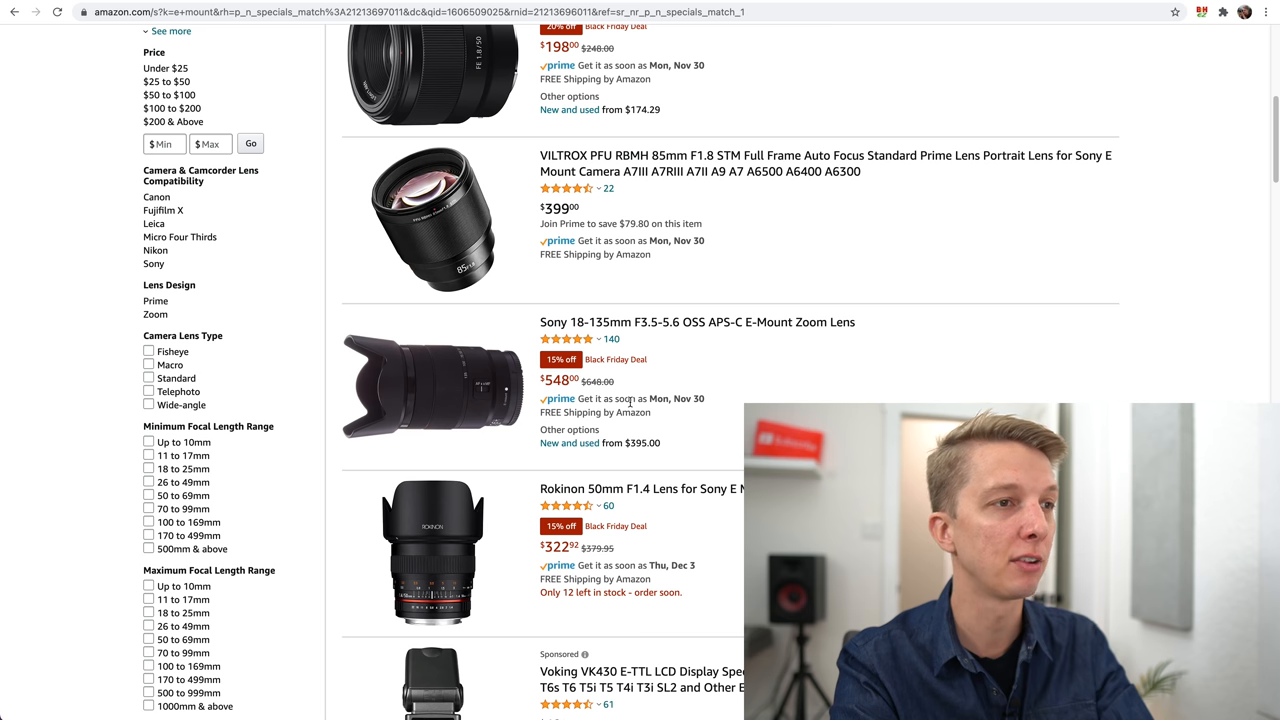
scroll("down", 3)
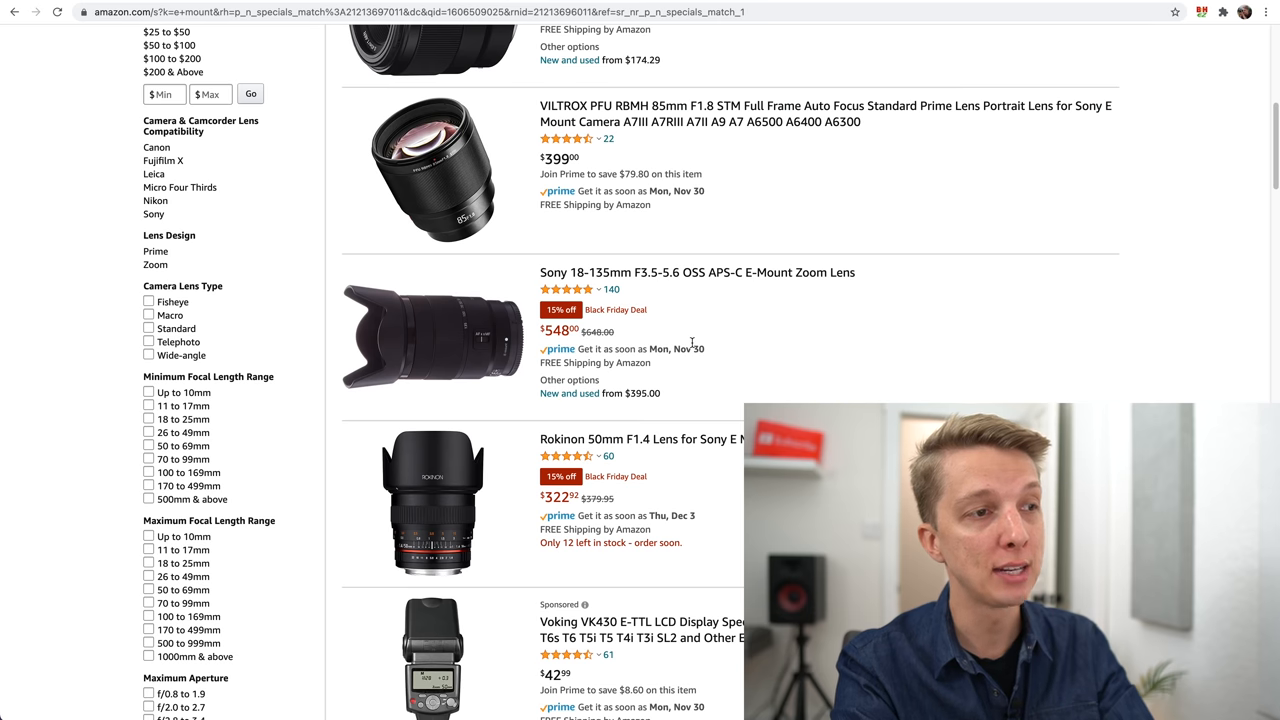
scroll("up", 3)
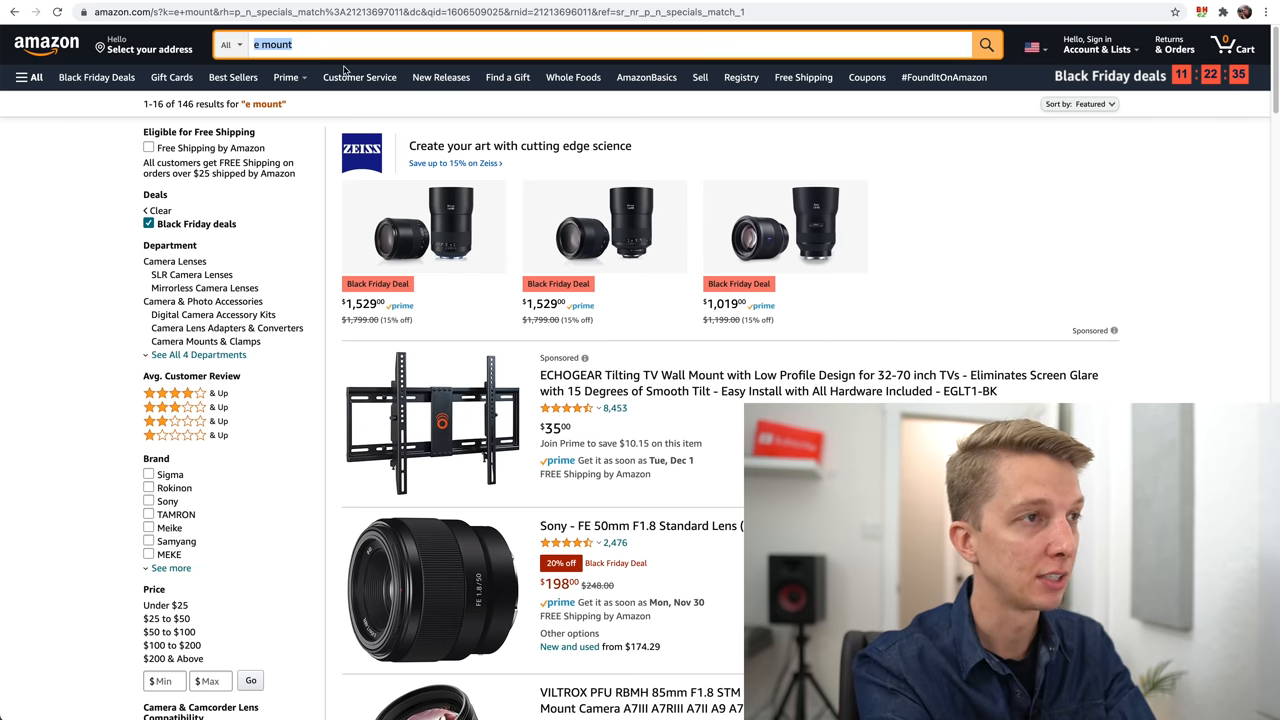
type("18-")
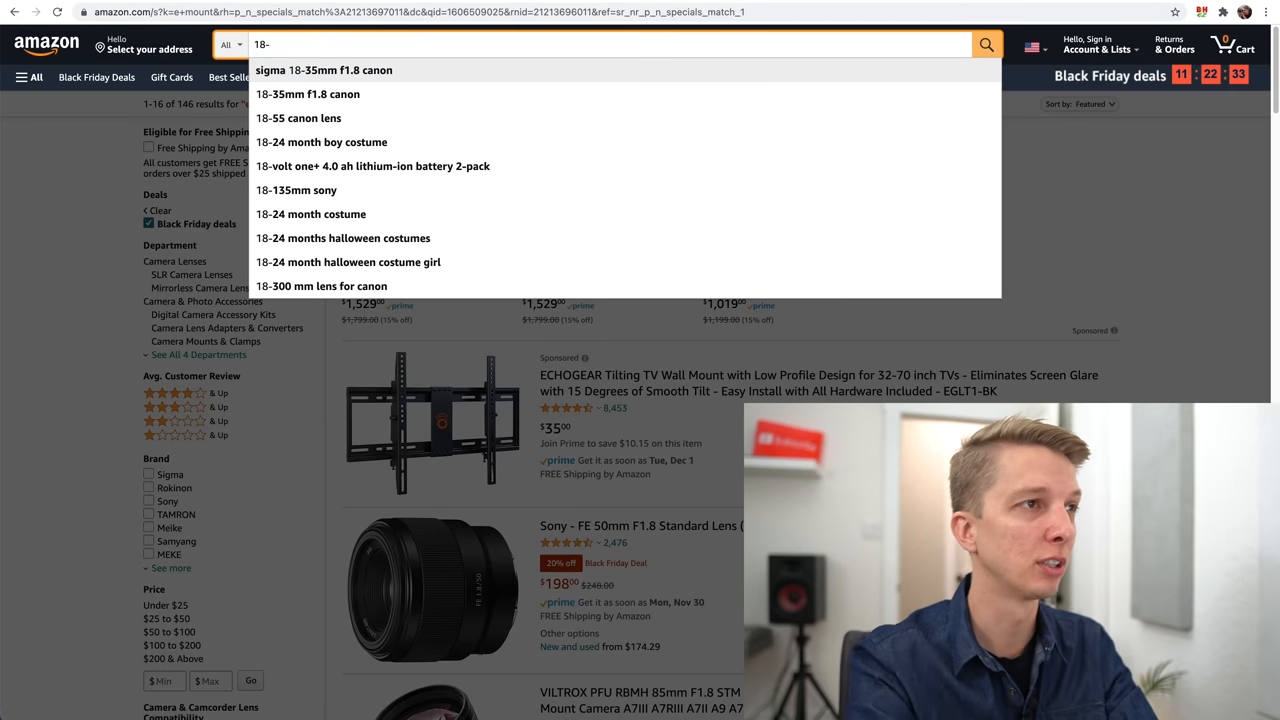
type("18-105")
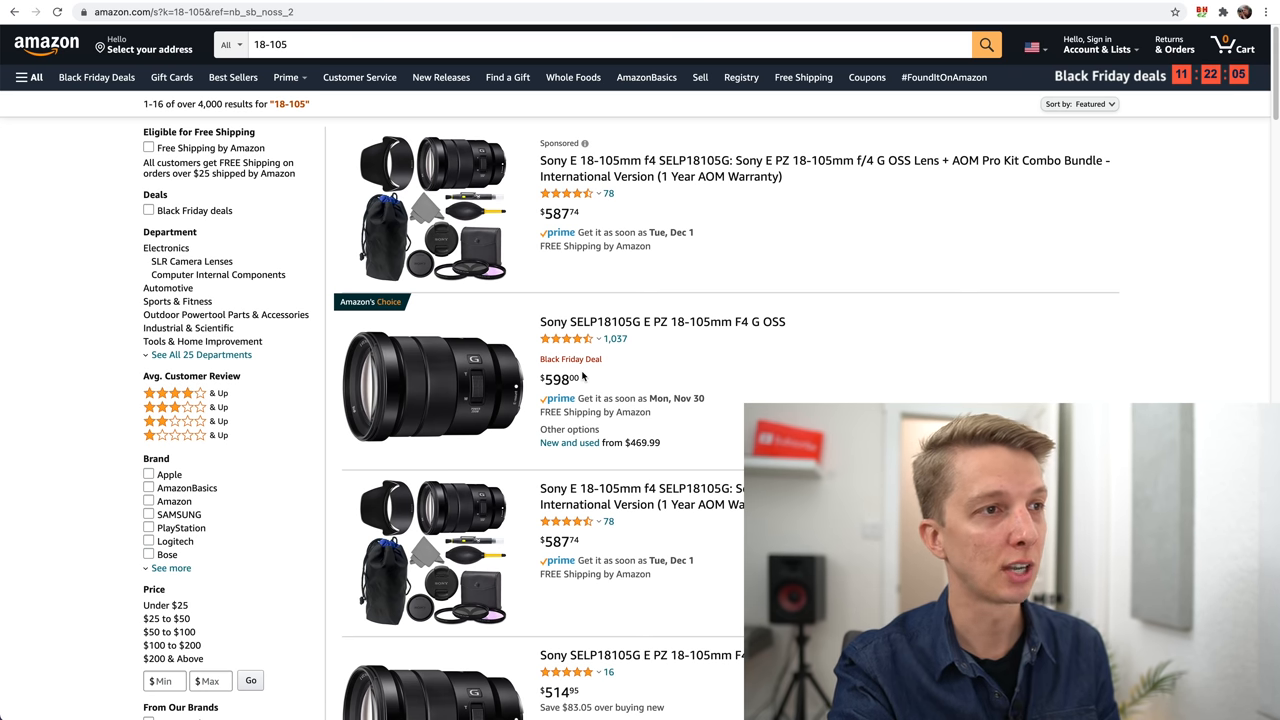
mouse_move(592, 324)
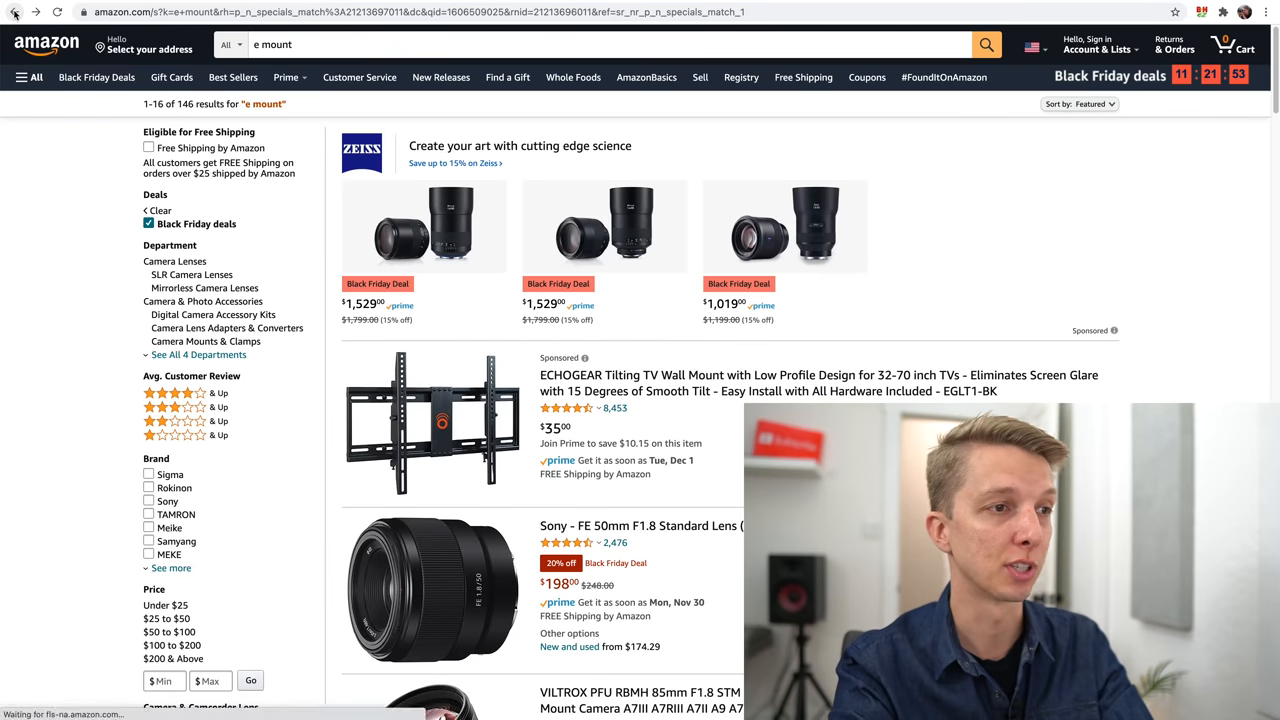
scroll("down", 3)
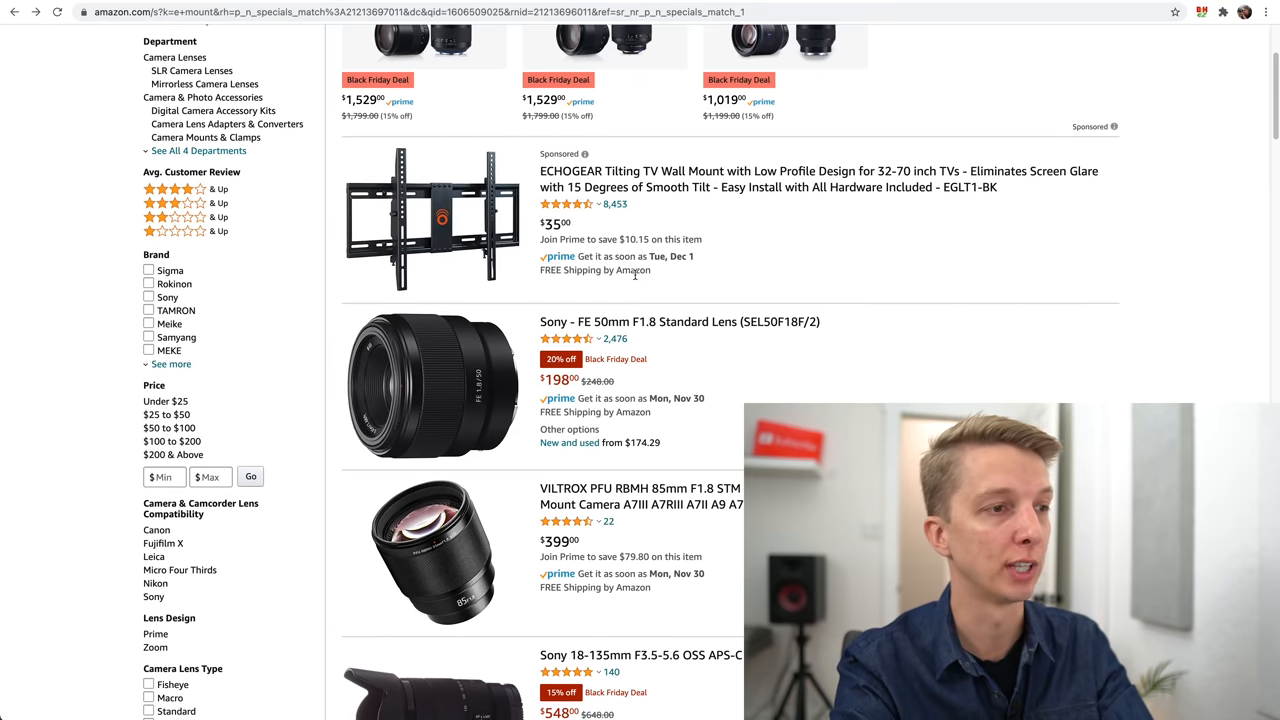
scroll("down", 3)
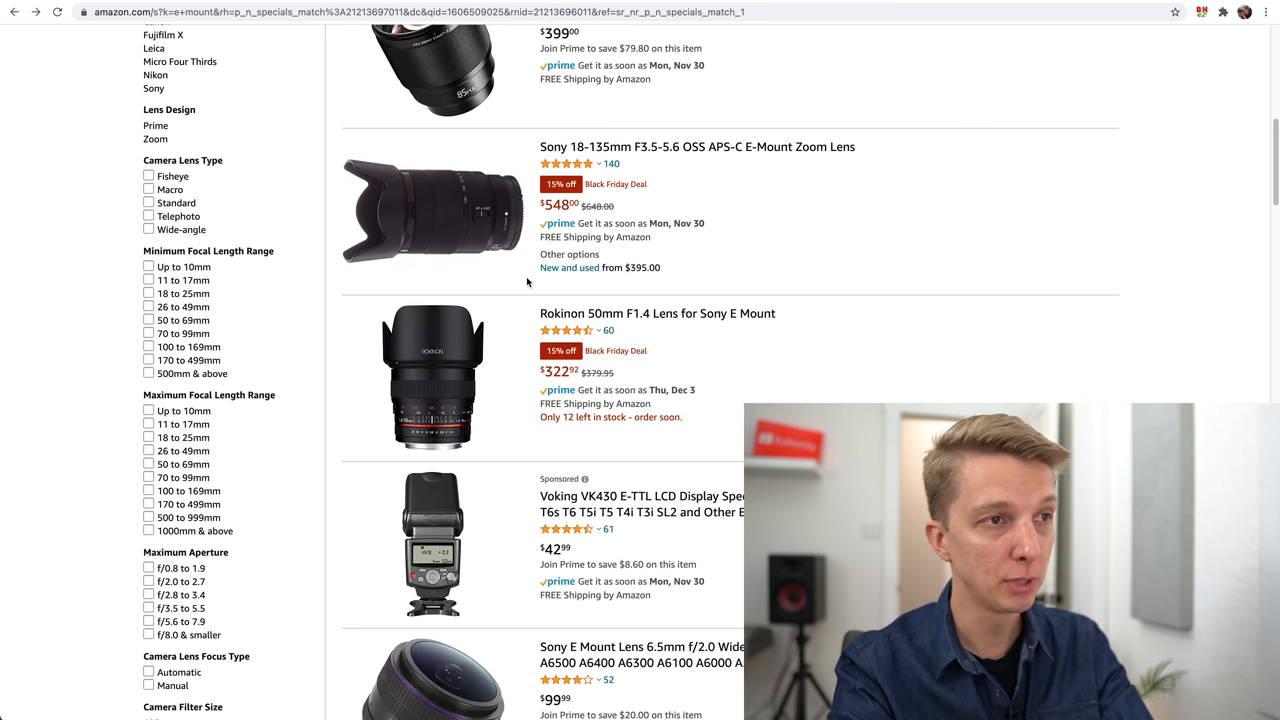
mouse_move(748, 332)
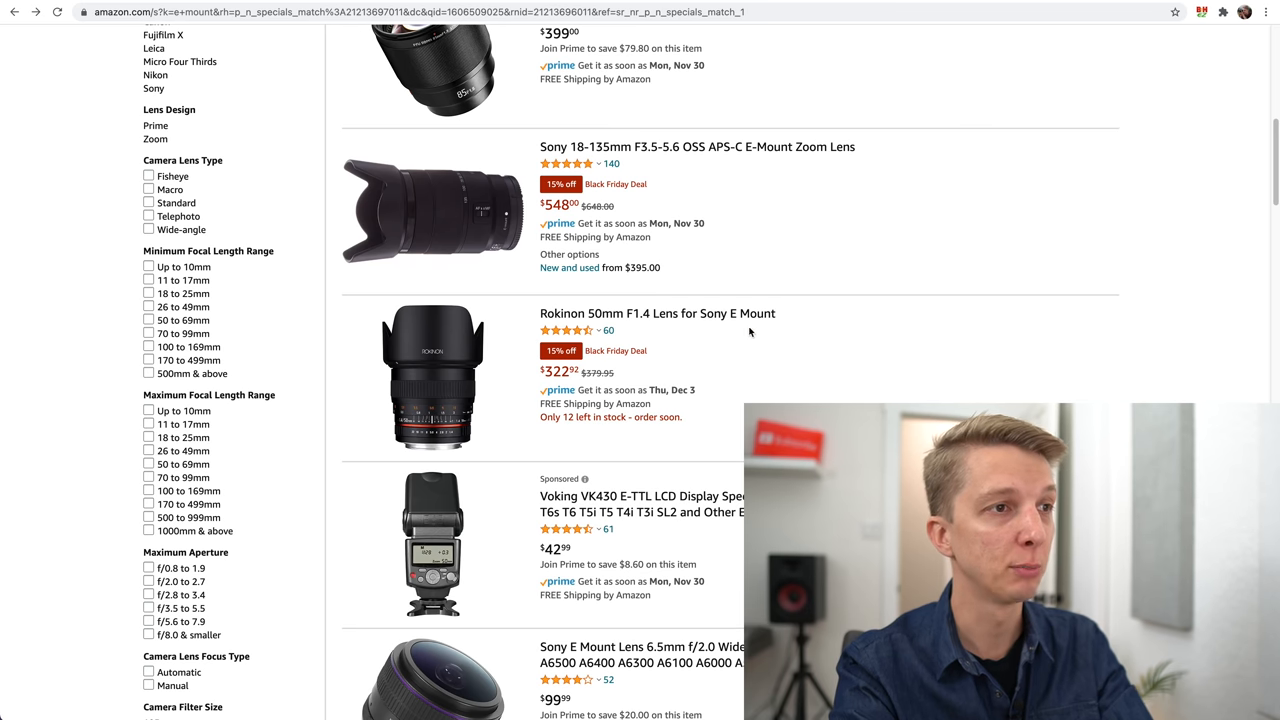
mouse_move(716, 348)
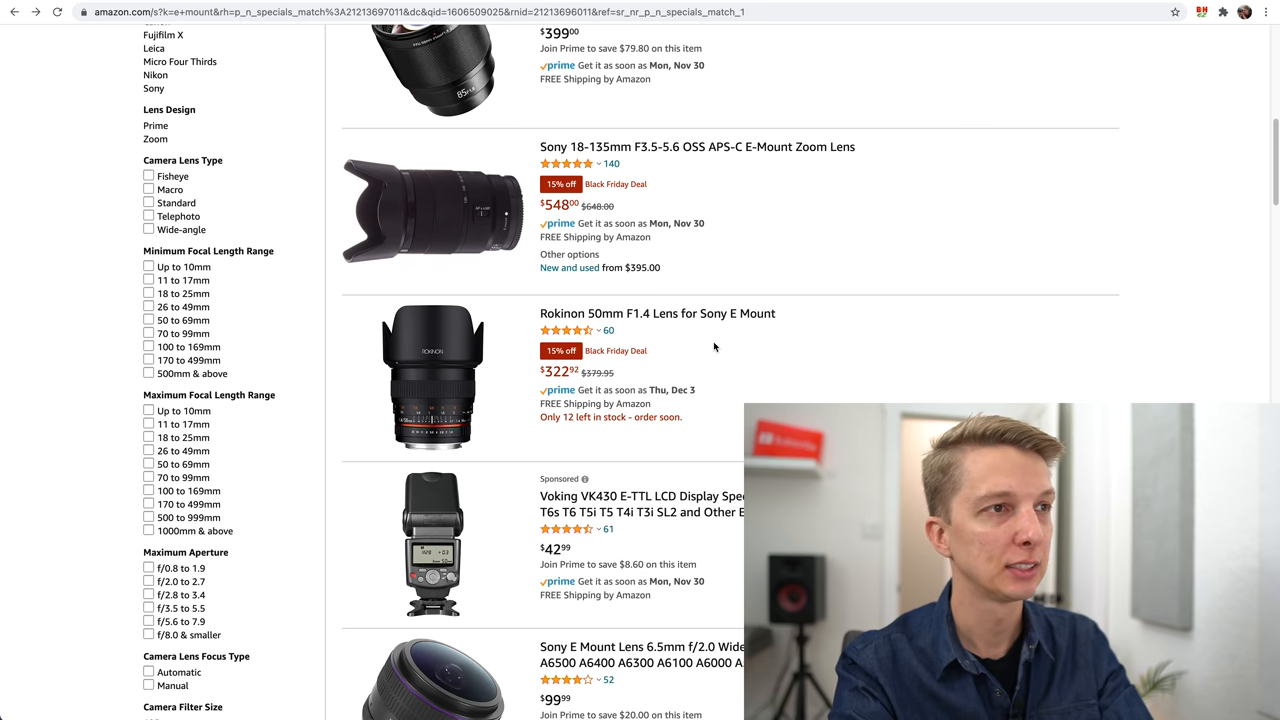
scroll("down", 3)
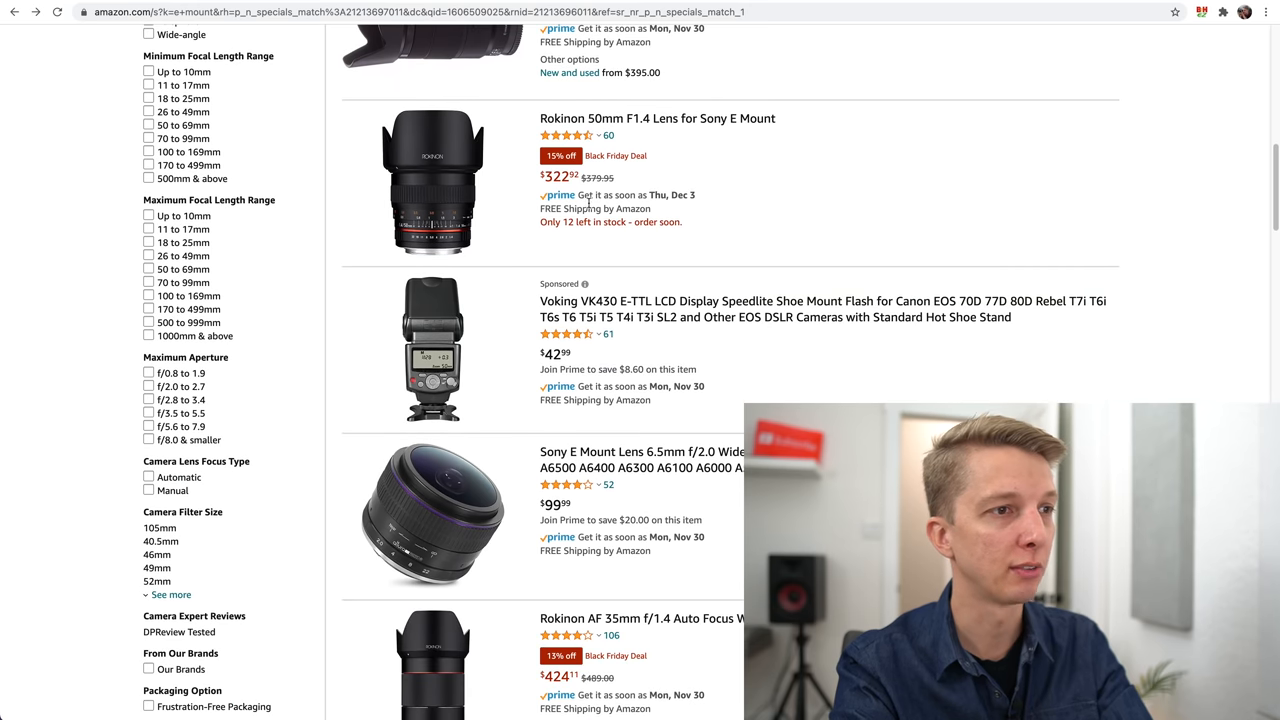
scroll("down", 3)
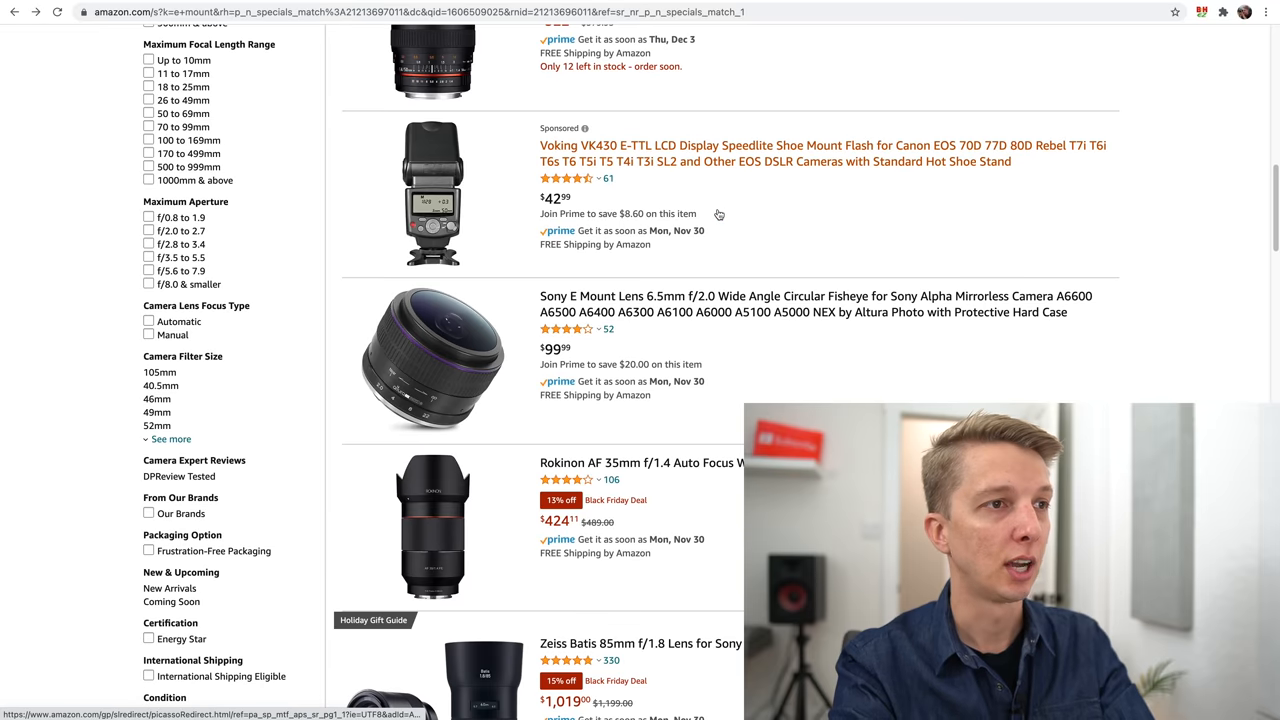
scroll("down", 3)
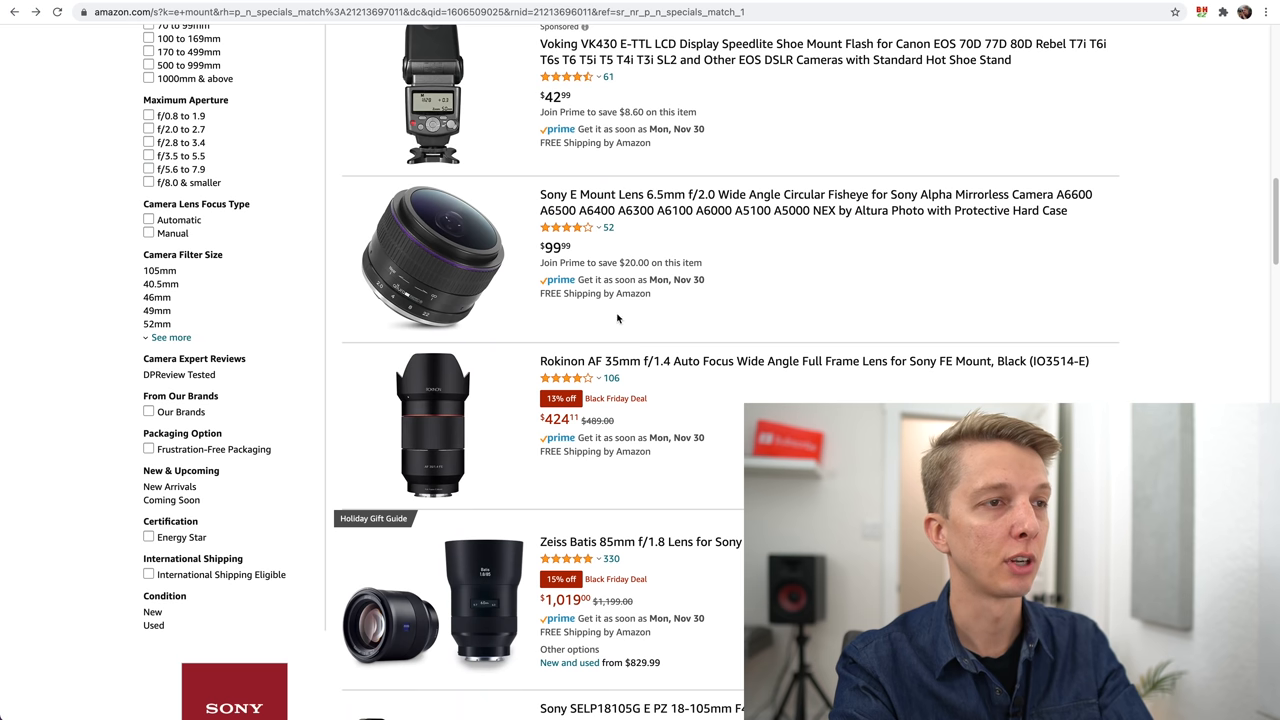
scroll("down", 3)
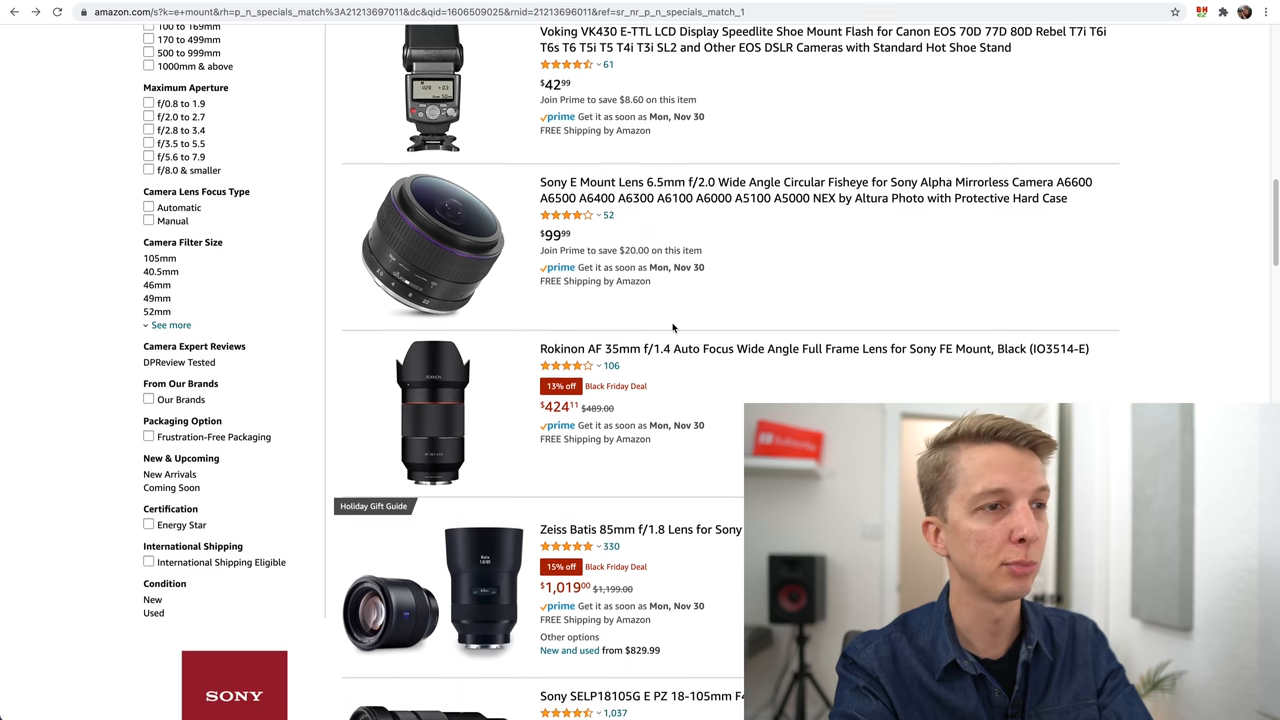
scroll("down", 3)
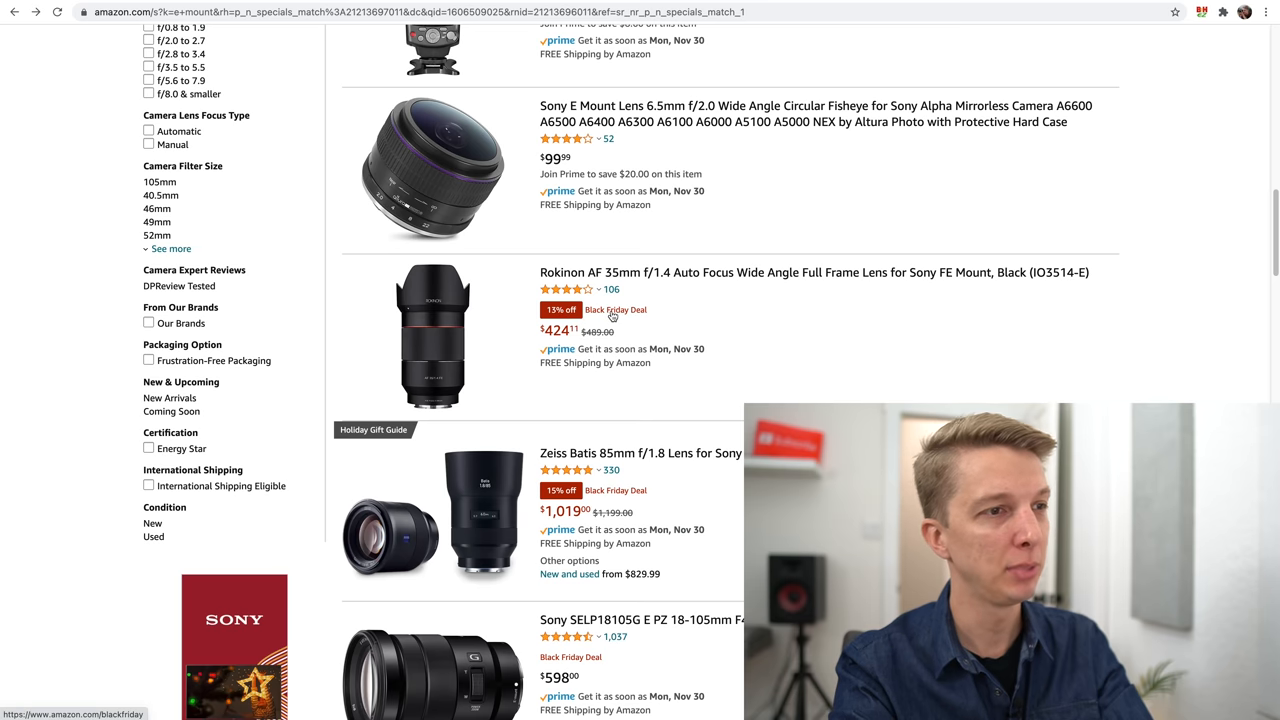
scroll("down", 3)
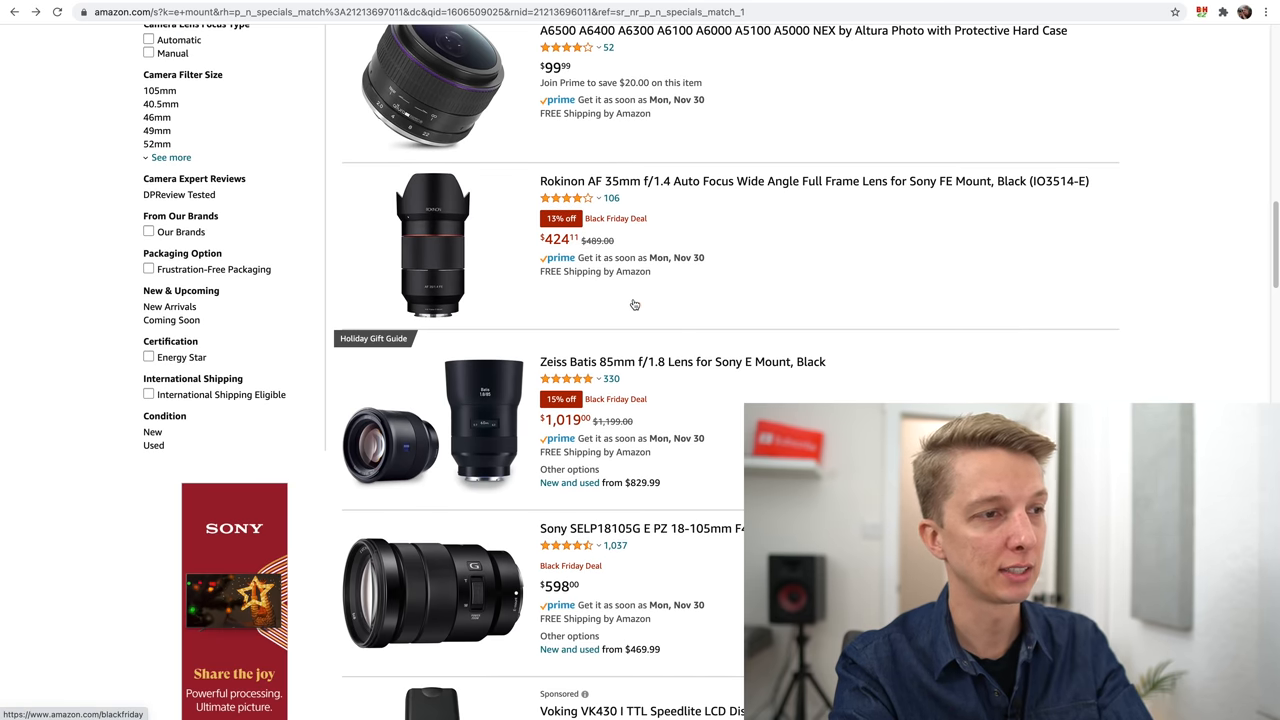
scroll("down", 3)
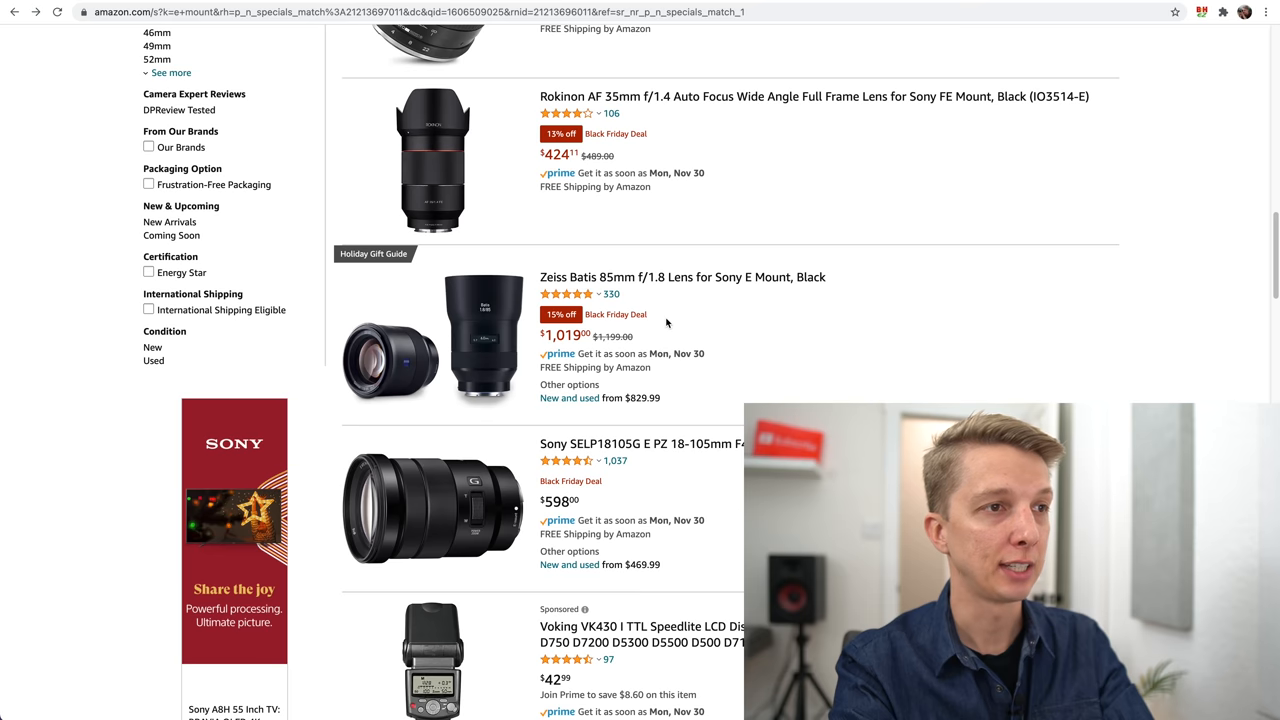
scroll("down", 3)
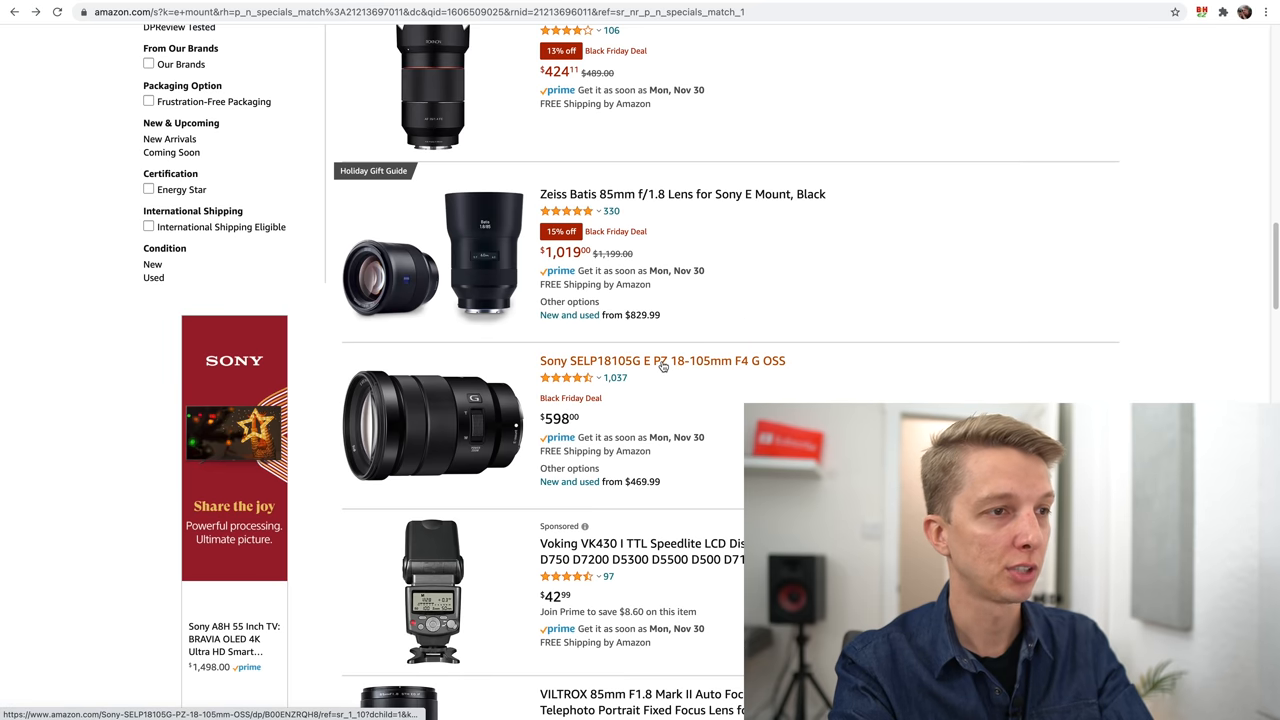
scroll("down", 3)
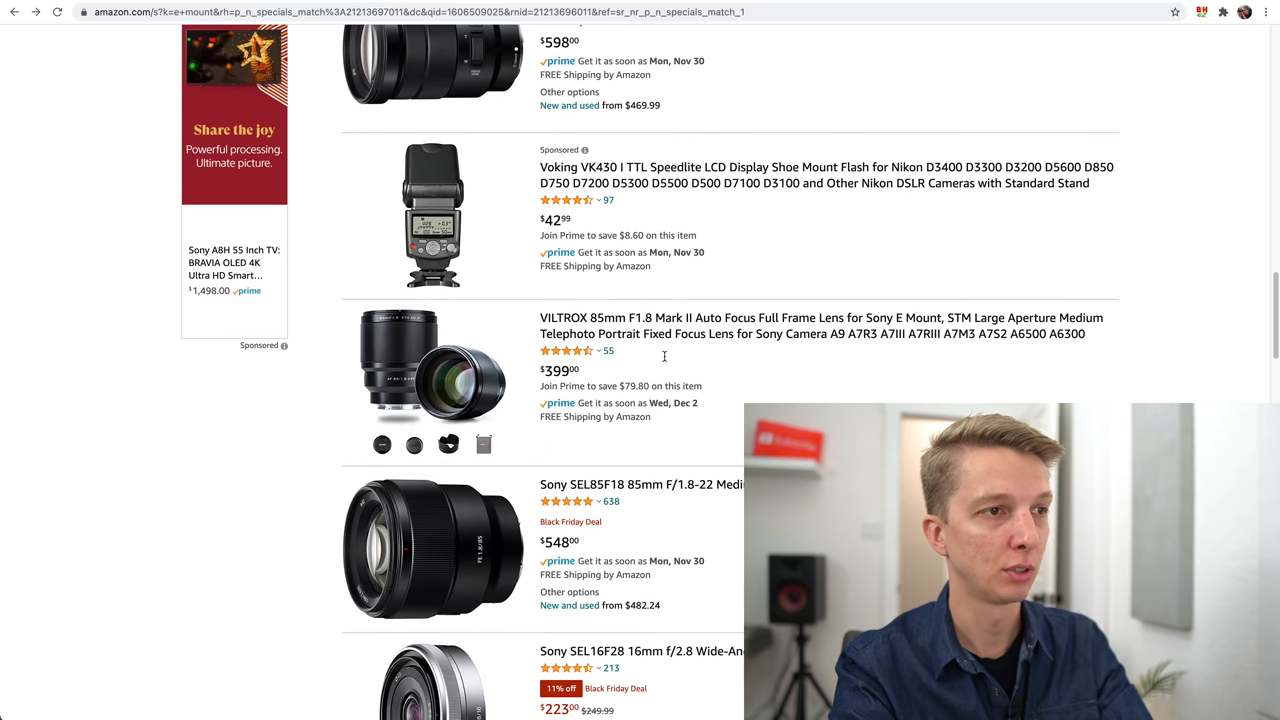
scroll("down", 3)
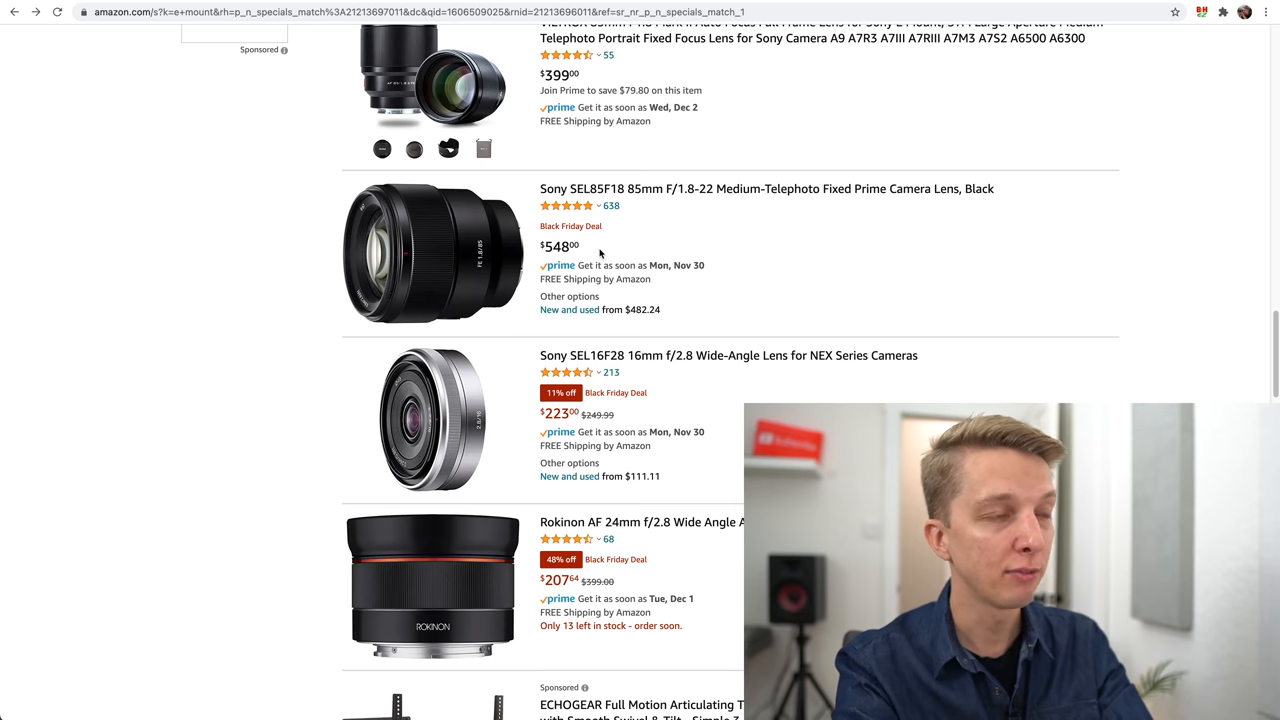
mouse_move(644, 250)
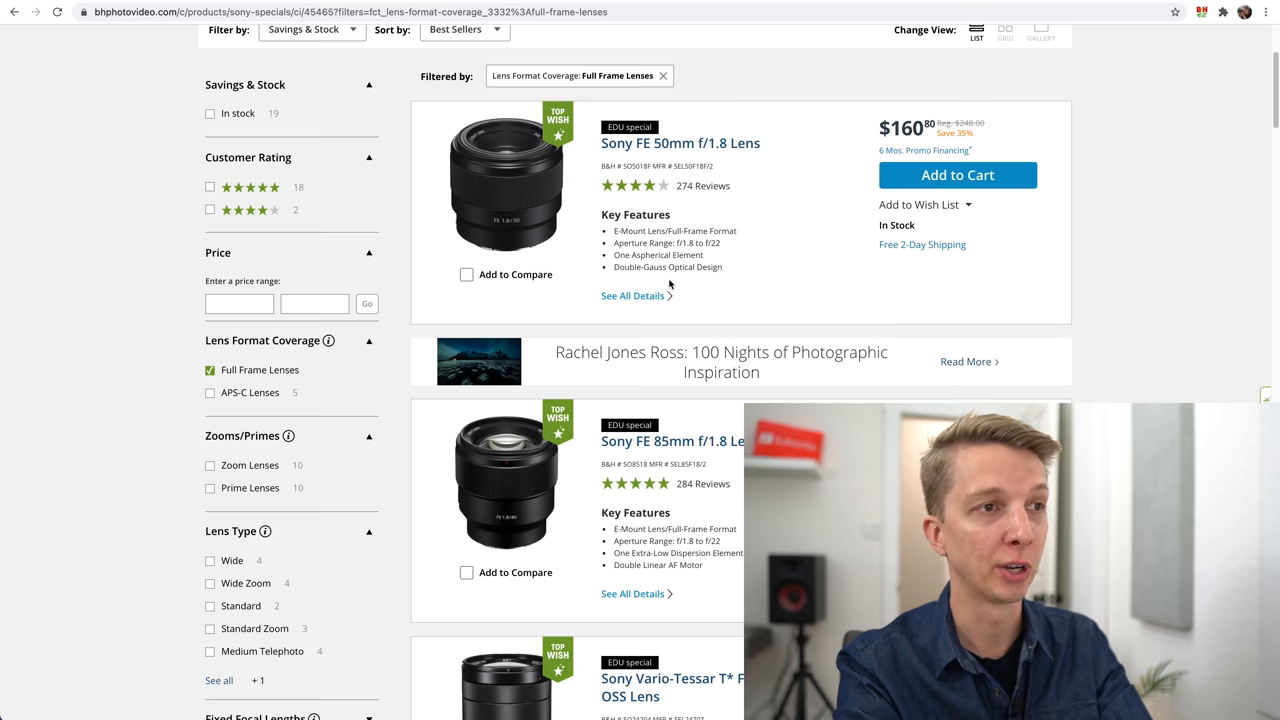
scroll("down", 3)
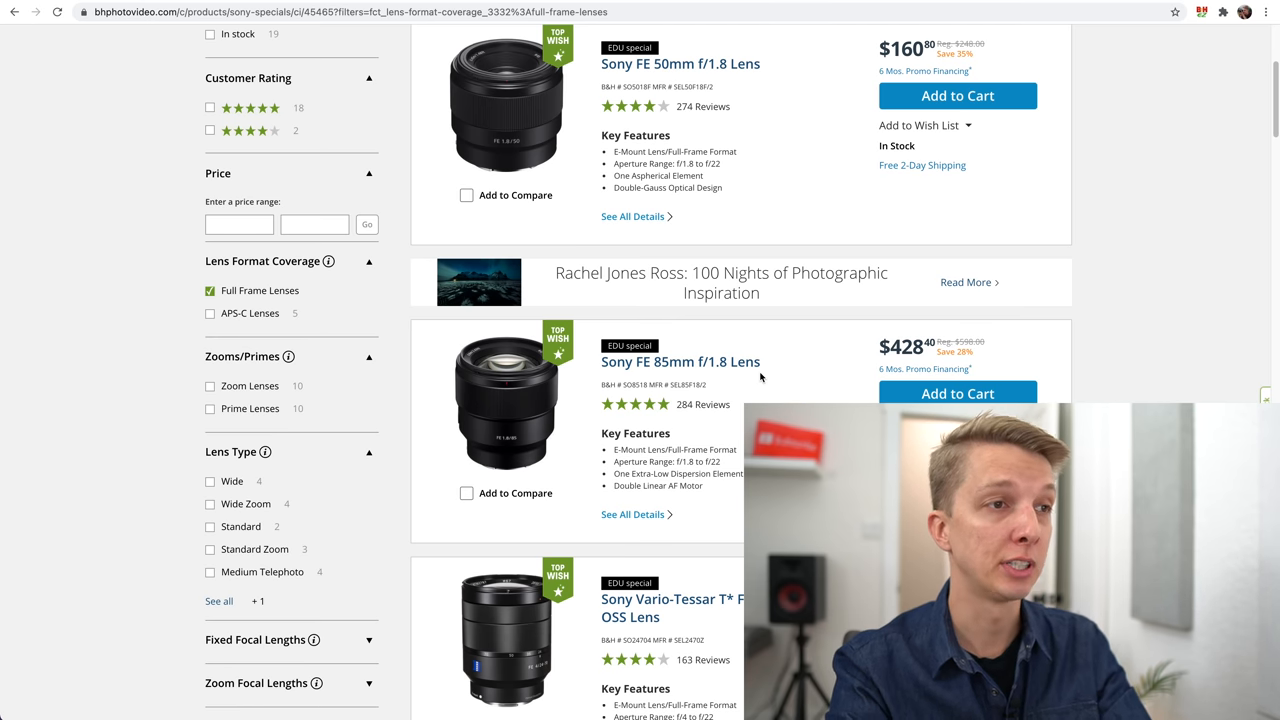
mouse_move(816, 368)
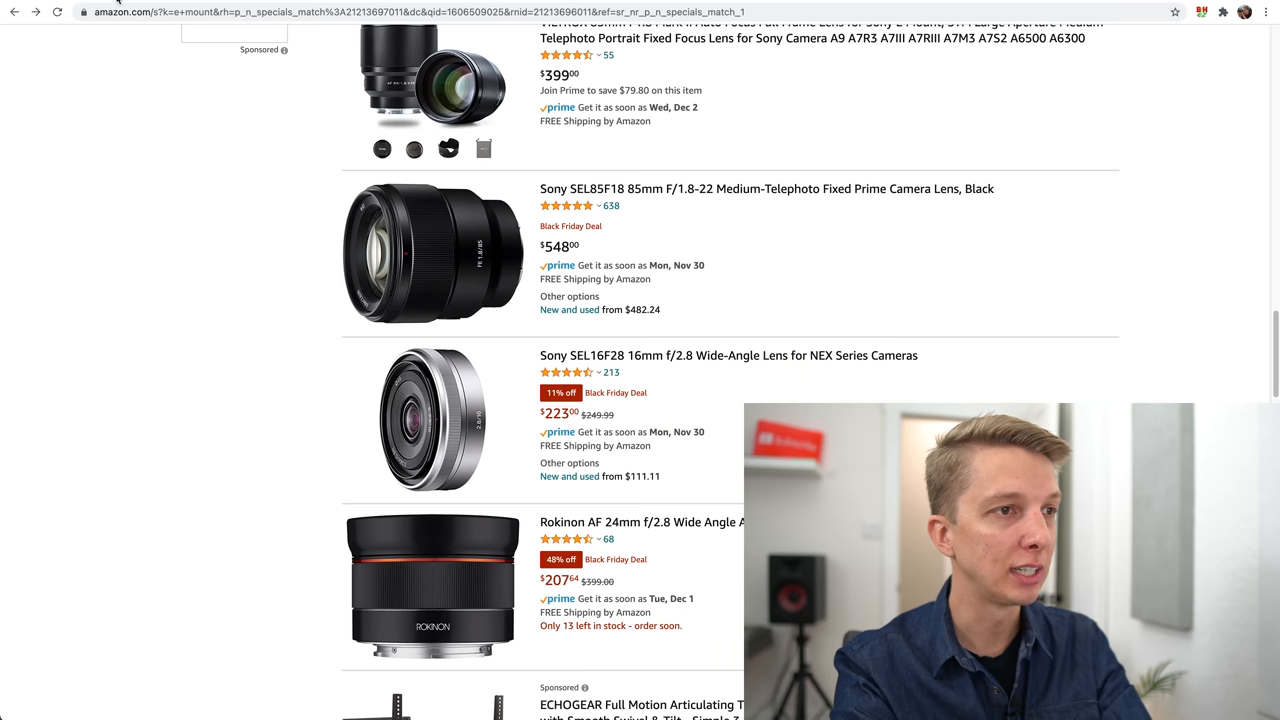
Scroll the results down to the Sony 16mm f/2.8 at $223 and Rokinon AF 24mm f/2.8 at $207.
scroll("down", 3)
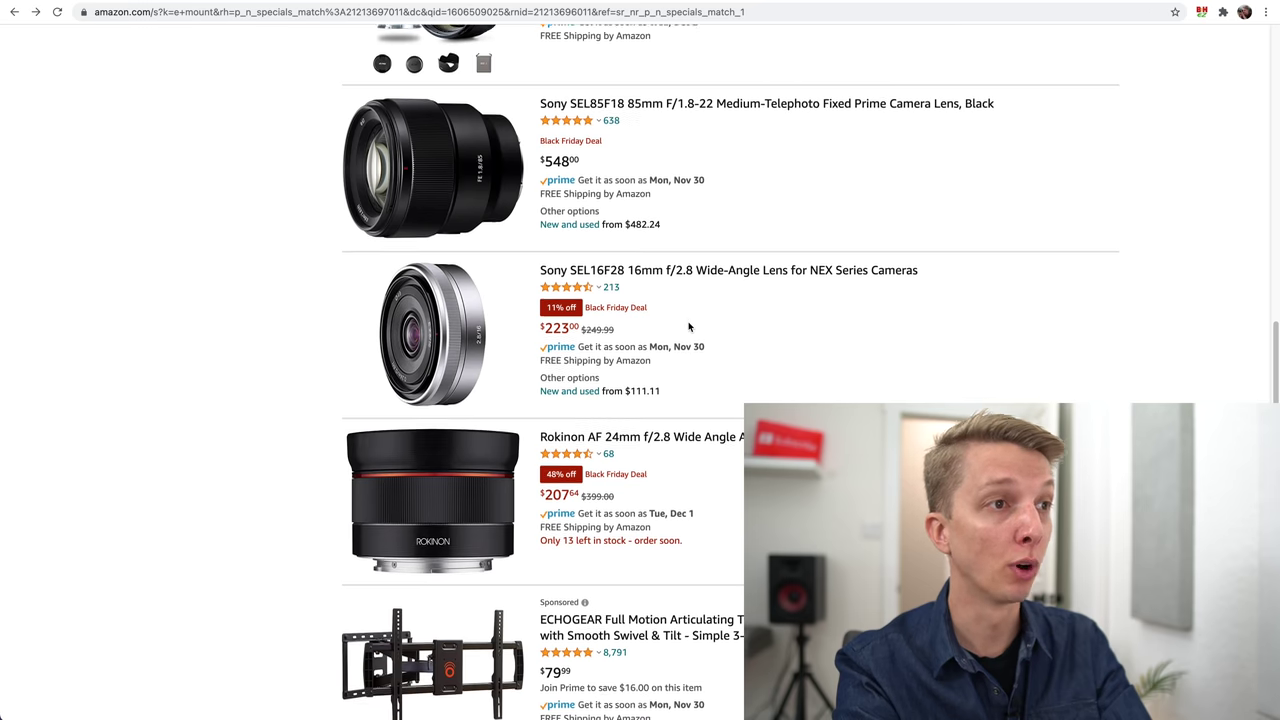
scroll("down", 3)
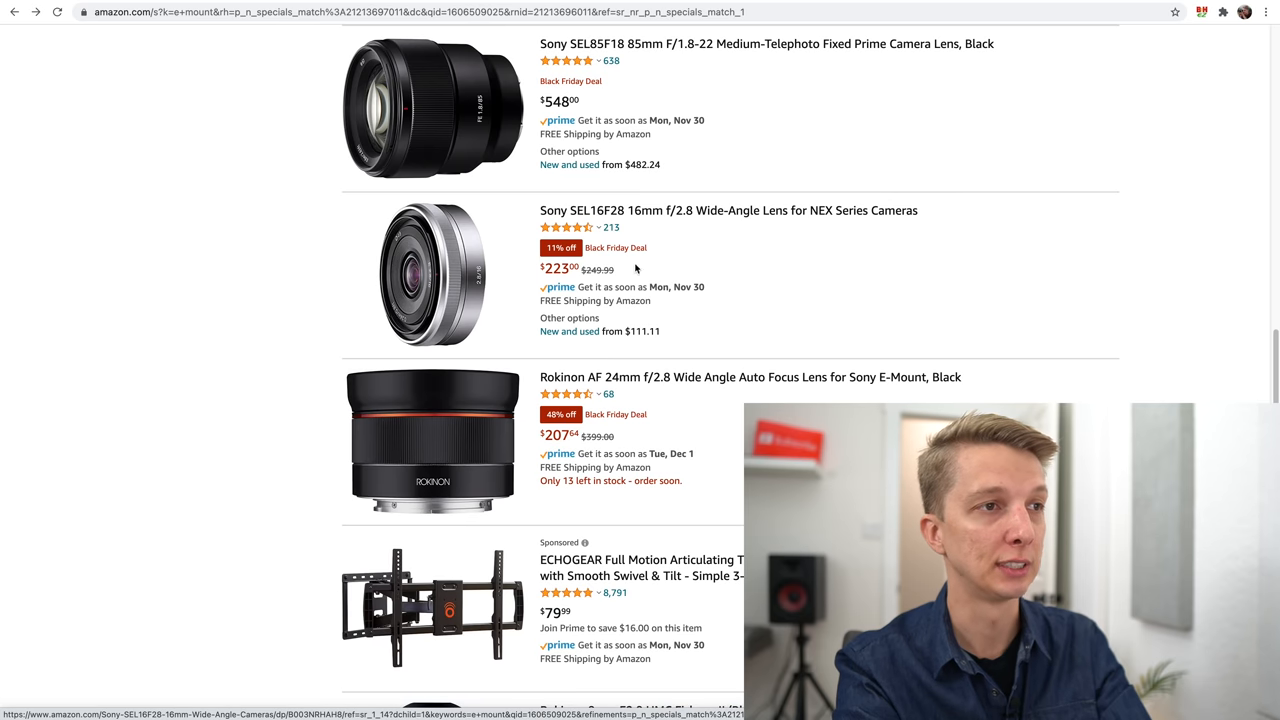
scroll("down", 3)
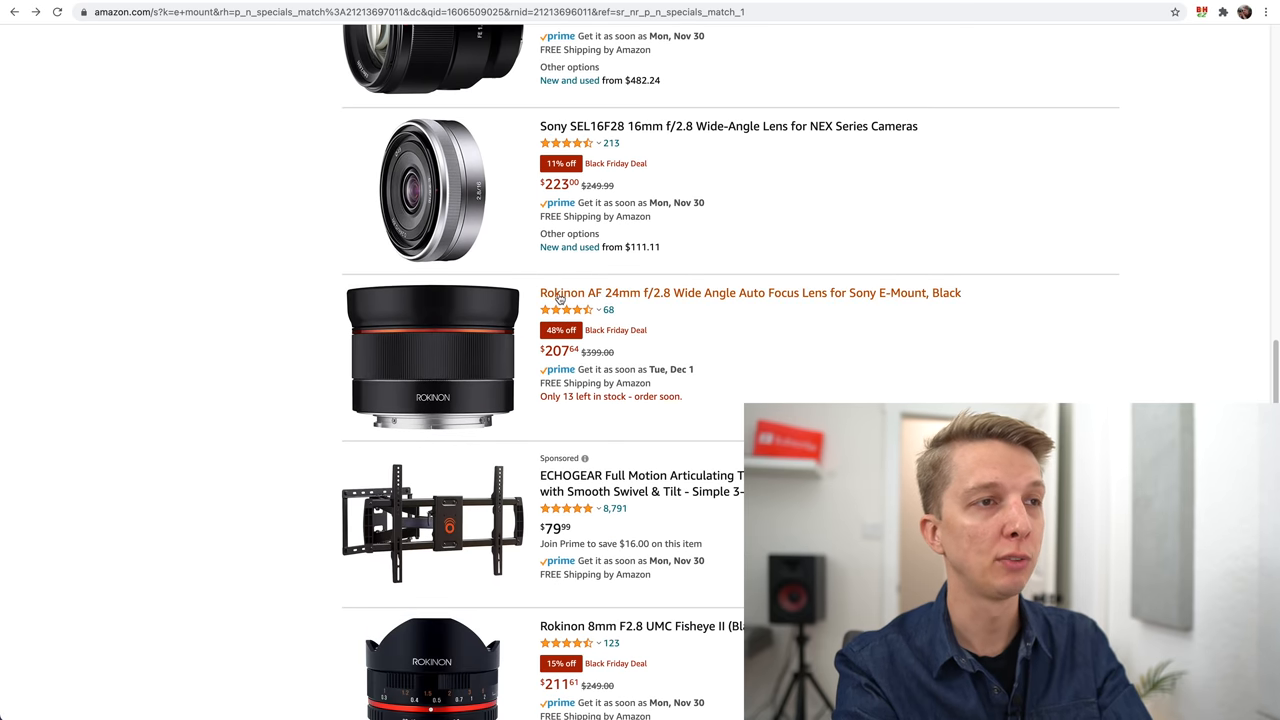
mouse_move(700, 304)
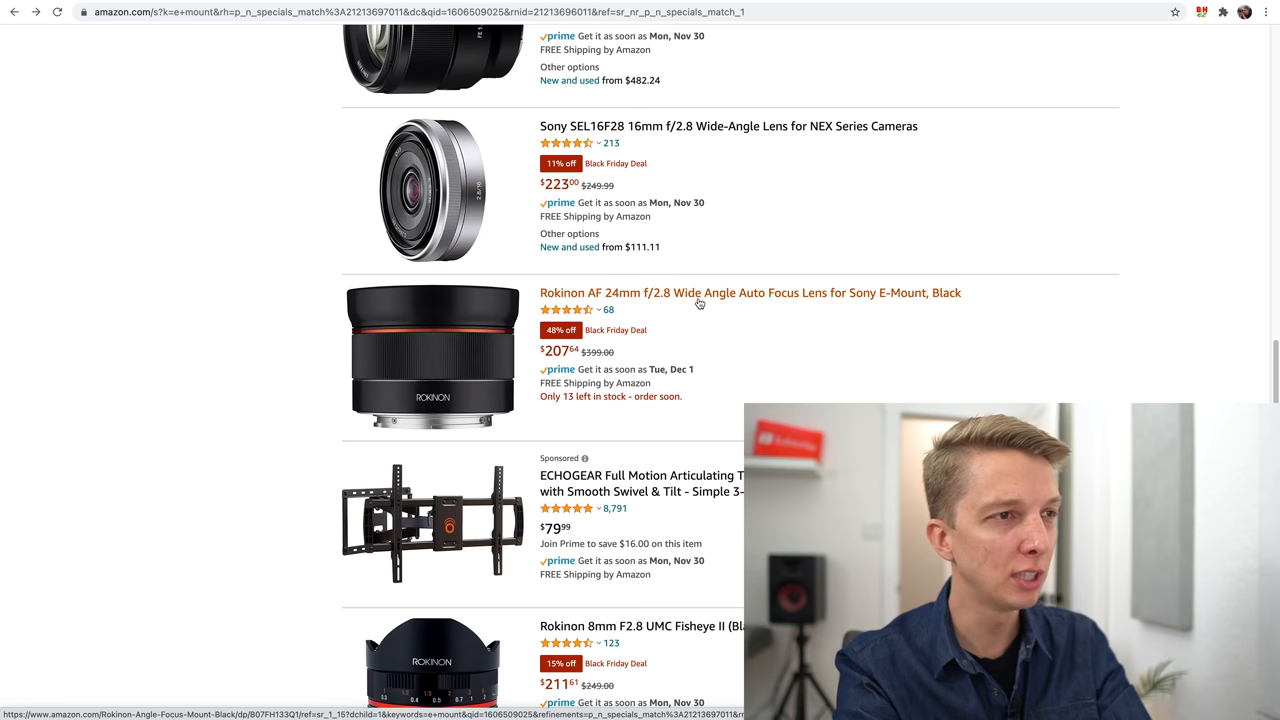
mouse_move(692, 350)
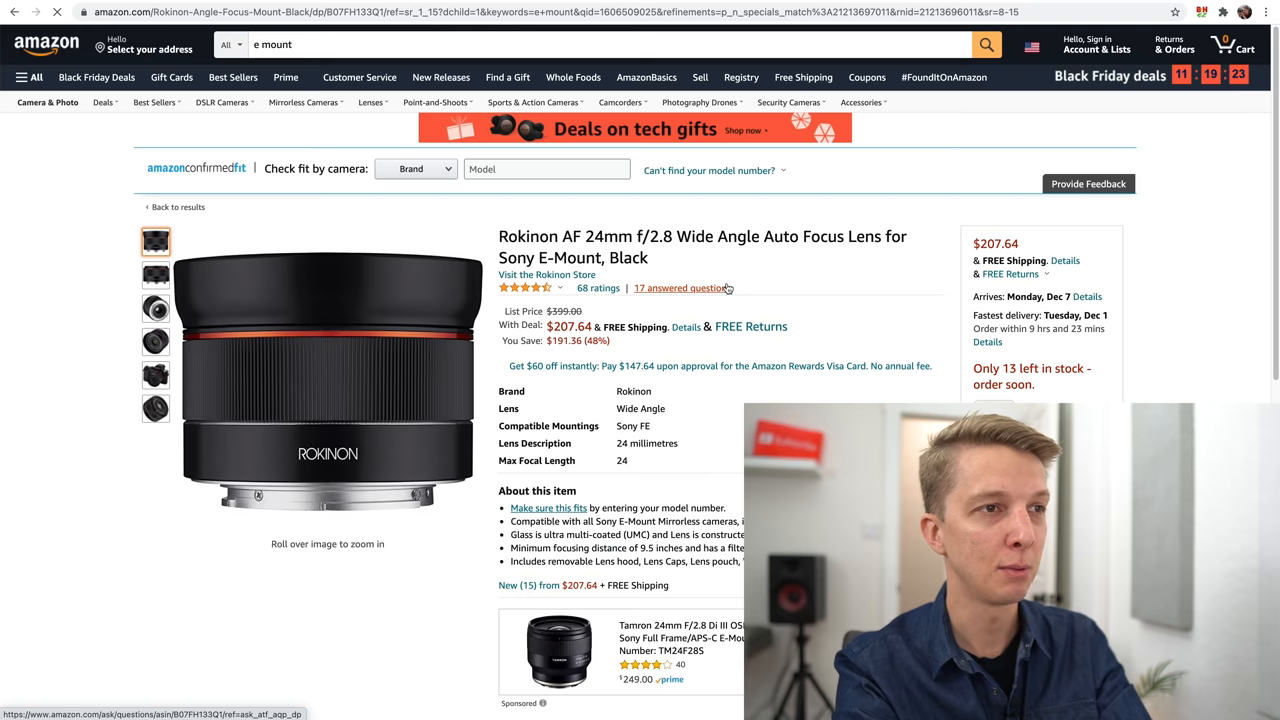
Dismiss the find-the-right-part tip, view the Rokinon 24mm photos, and go back to the results.
scroll("down", 3)
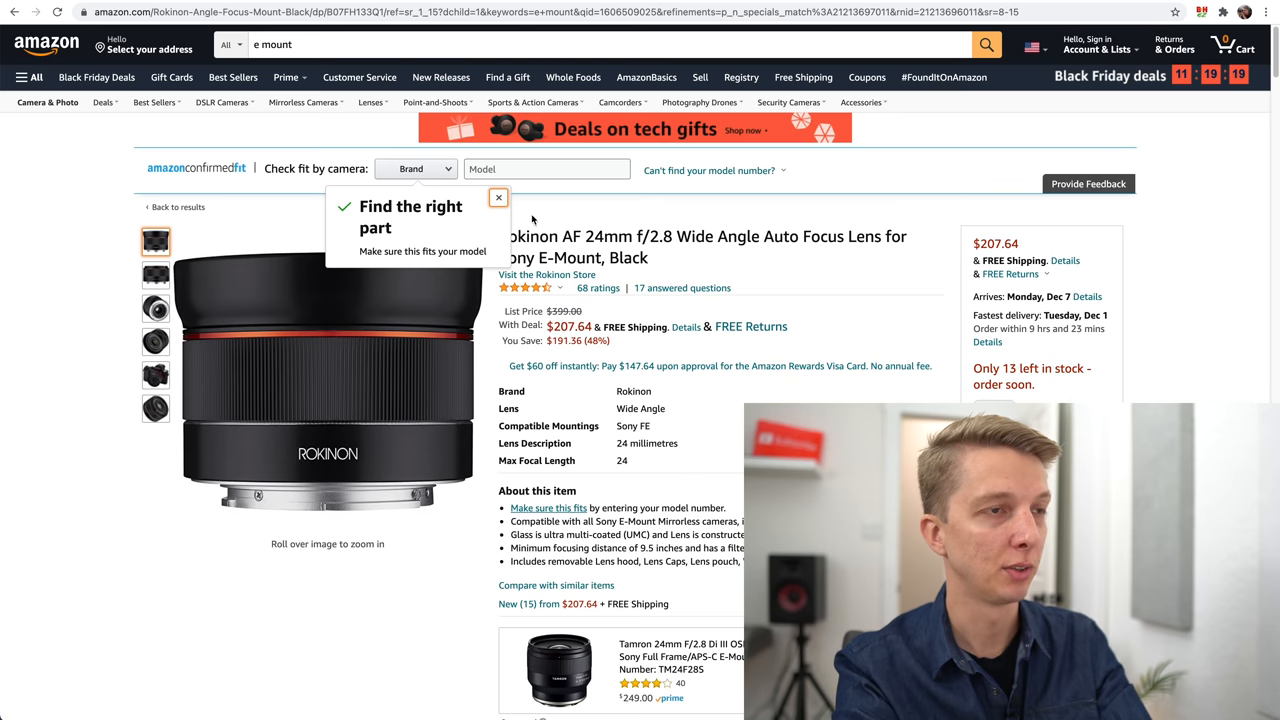
left_click(498, 198)
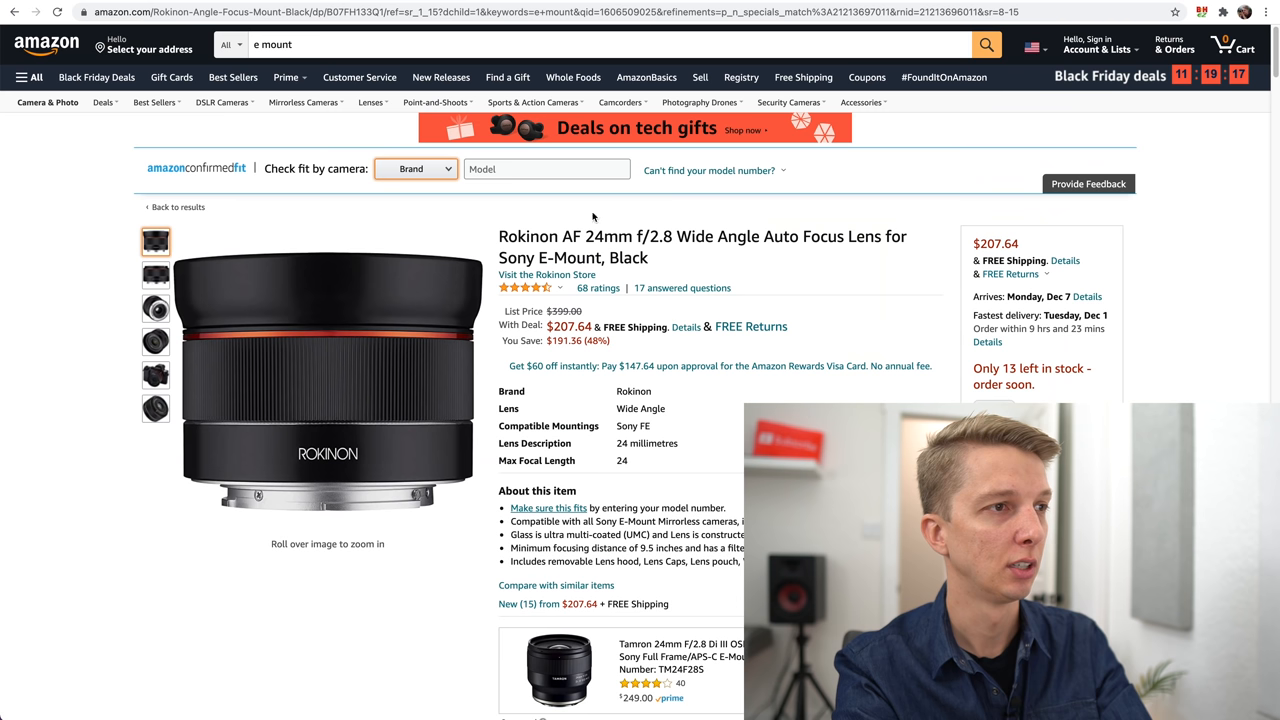
left_click(156, 308)
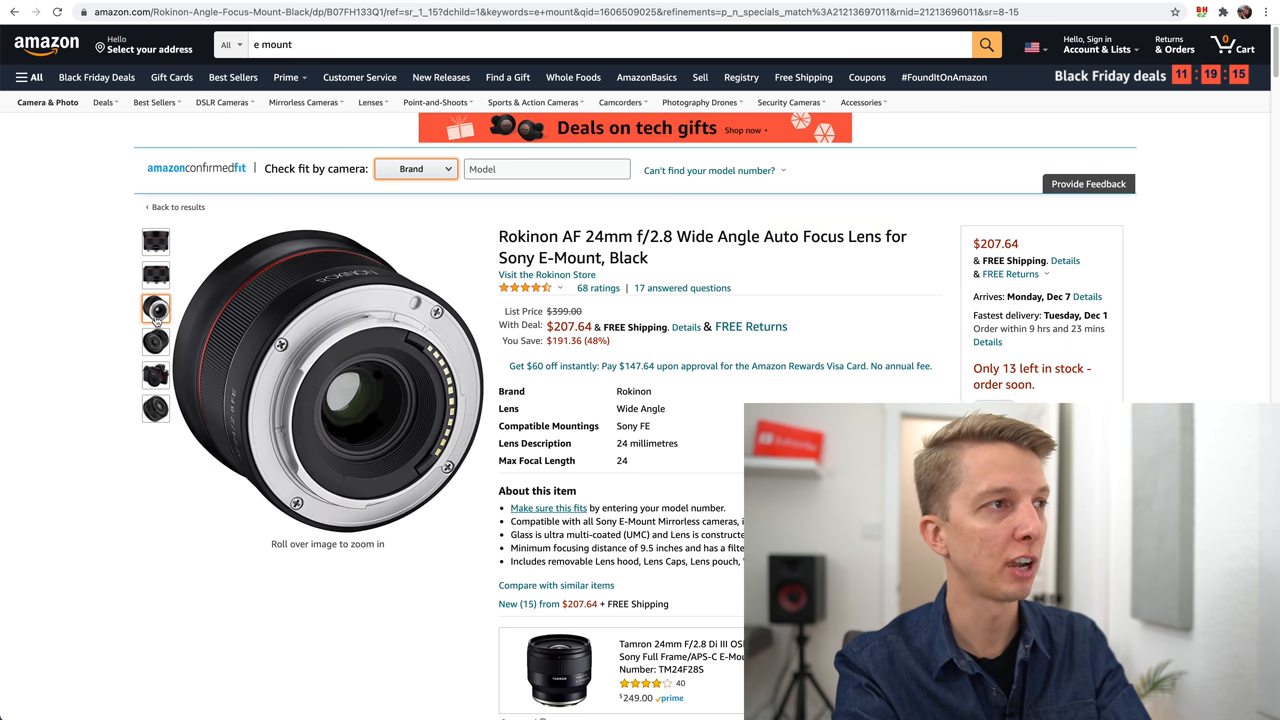
left_click(156, 240)
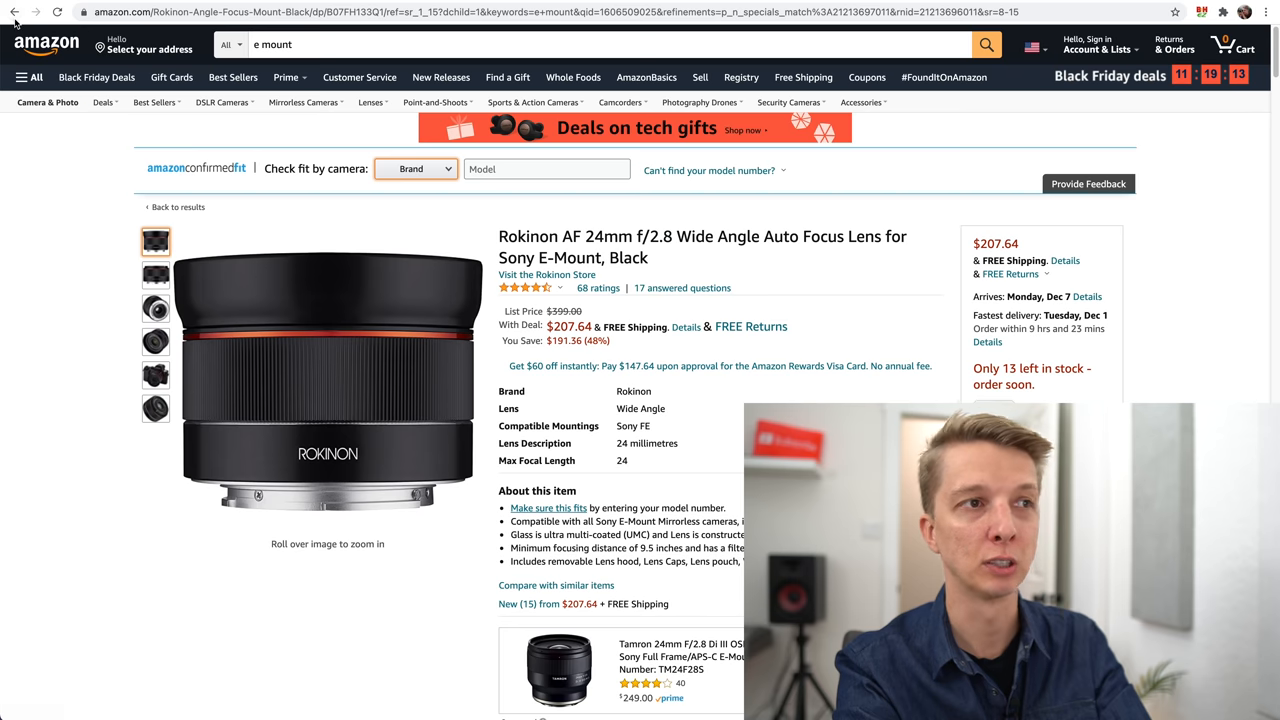
left_click(14, 18)
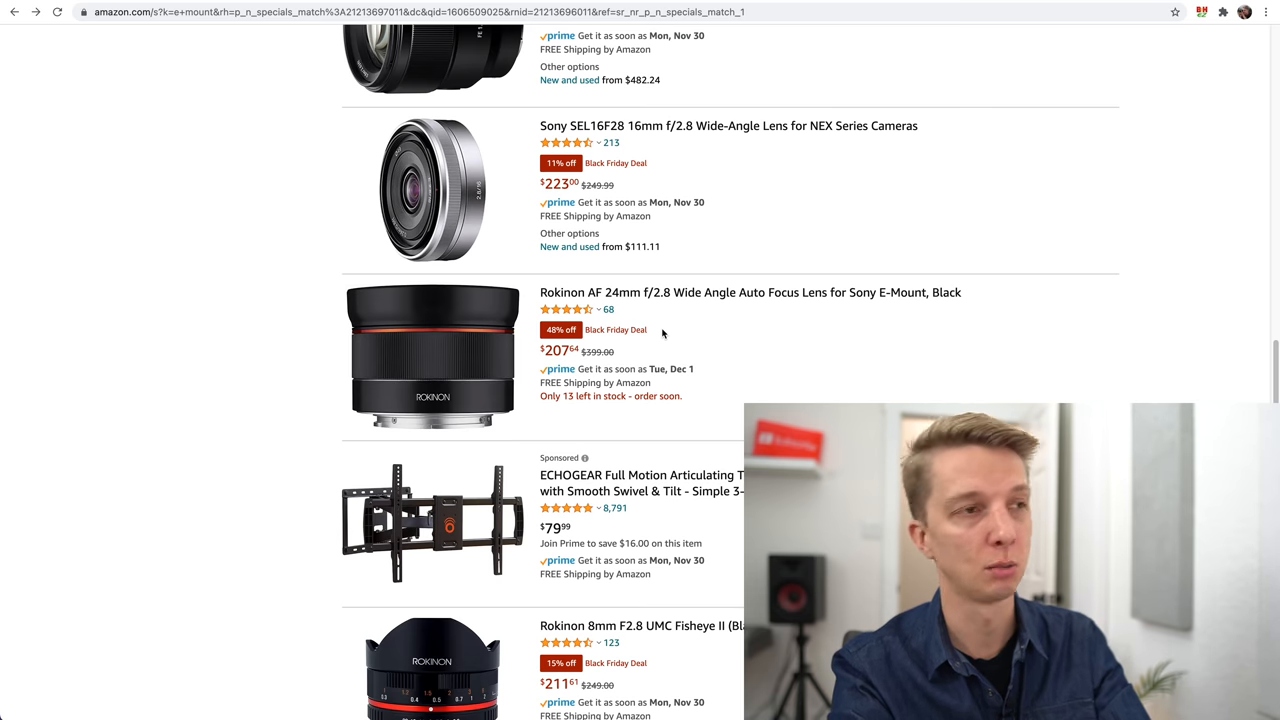
scroll("down", 3)
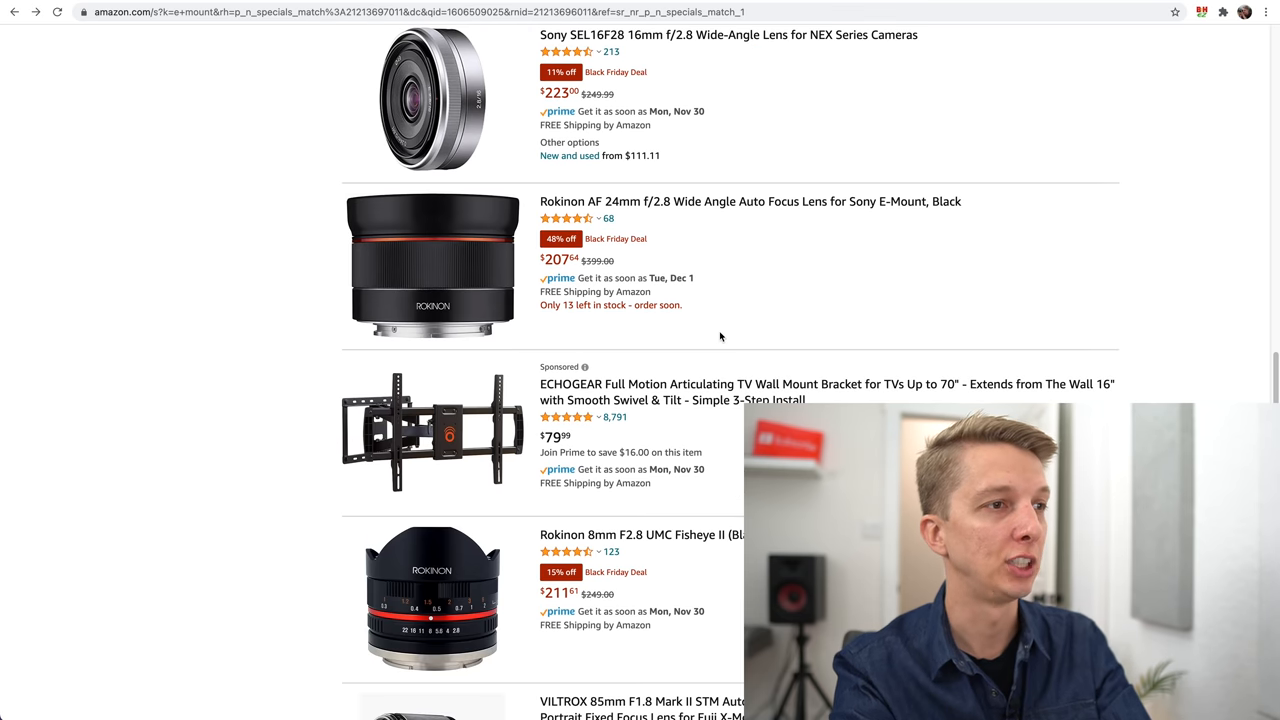
scroll("down", 3)
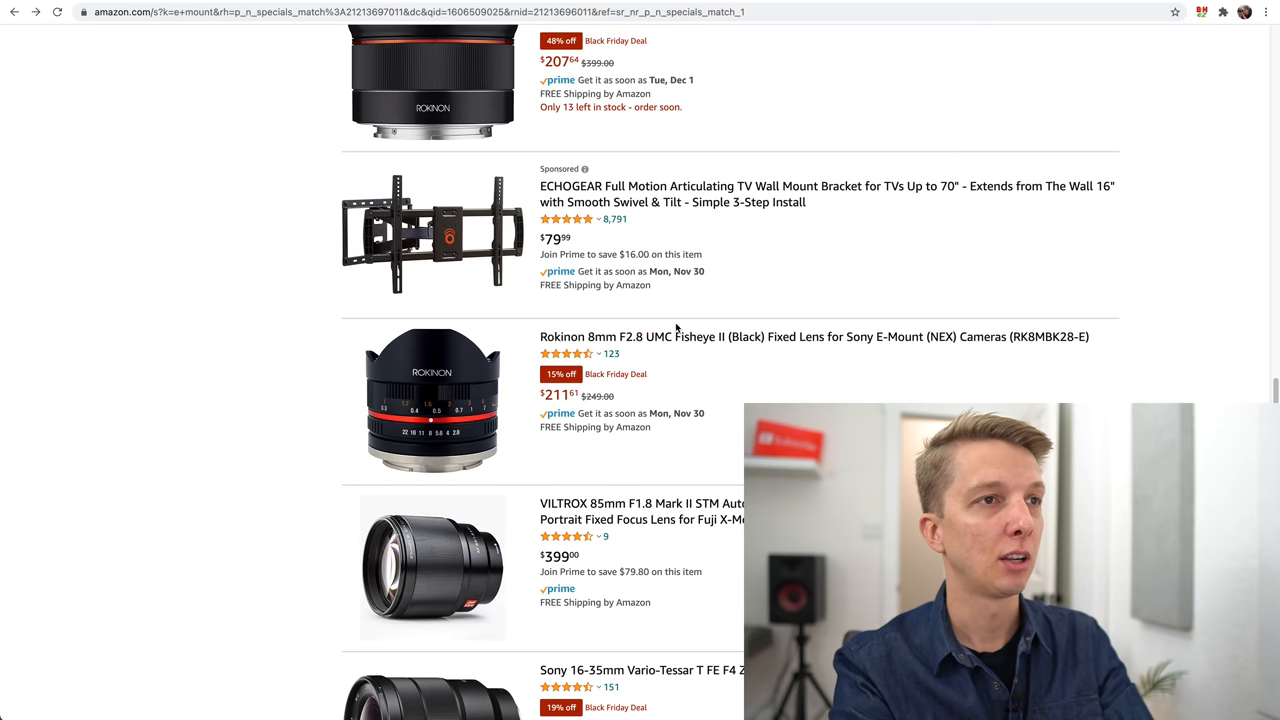
scroll("down", 3)
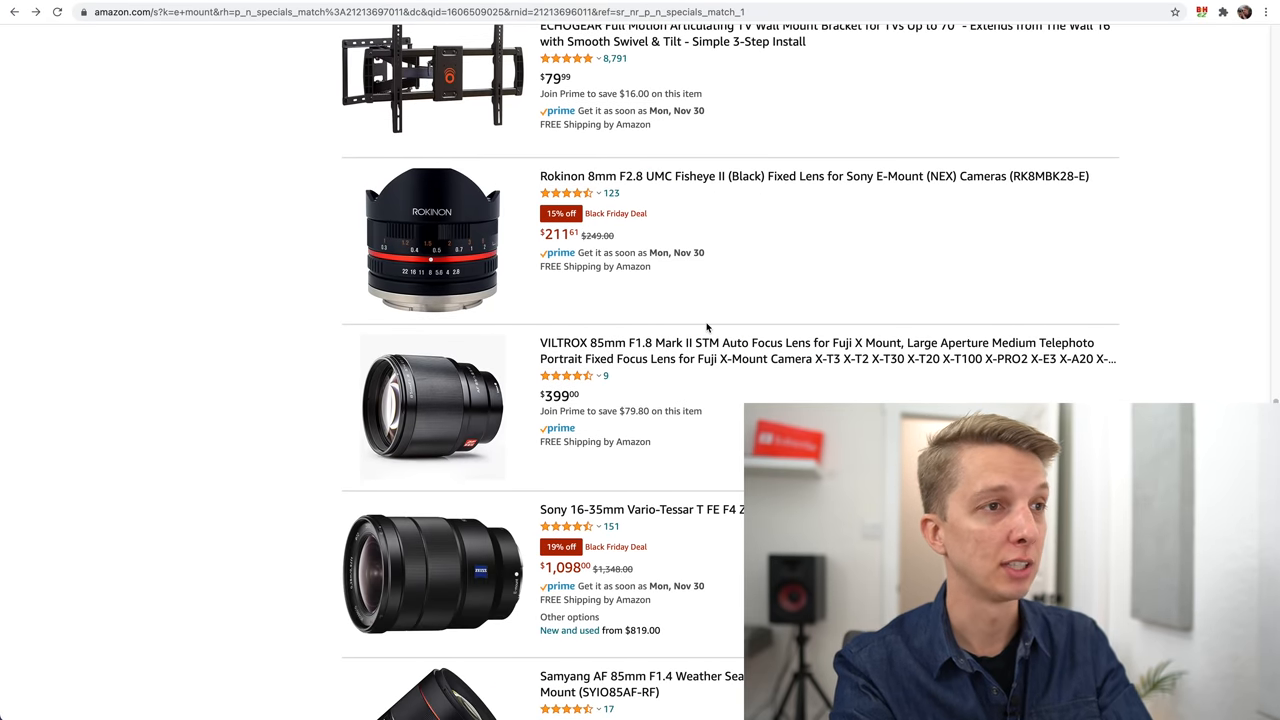
scroll("down", 3)
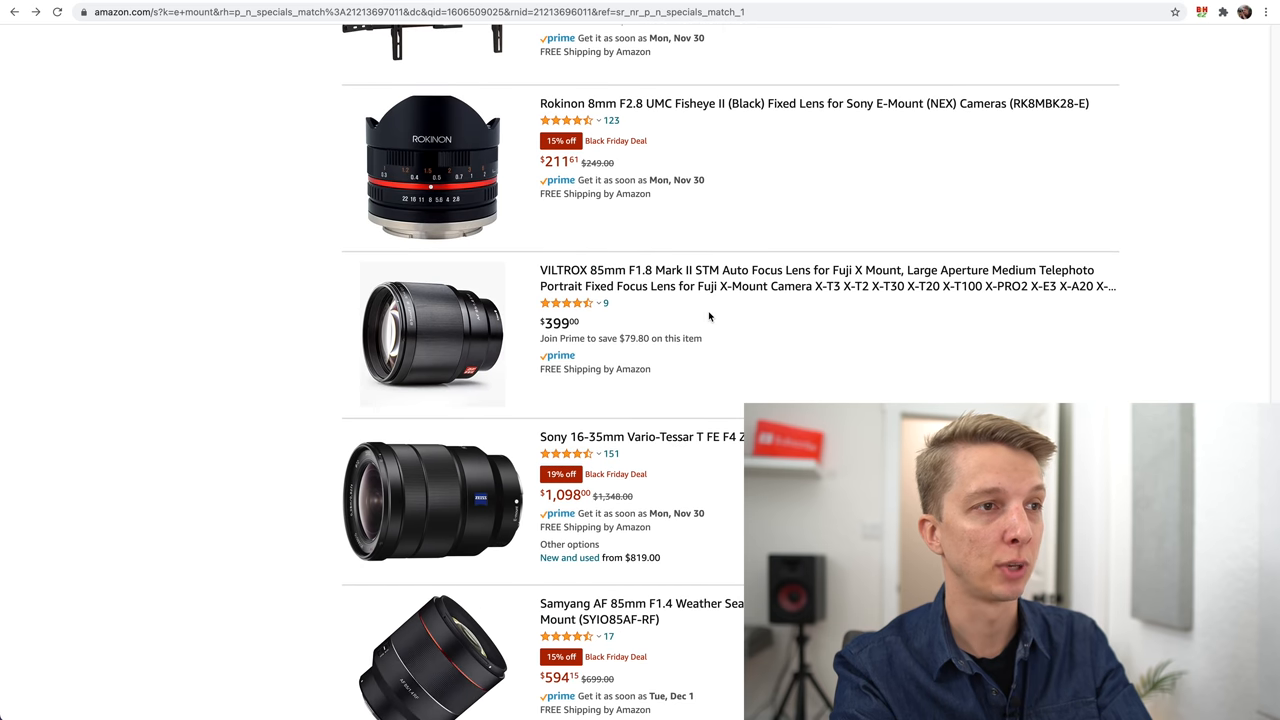
scroll("down", 3)
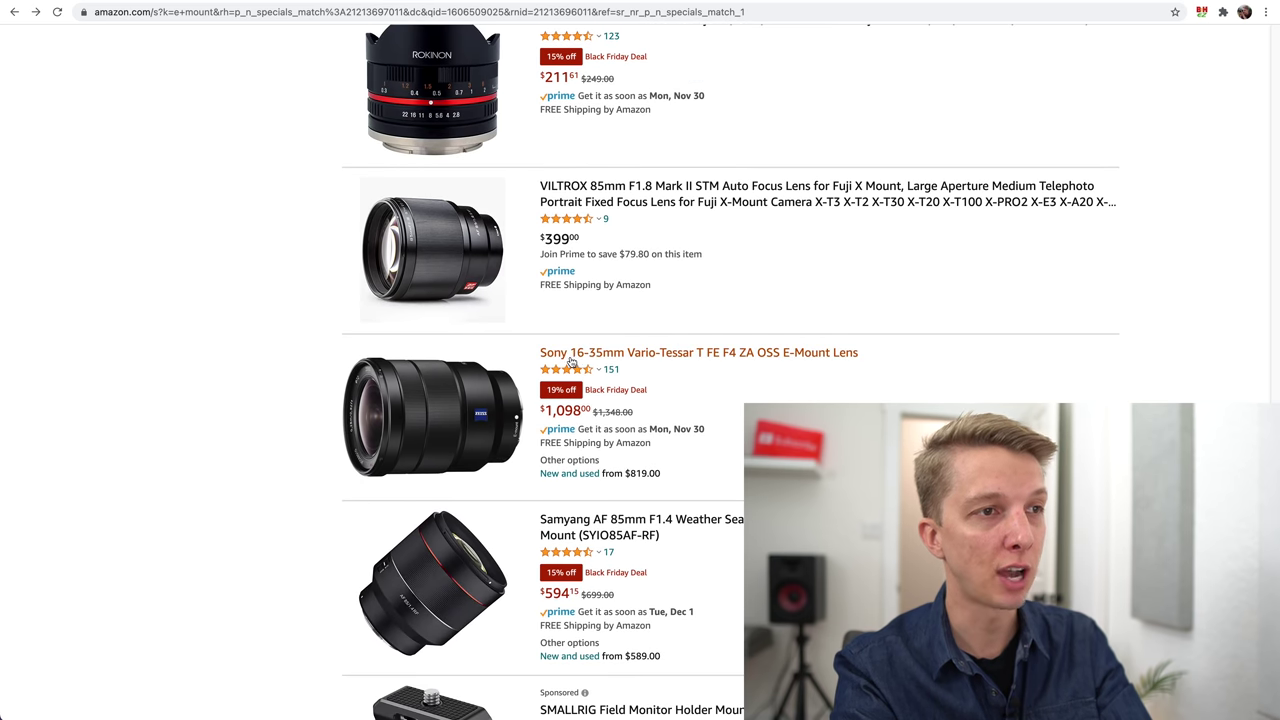
mouse_move(640, 364)
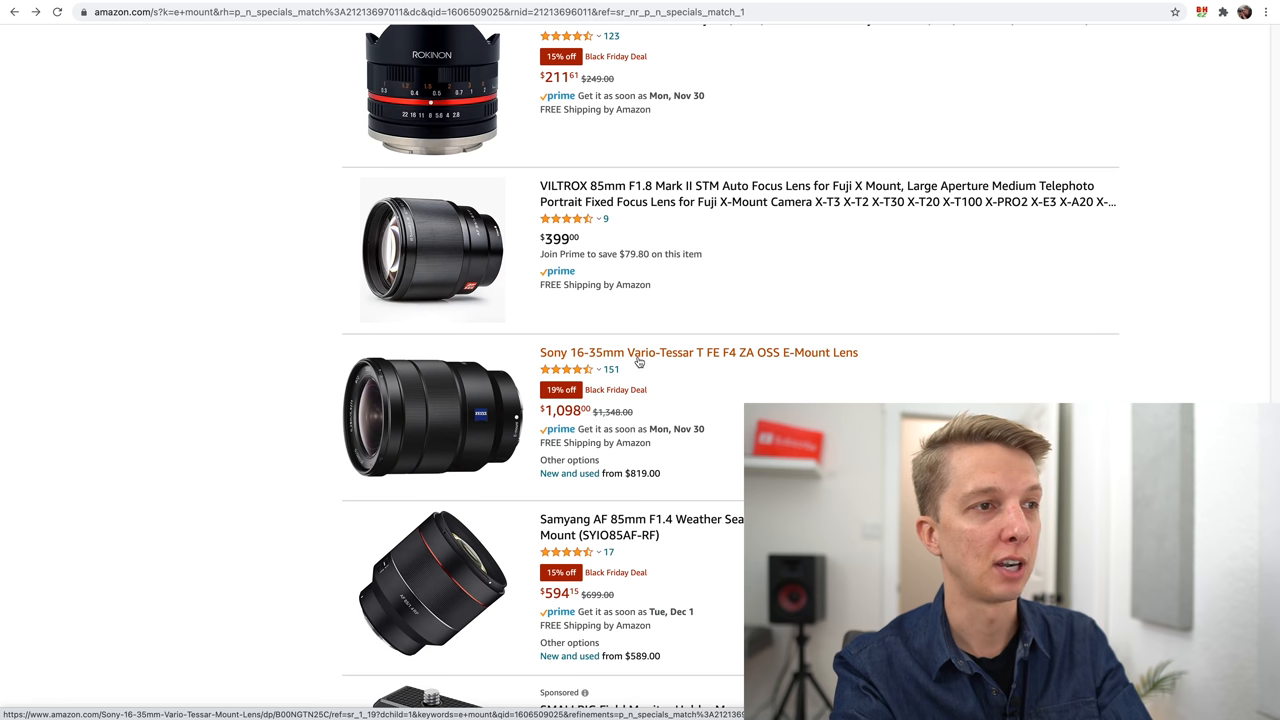
scroll("down", 3)
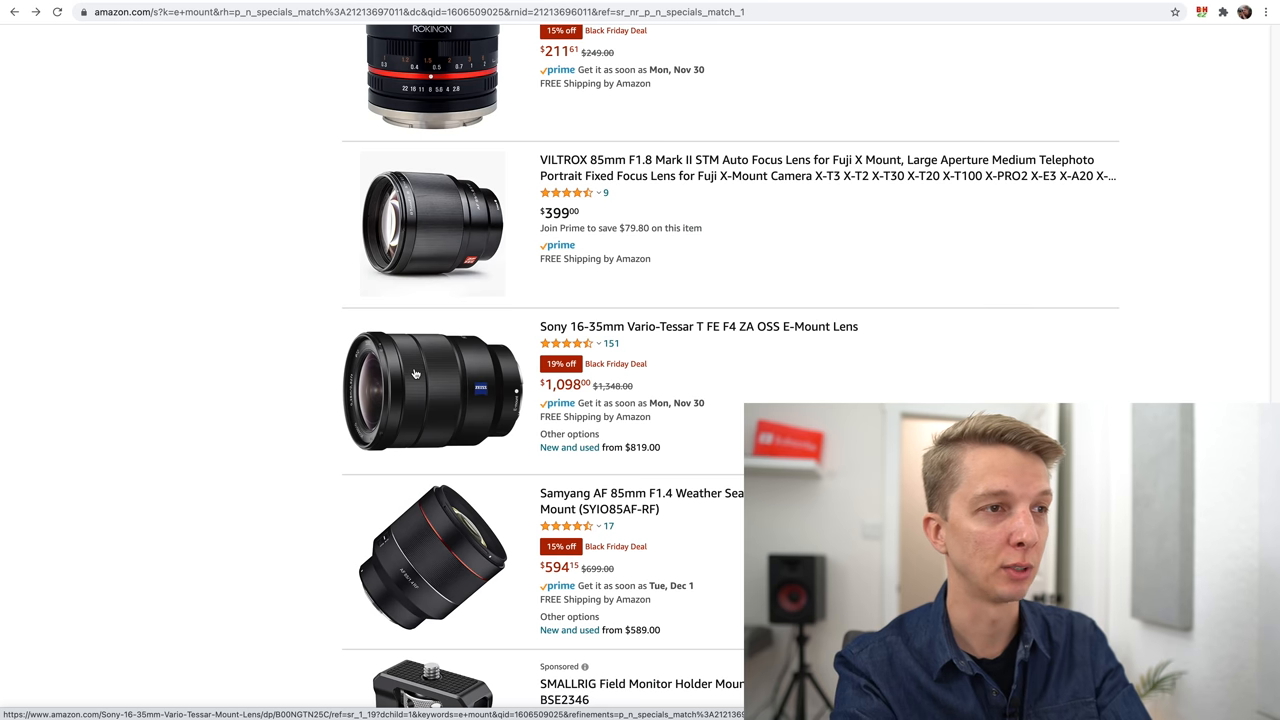
mouse_move(528, 396)
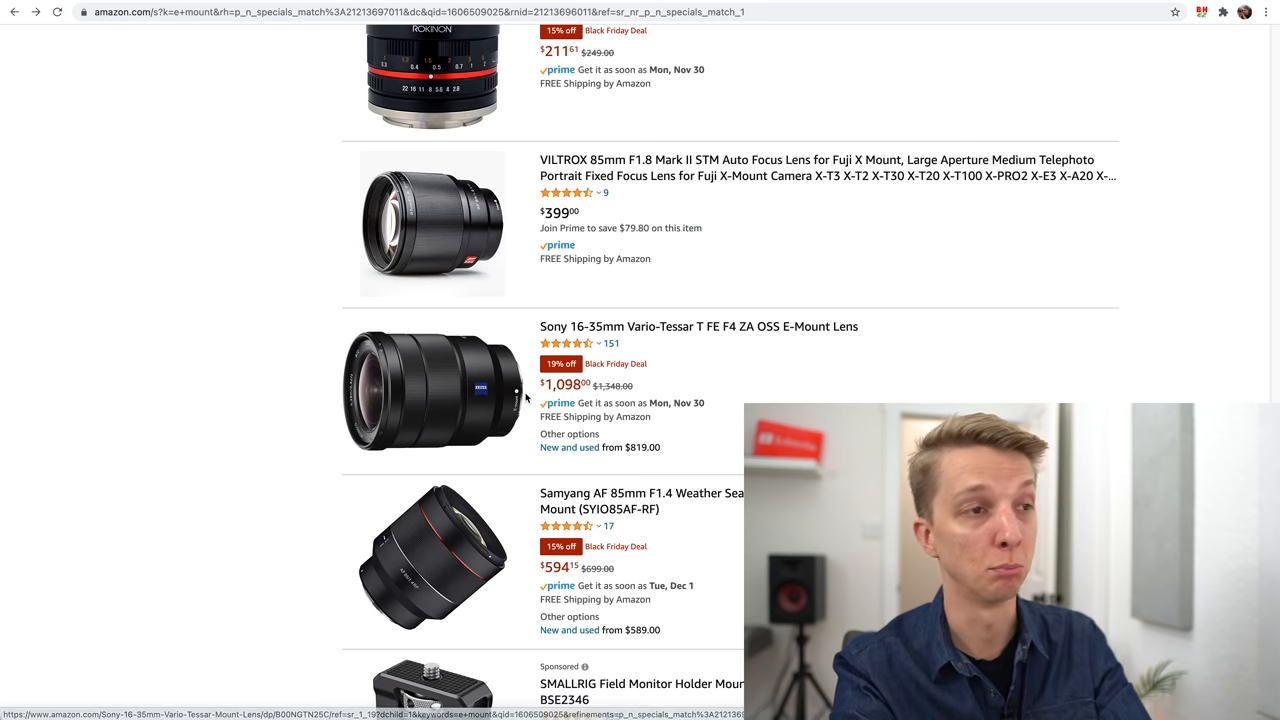
scroll("down", 3)
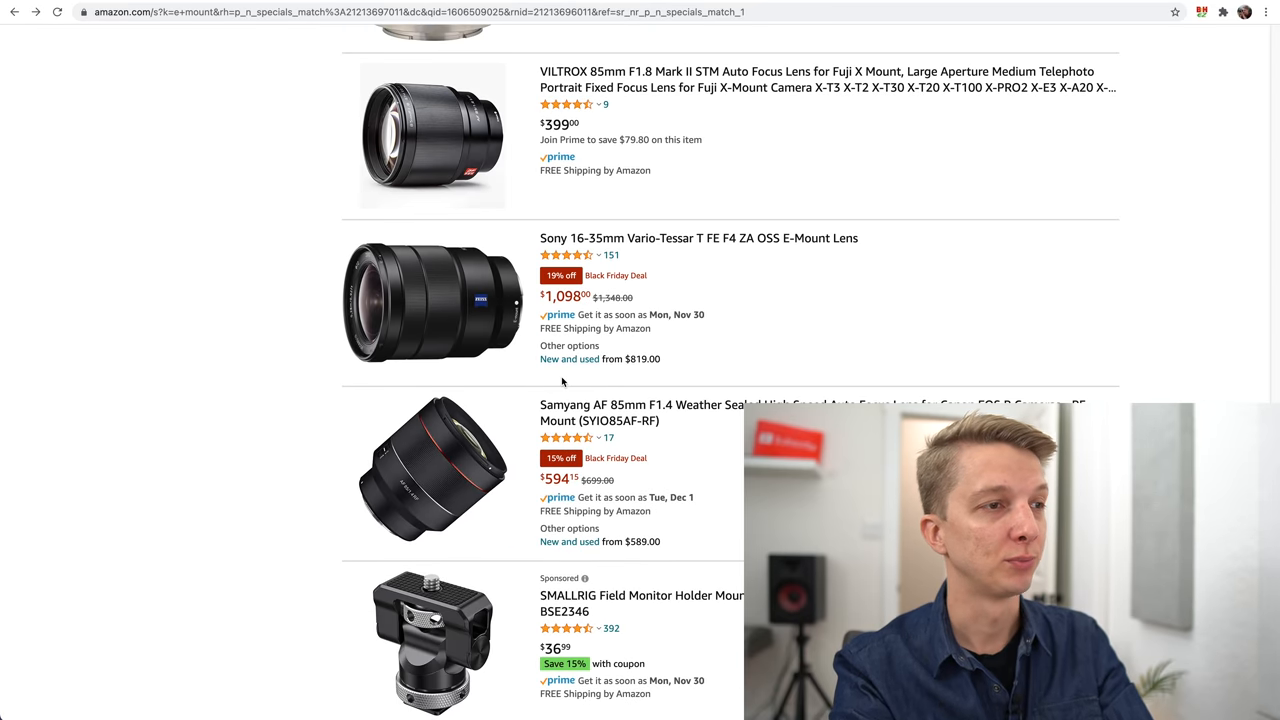
scroll("down", 3)
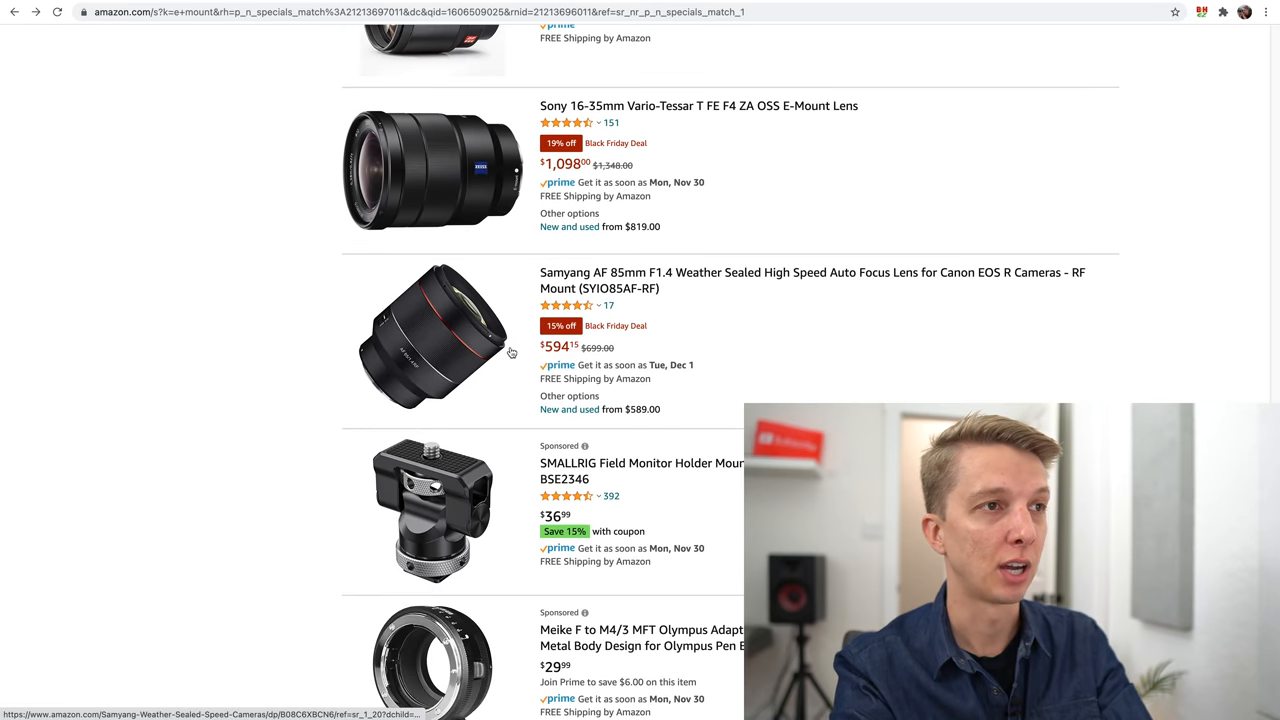
scroll("down", 3)
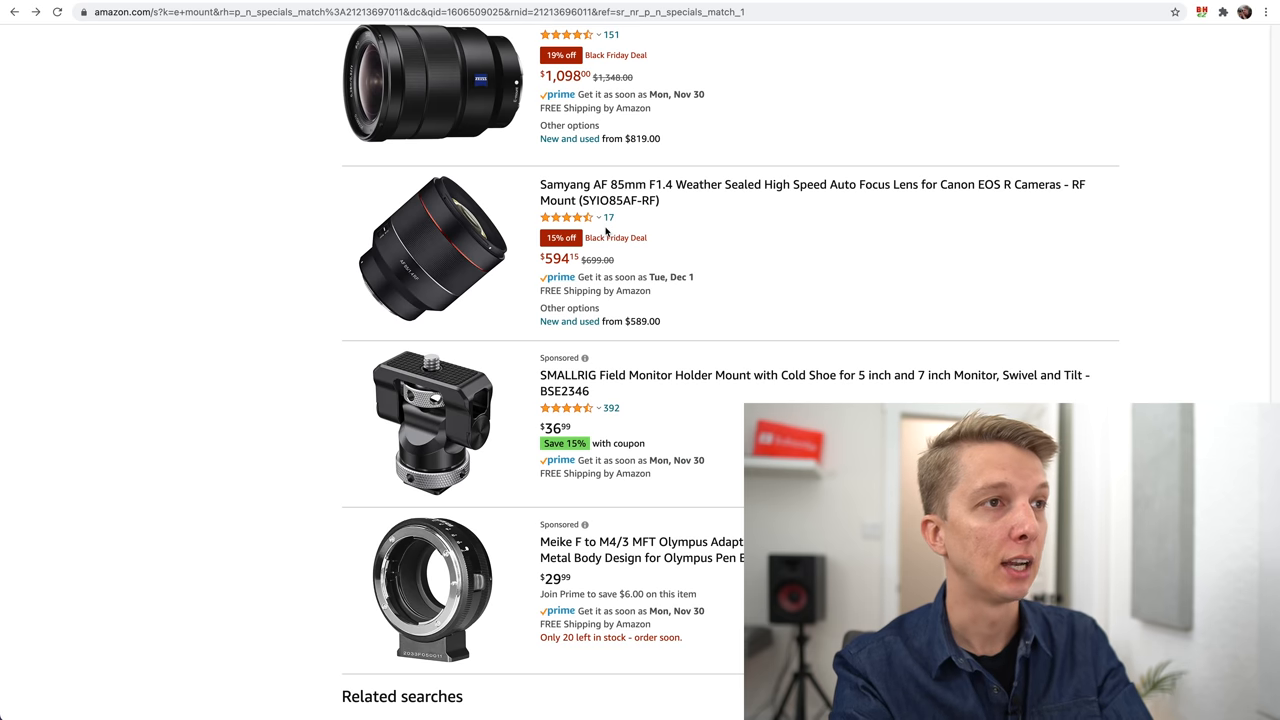
scroll("down", 3)
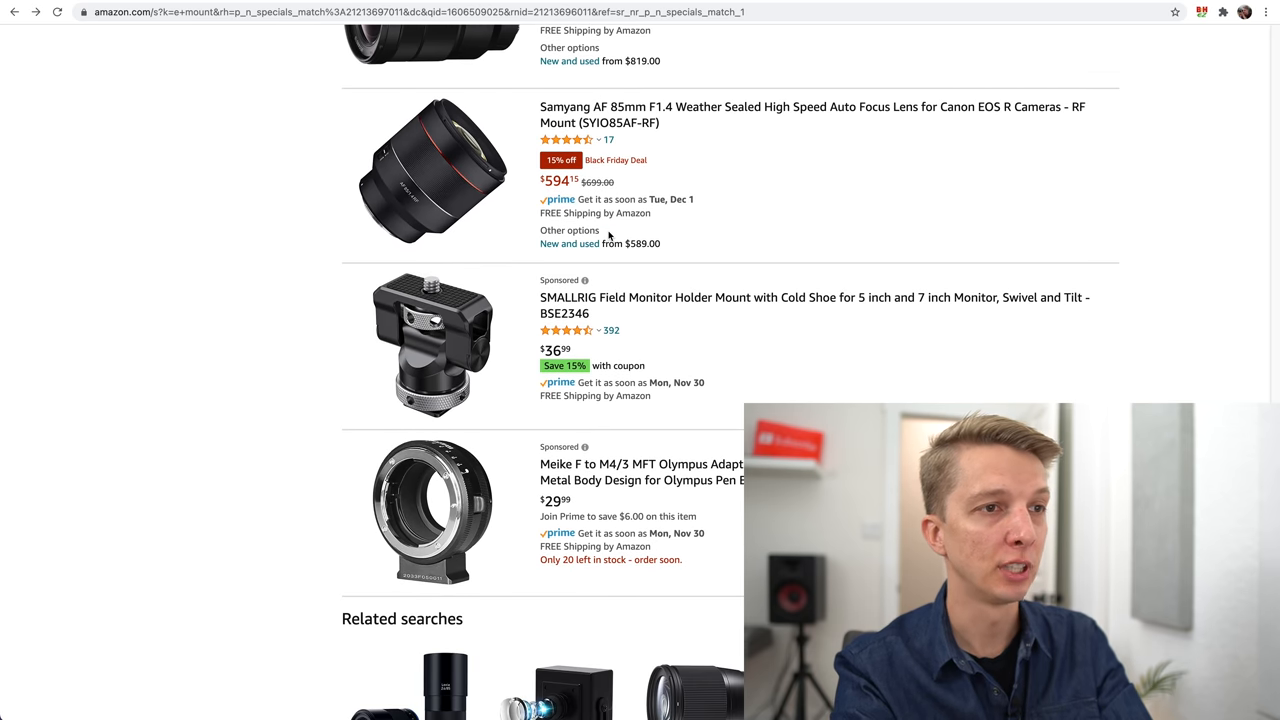
scroll("down", 3)
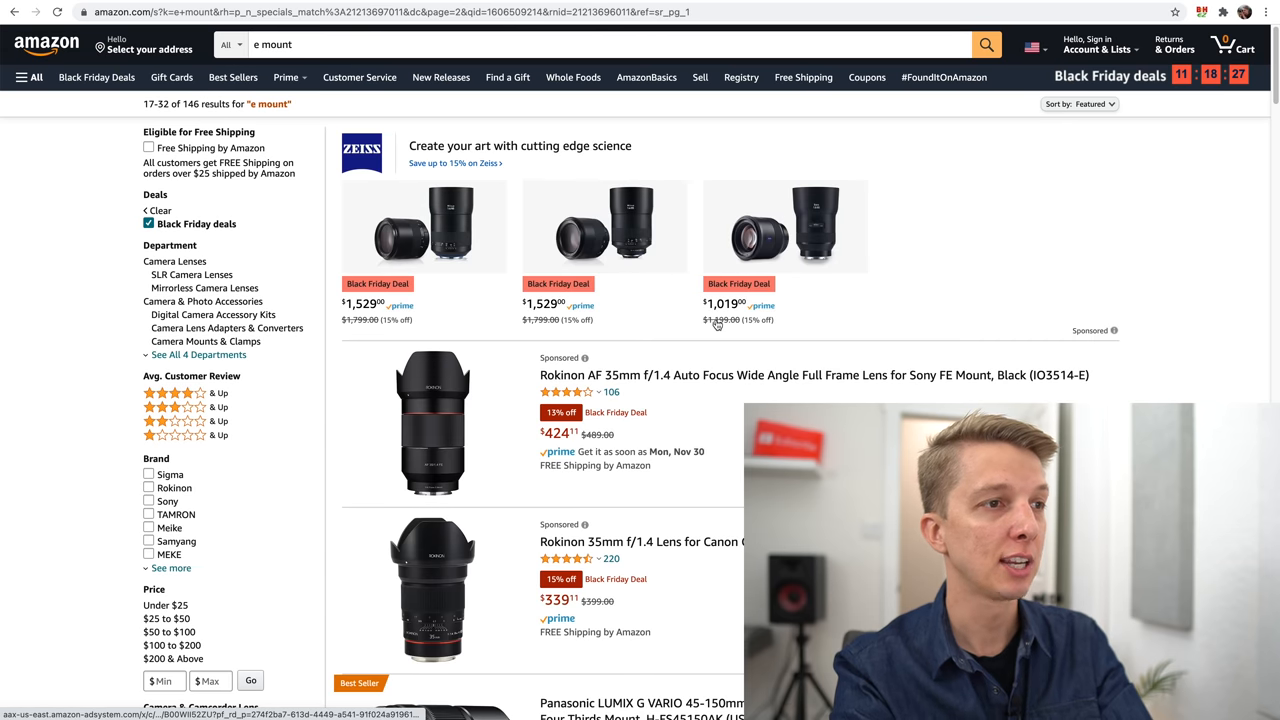
Scroll page 2 of the results past the Panasonic 45-150mm at $147 and Sony FE 70-200mm at $2,398.
scroll("down", 3)
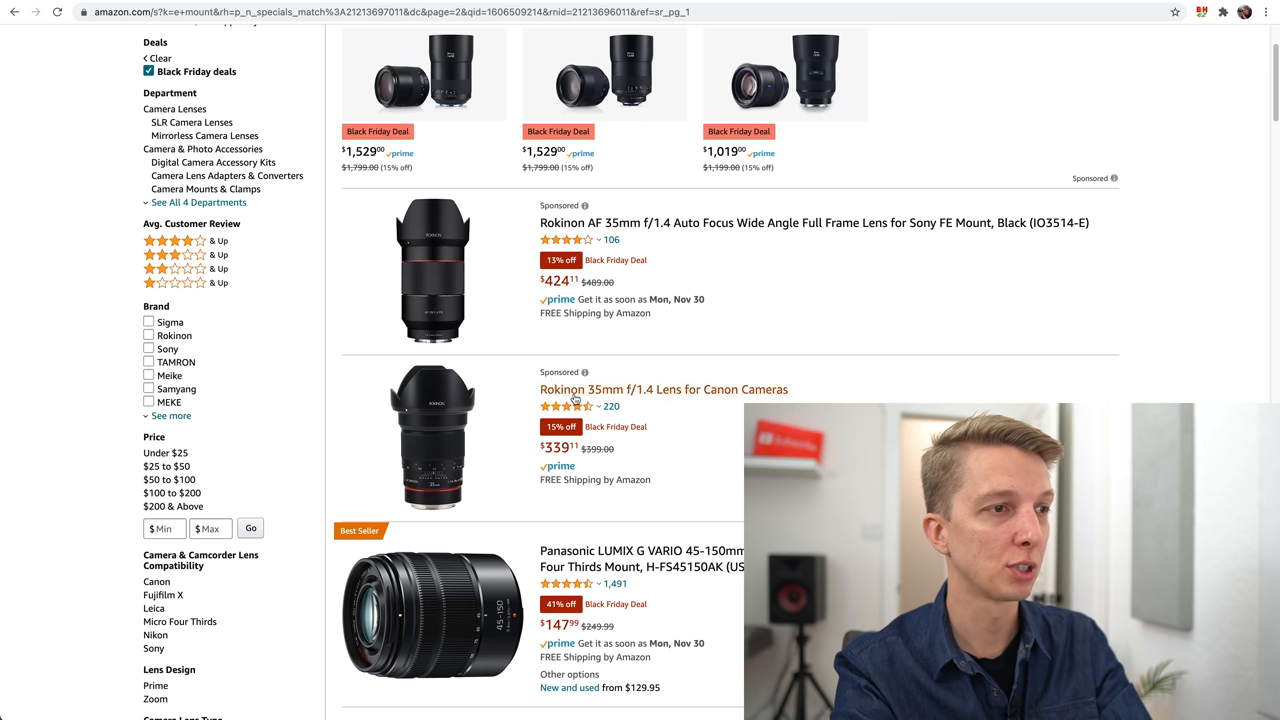
scroll("down", 3)
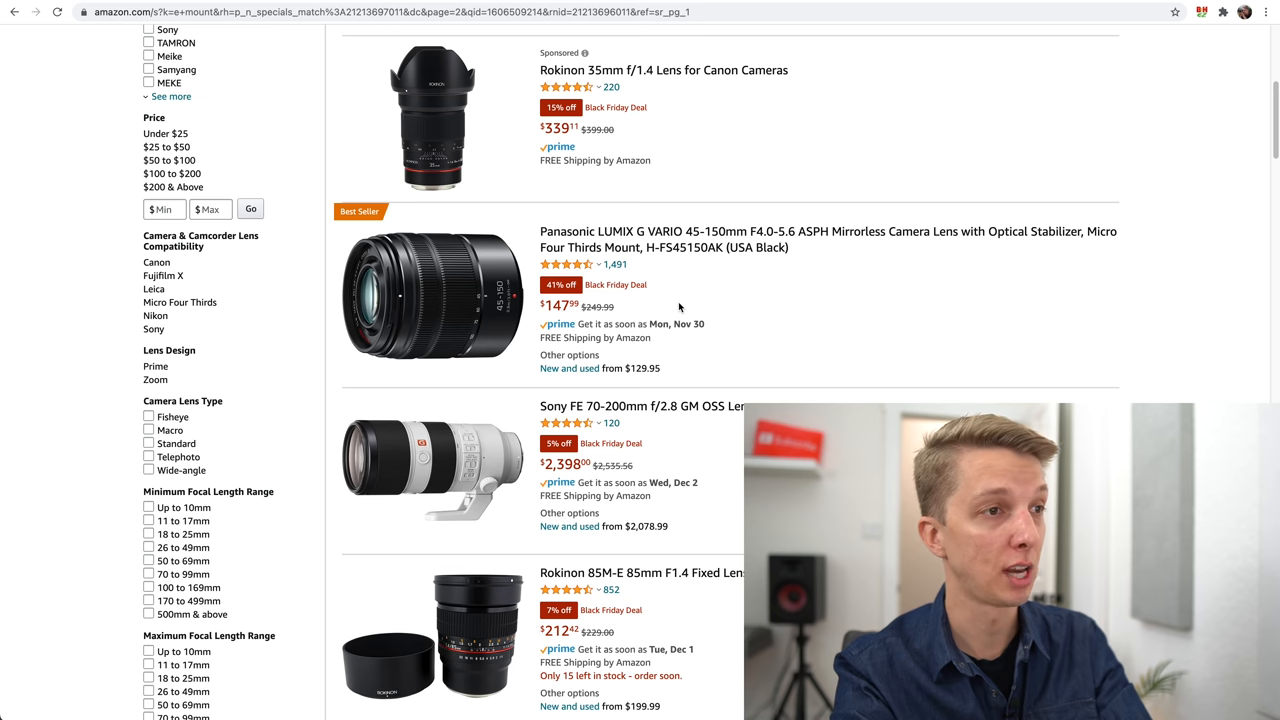
scroll("down", 3)
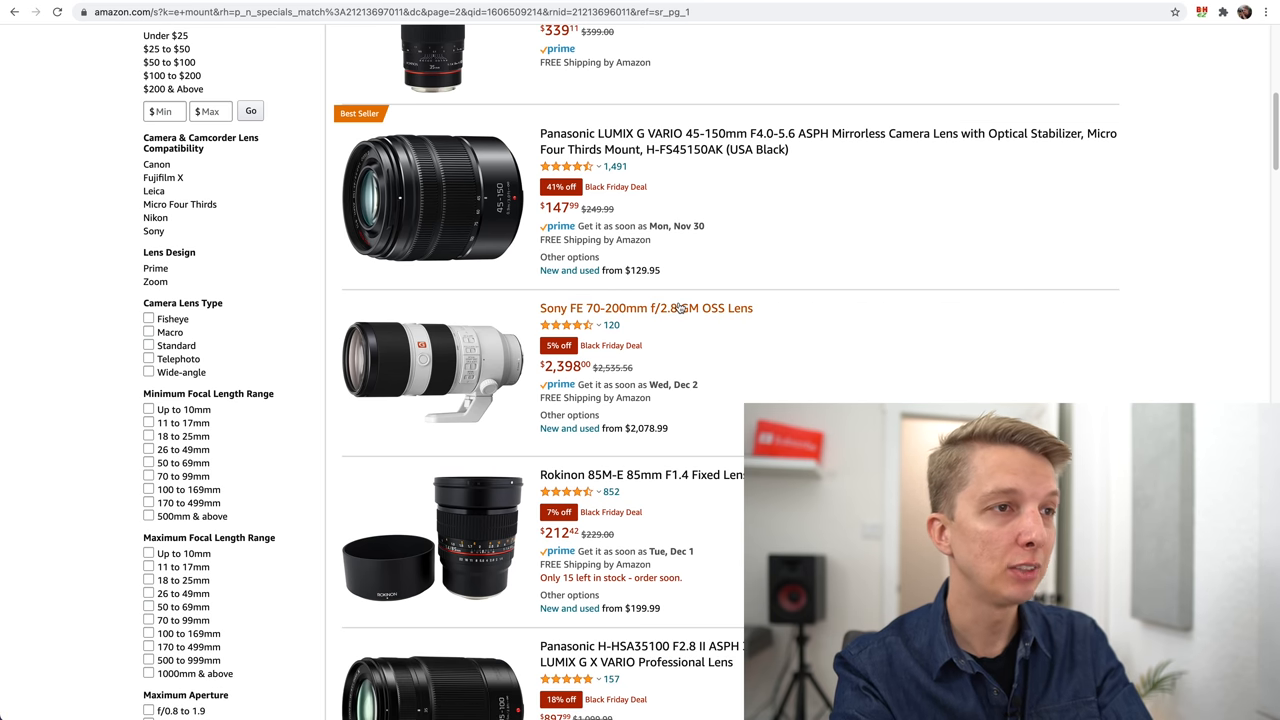
mouse_move(664, 372)
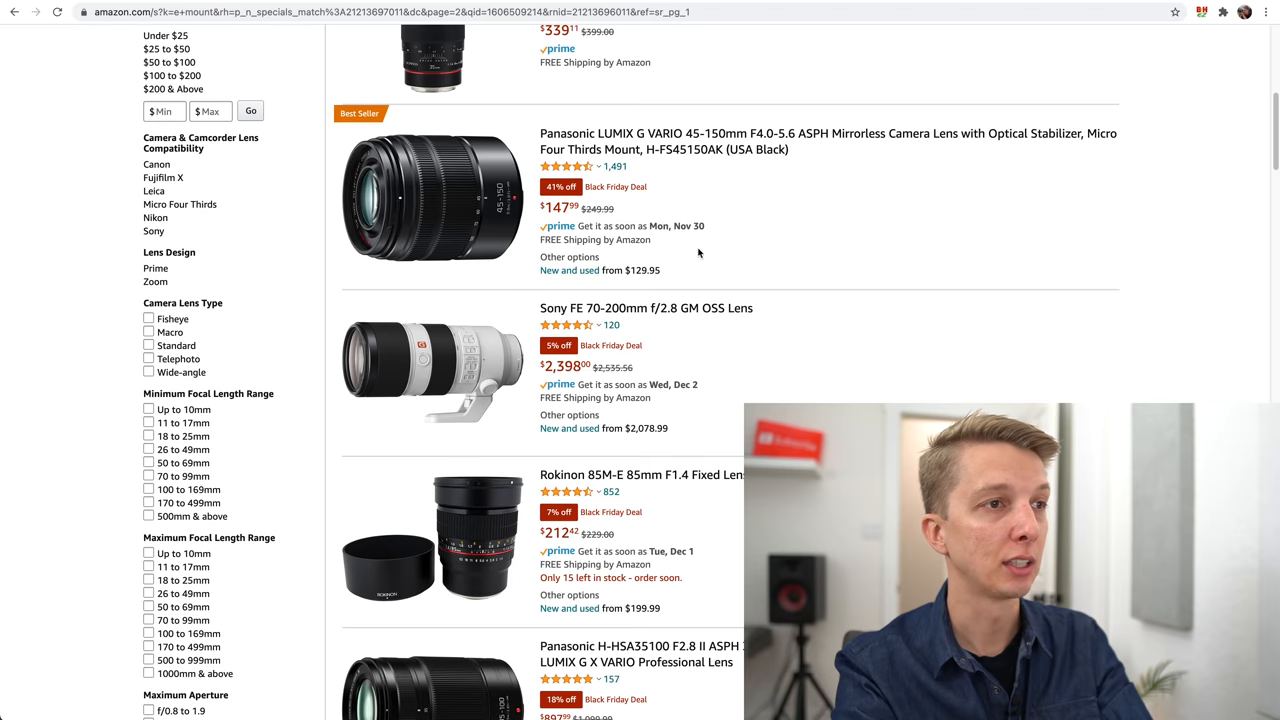
scroll("down", 3)
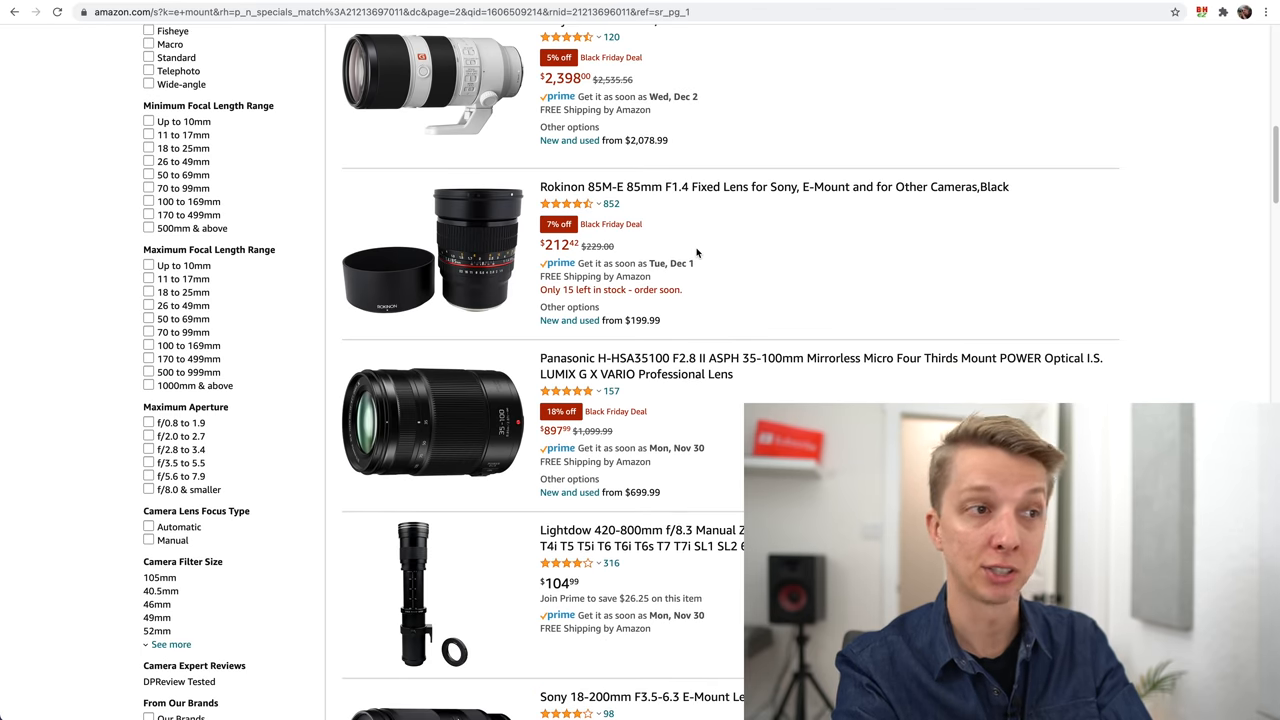
scroll("down", 3)
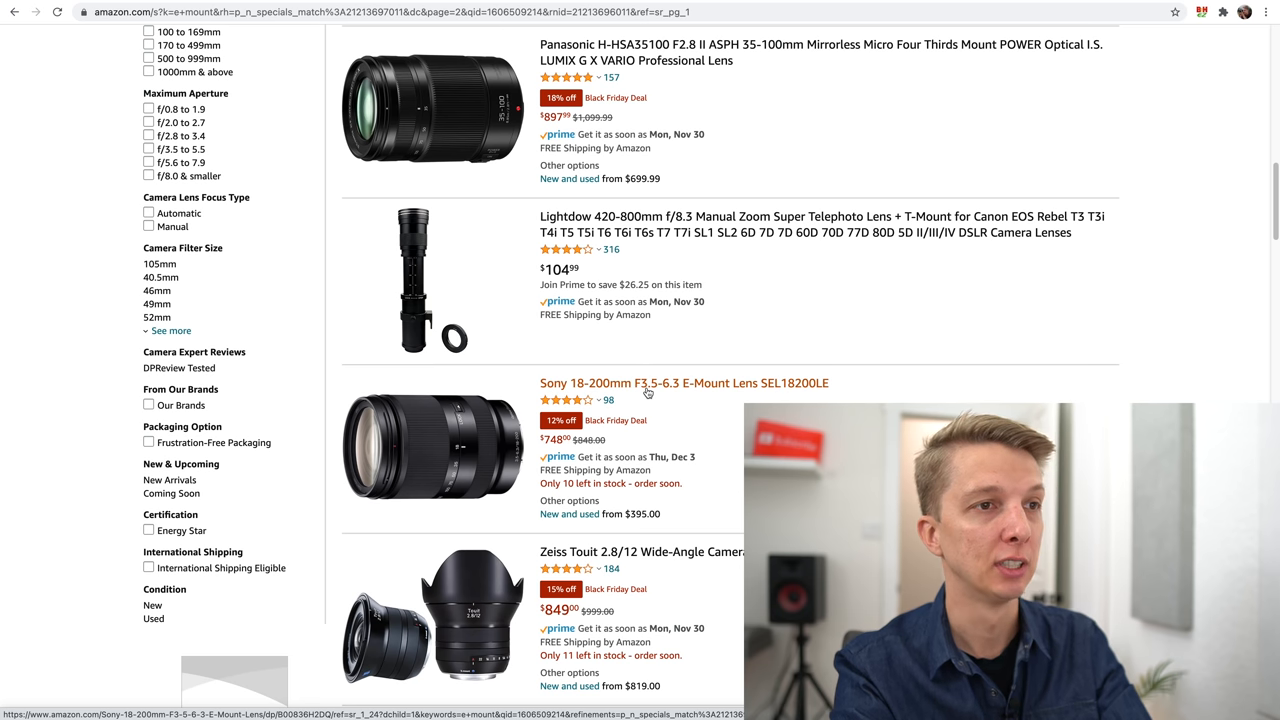
scroll("down", 3)
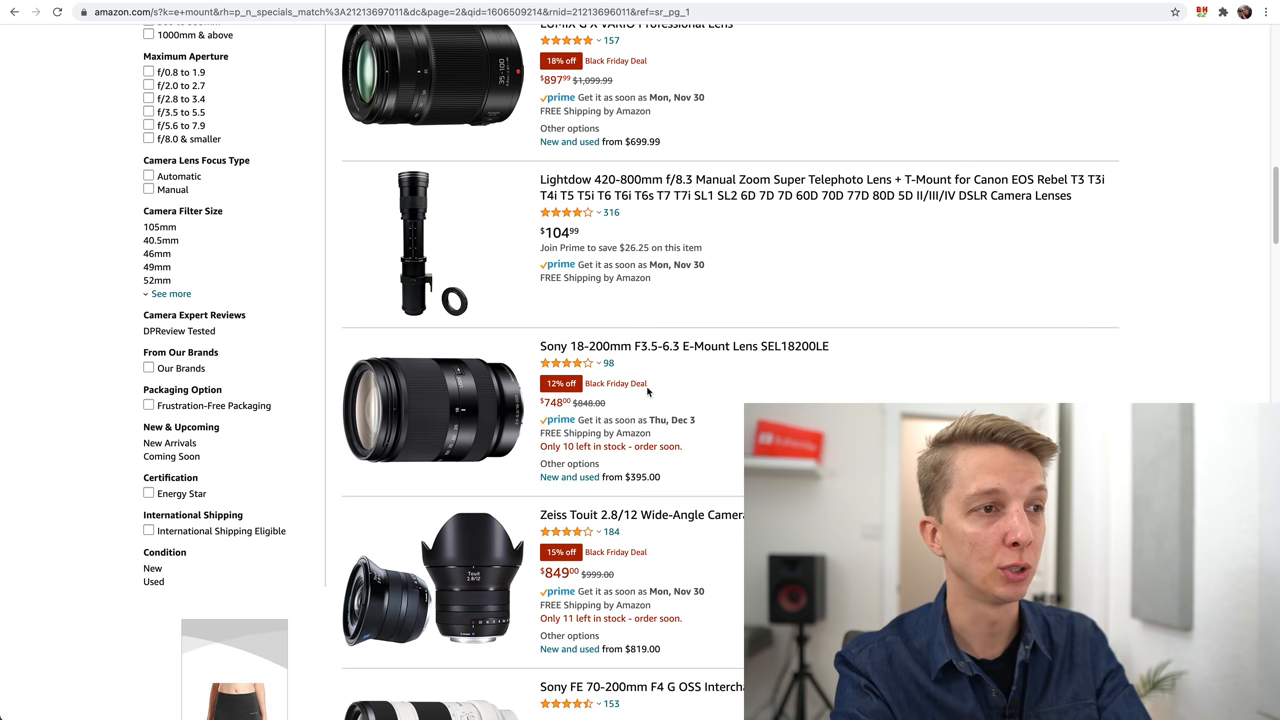
scroll("down", 3)
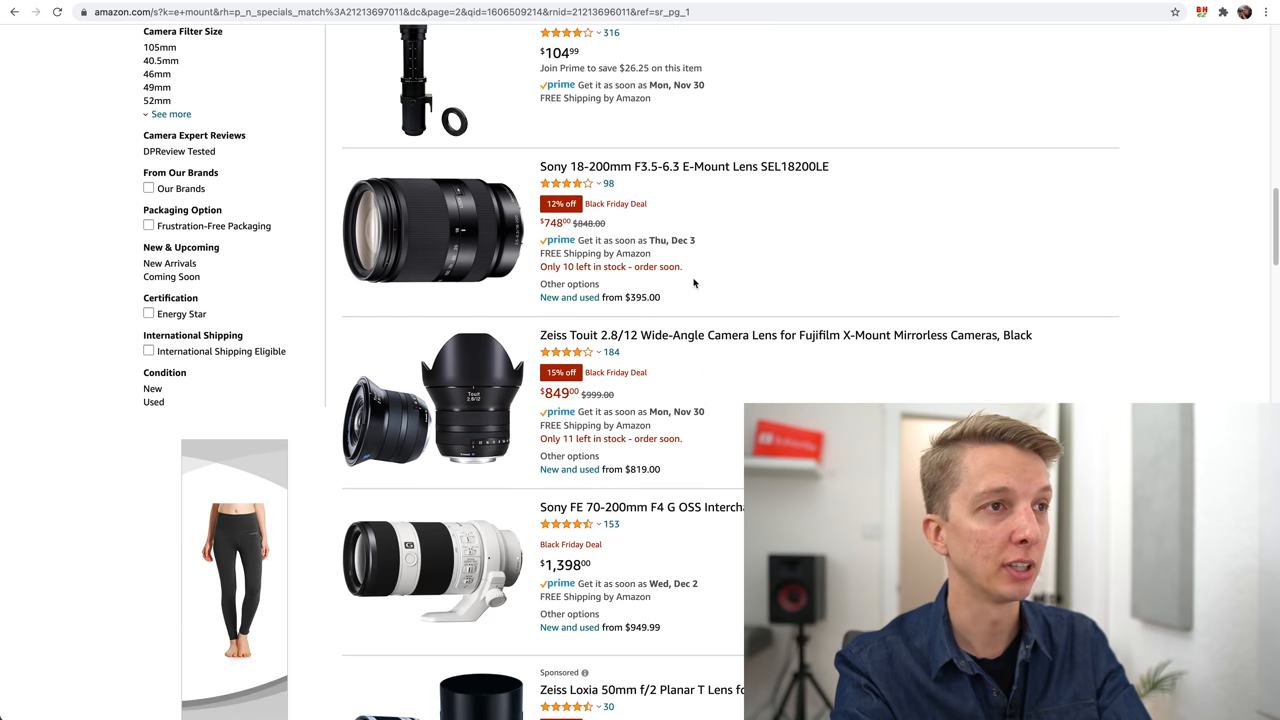
mouse_move(768, 268)
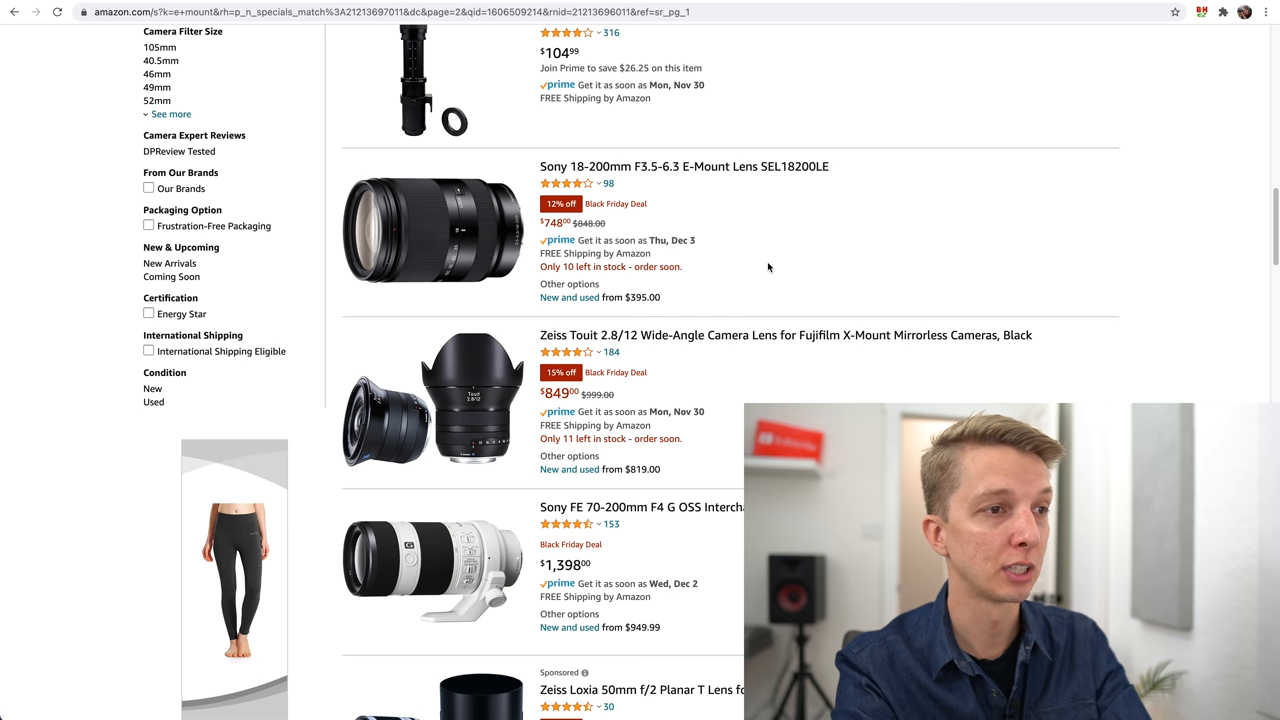
scroll("down", 3)
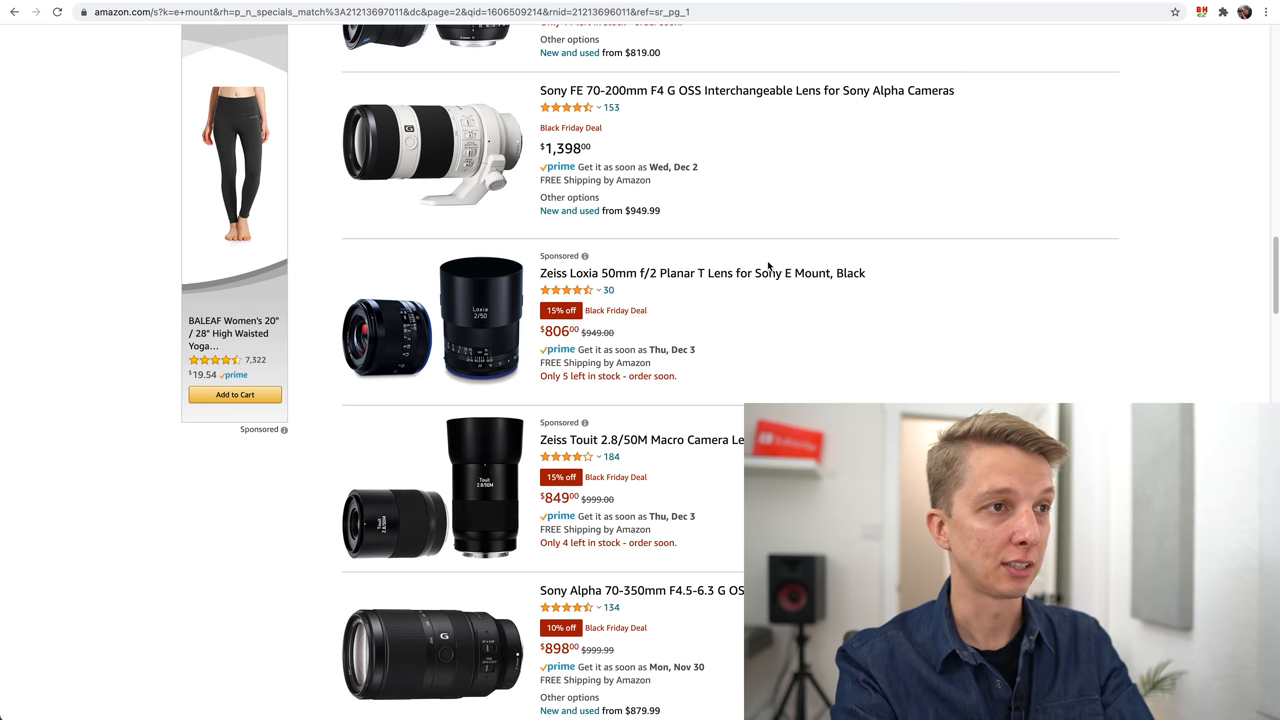
scroll("down", 3)
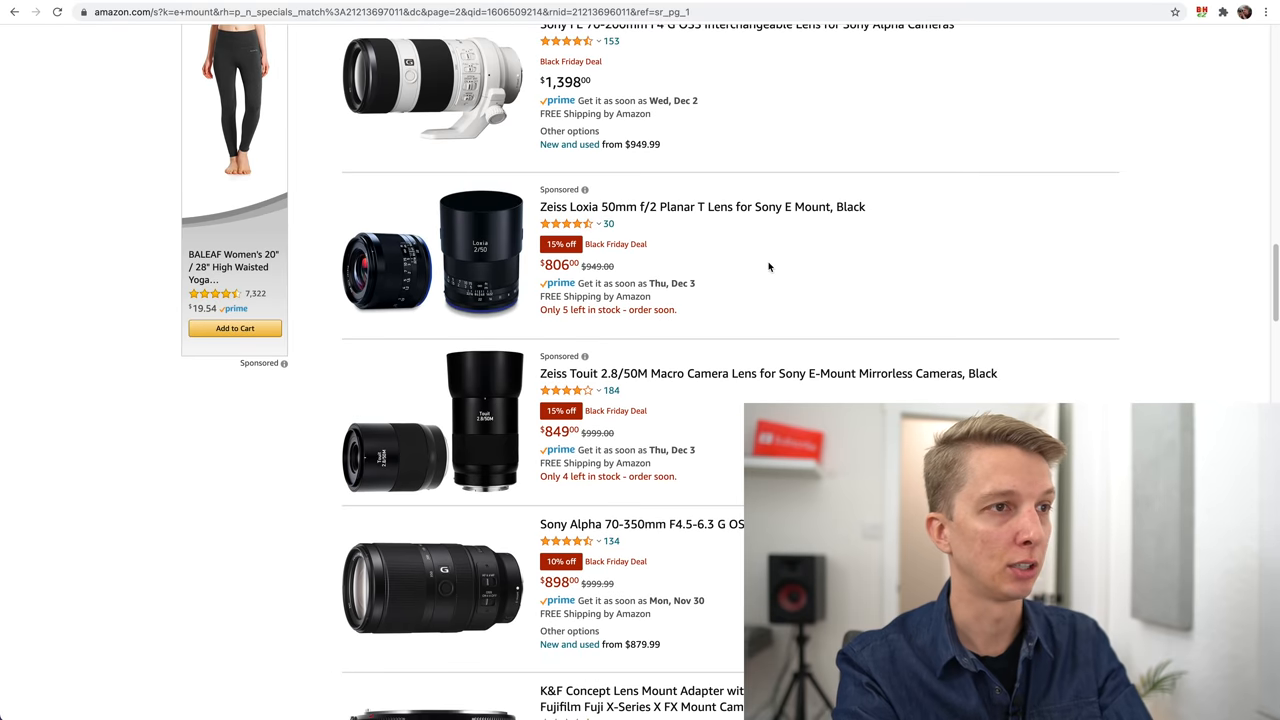
scroll("down", 3)
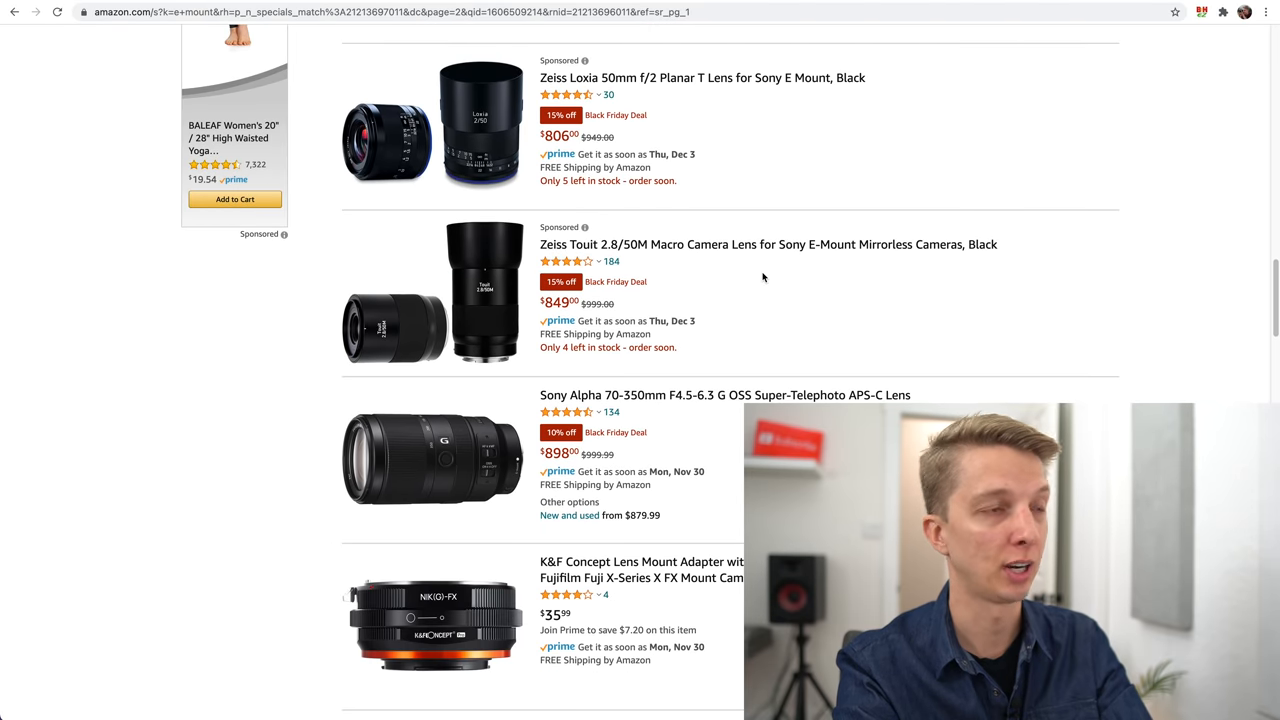
mouse_move(754, 270)
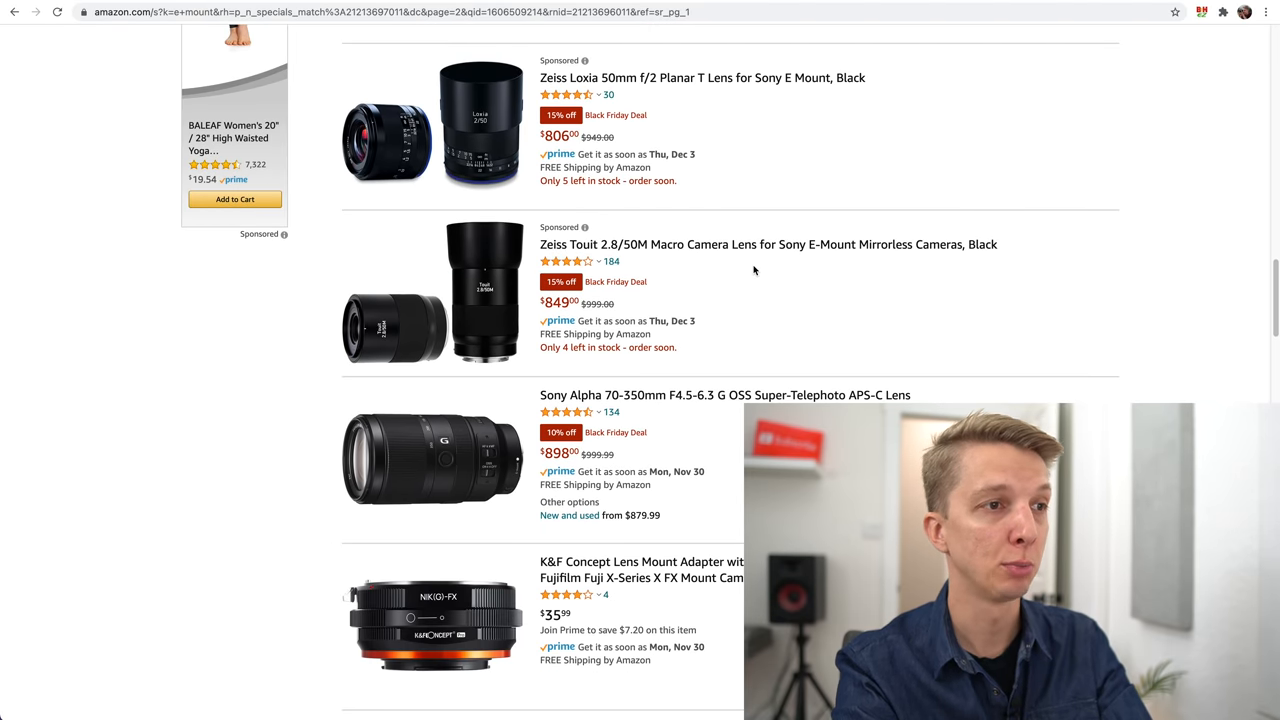
scroll("down", 3)
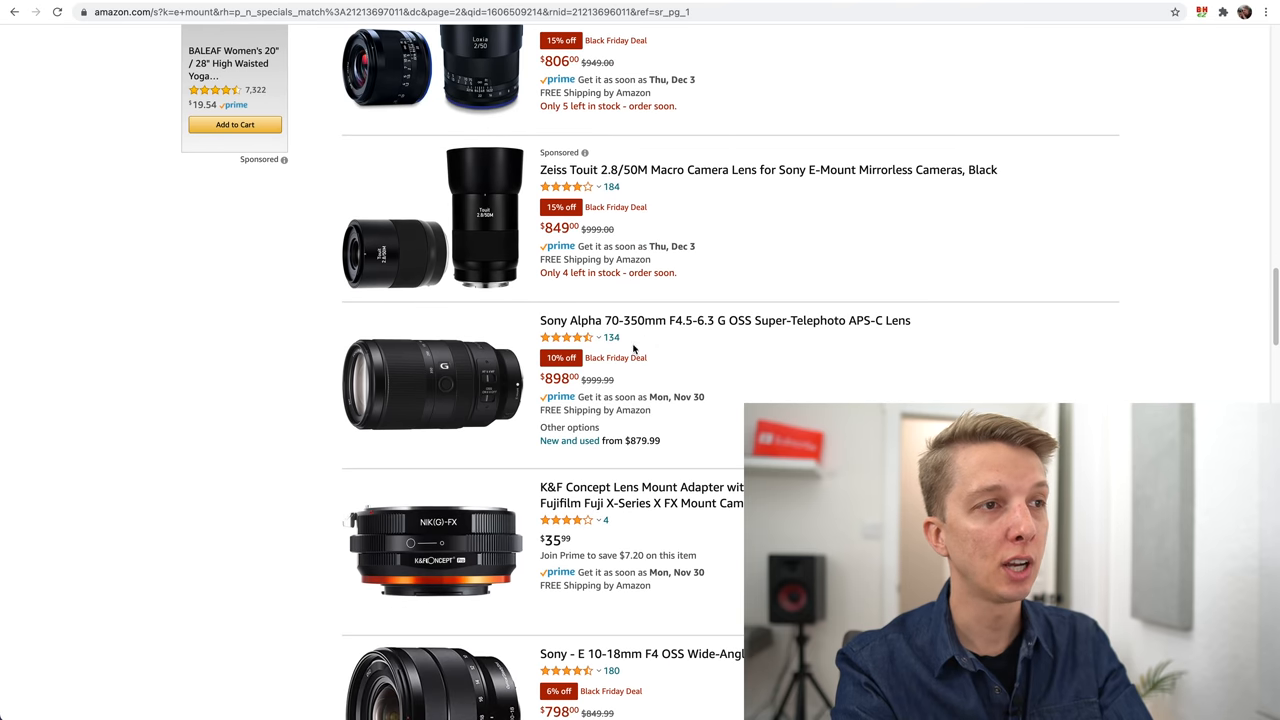
mouse_move(424, 324)
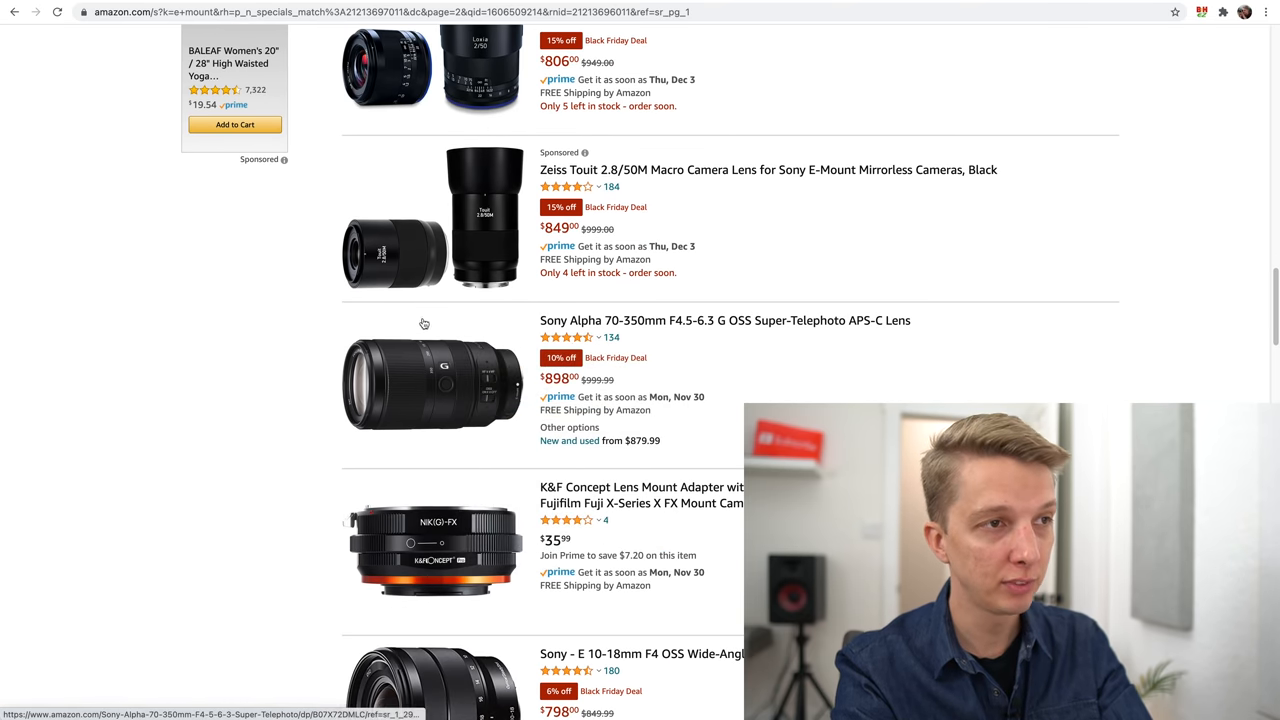
mouse_move(328, 322)
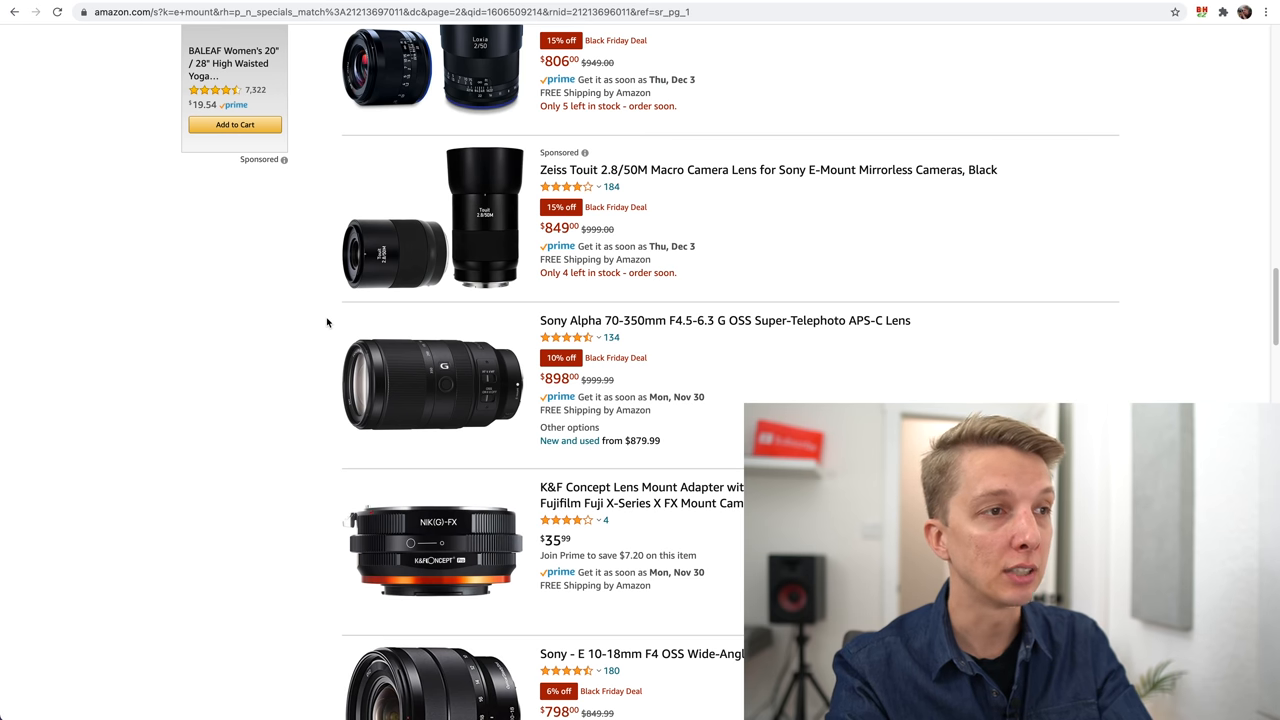
mouse_move(658, 380)
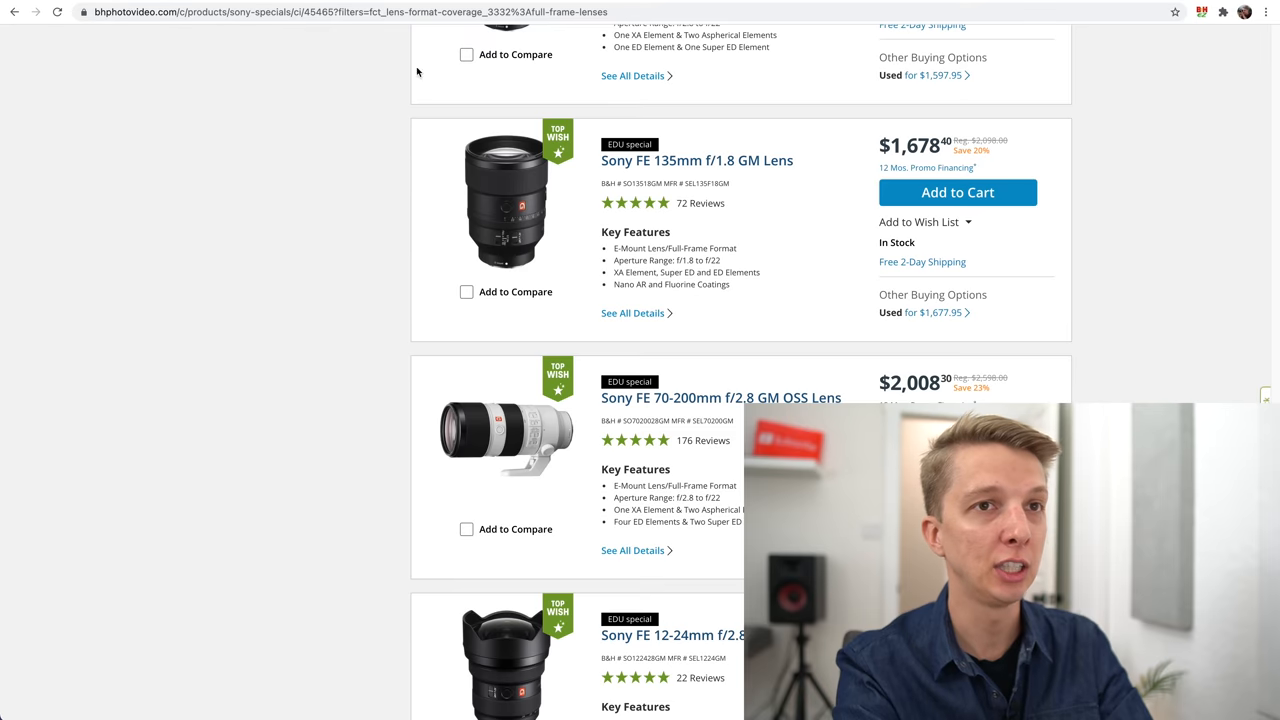
Refilter the Sony Specials to APS-C Lenses under Lens Format Coverage.
scroll("up", 3)
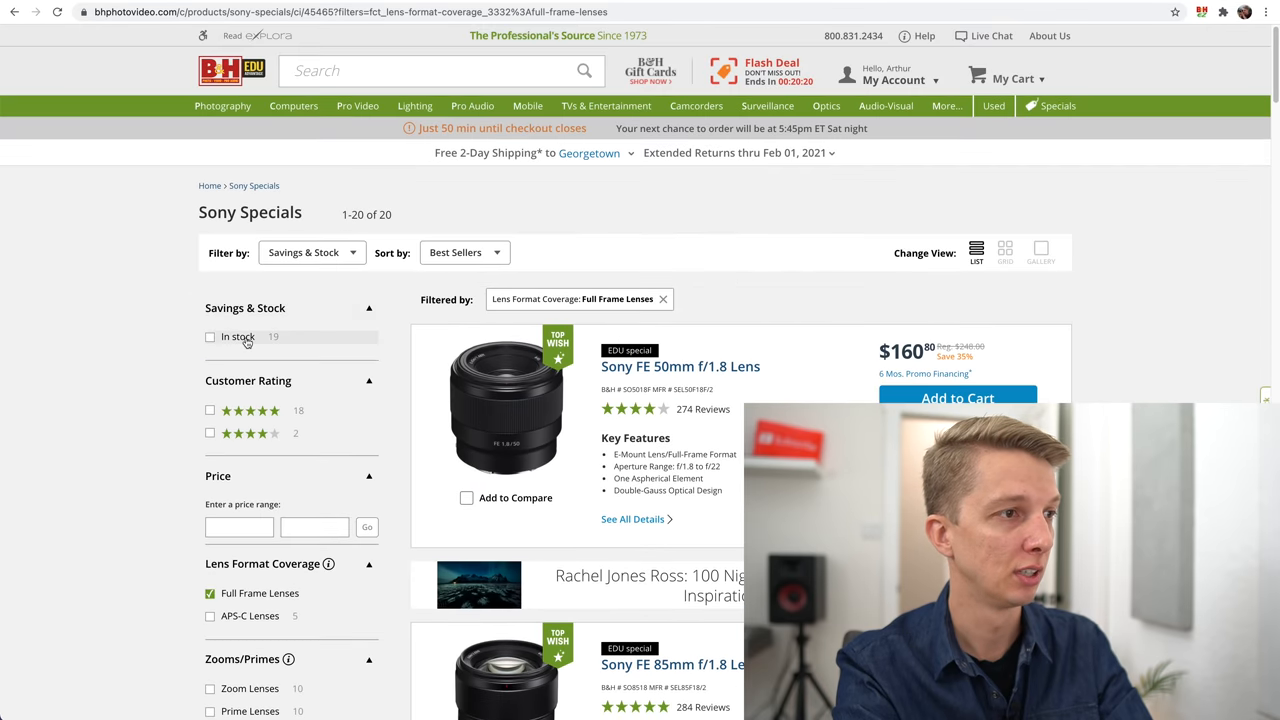
scroll("down", 3)
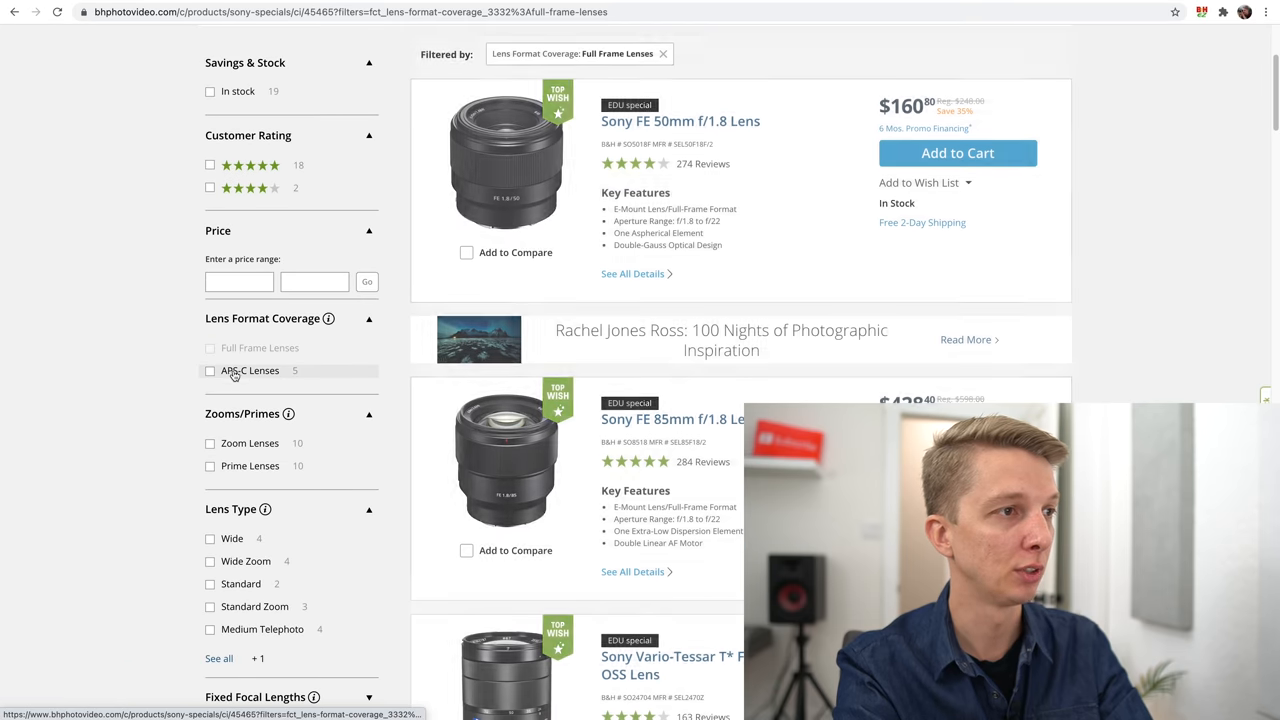
left_click(210, 370)
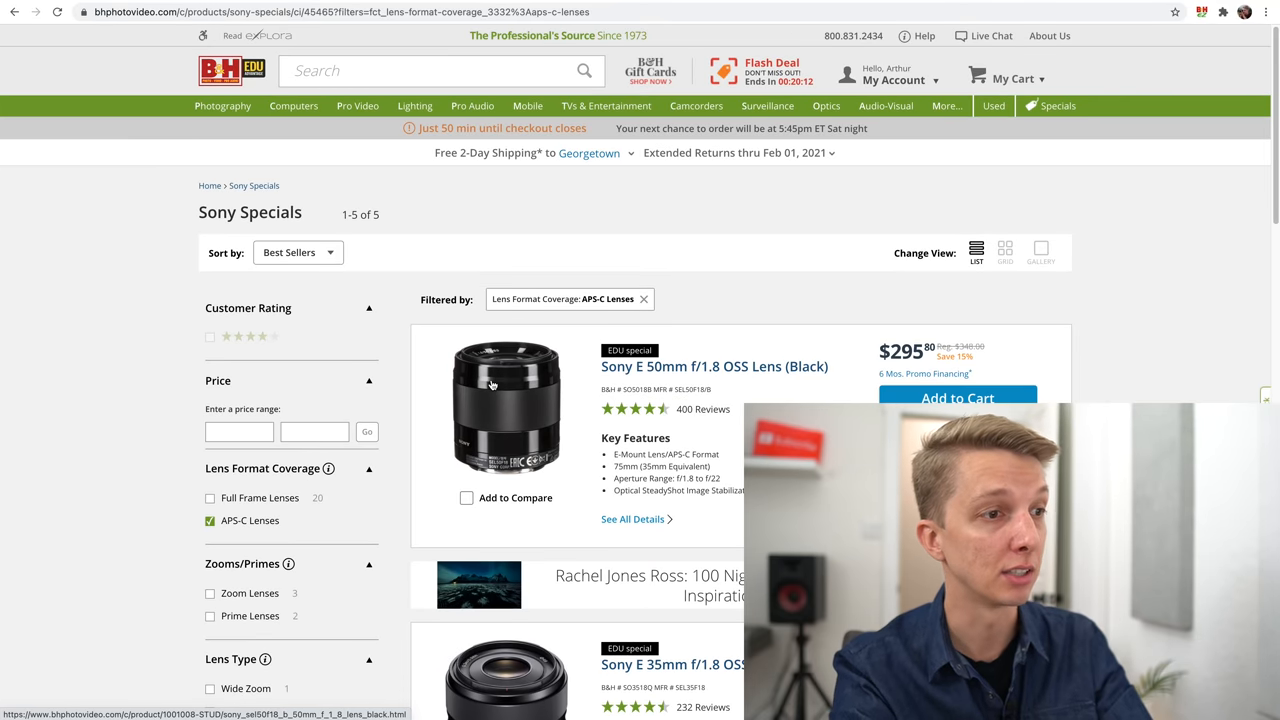
Scroll through the five APS-C lens specials, including the Sony E 70-350mm at $748.
scroll("down", 3)
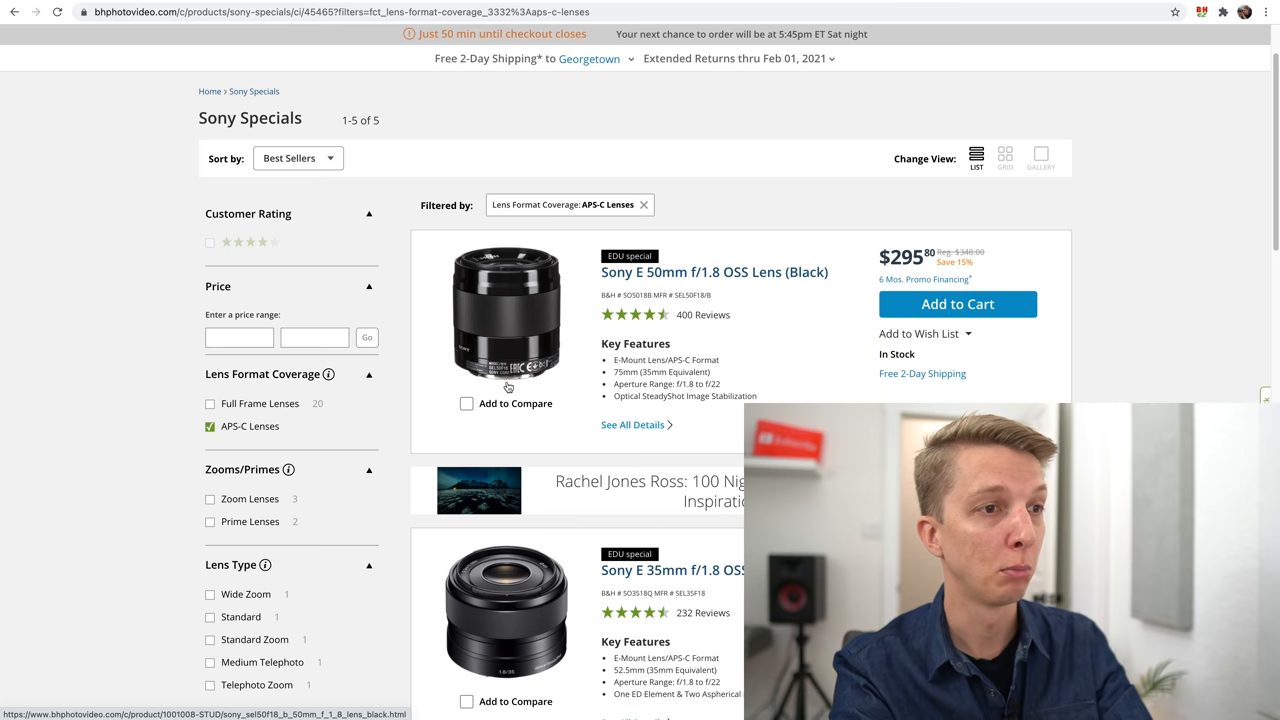
scroll("down", 3)
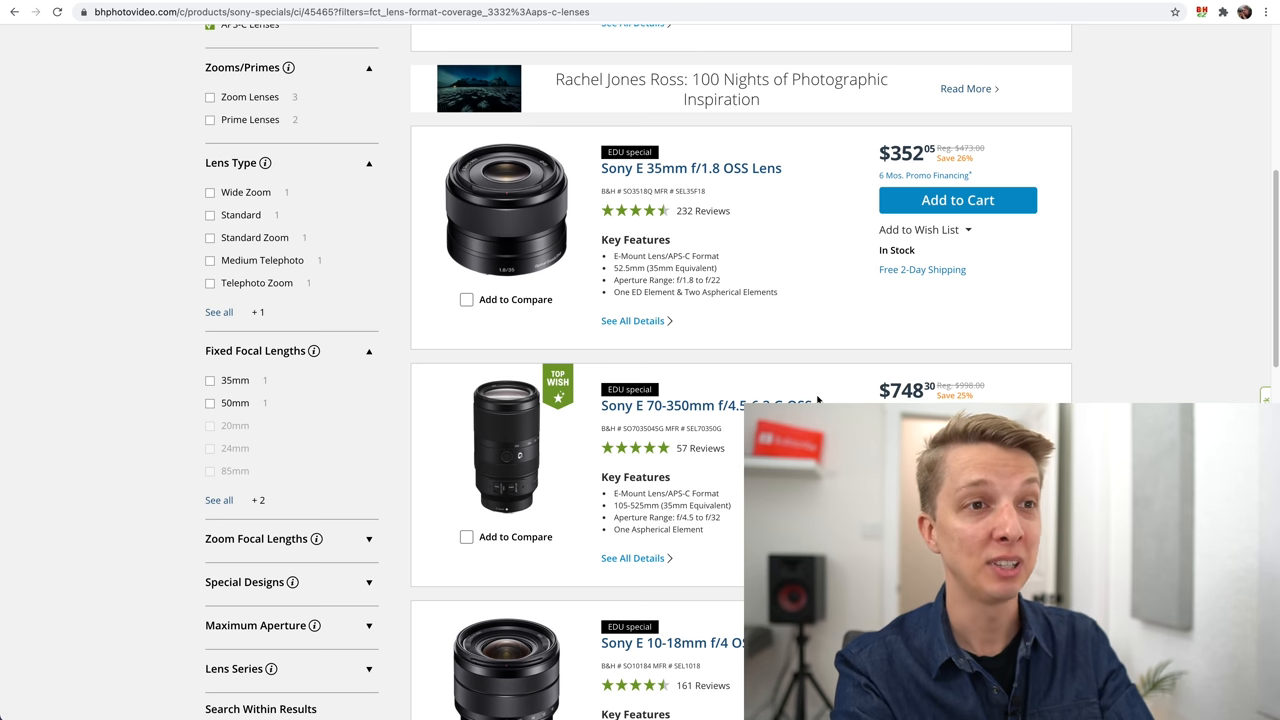
scroll("down", 3)
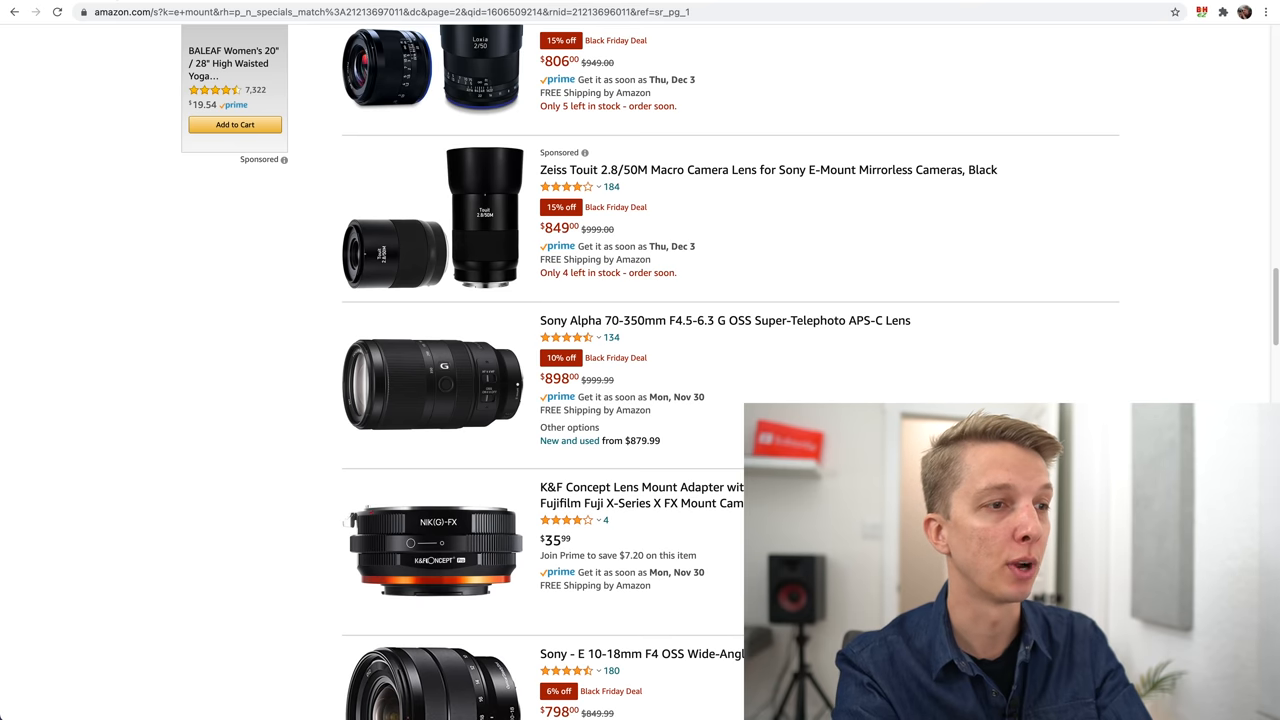
scroll("down", 3)
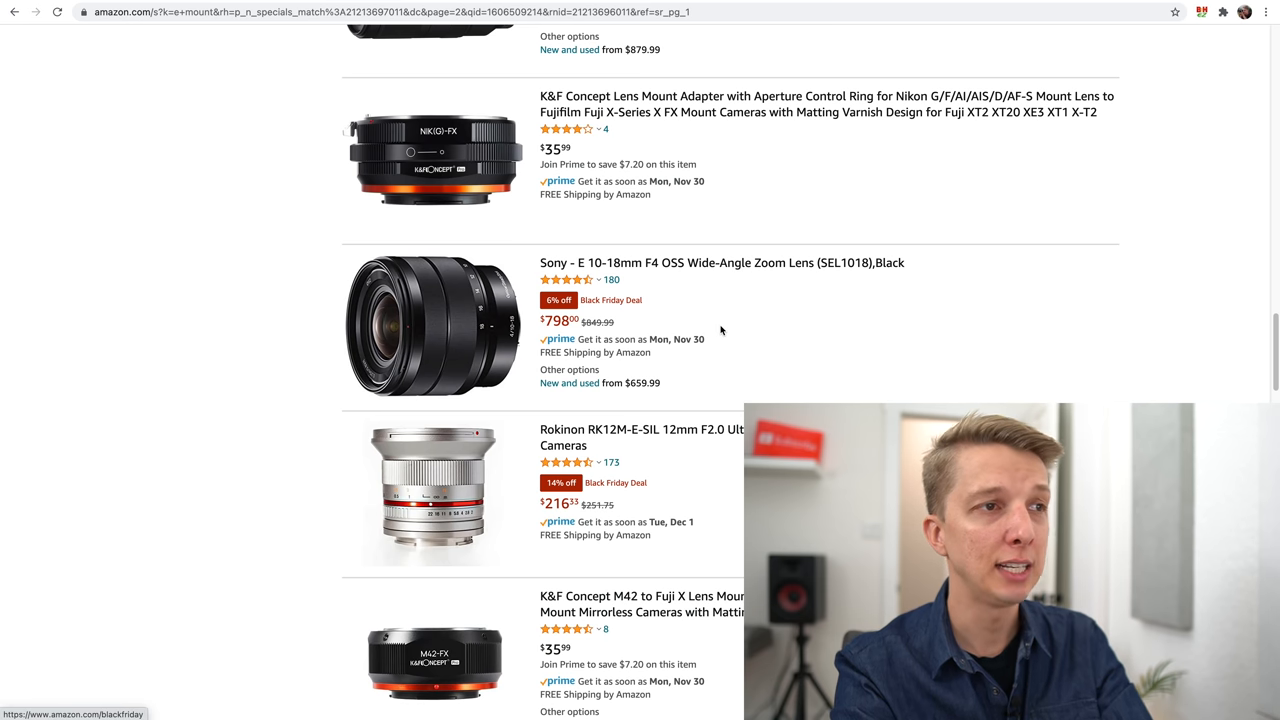
mouse_move(712, 296)
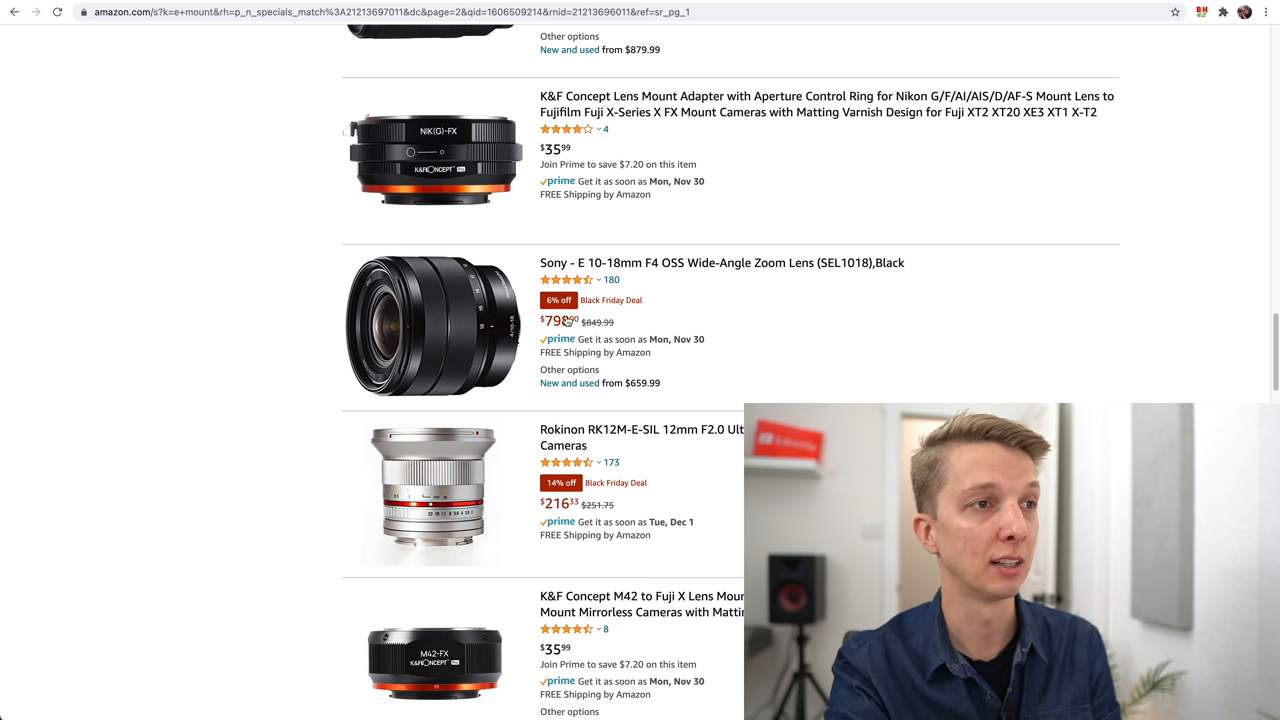
mouse_move(648, 370)
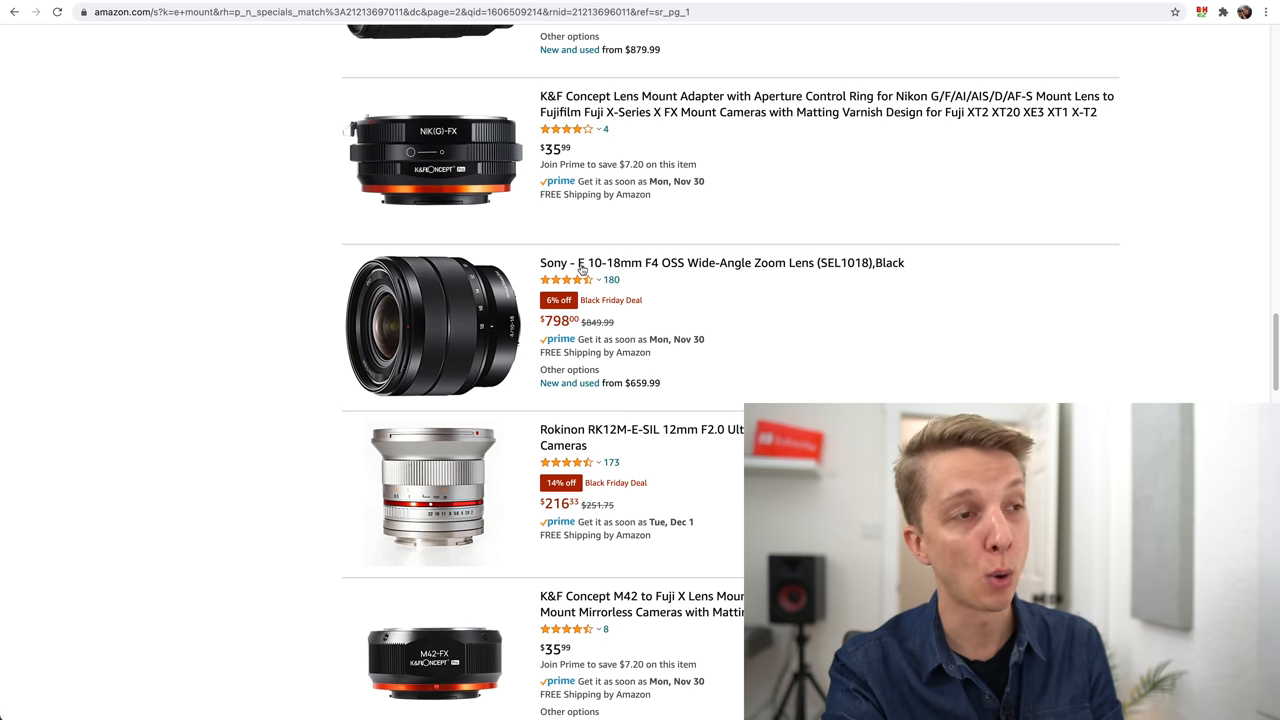
mouse_move(670, 310)
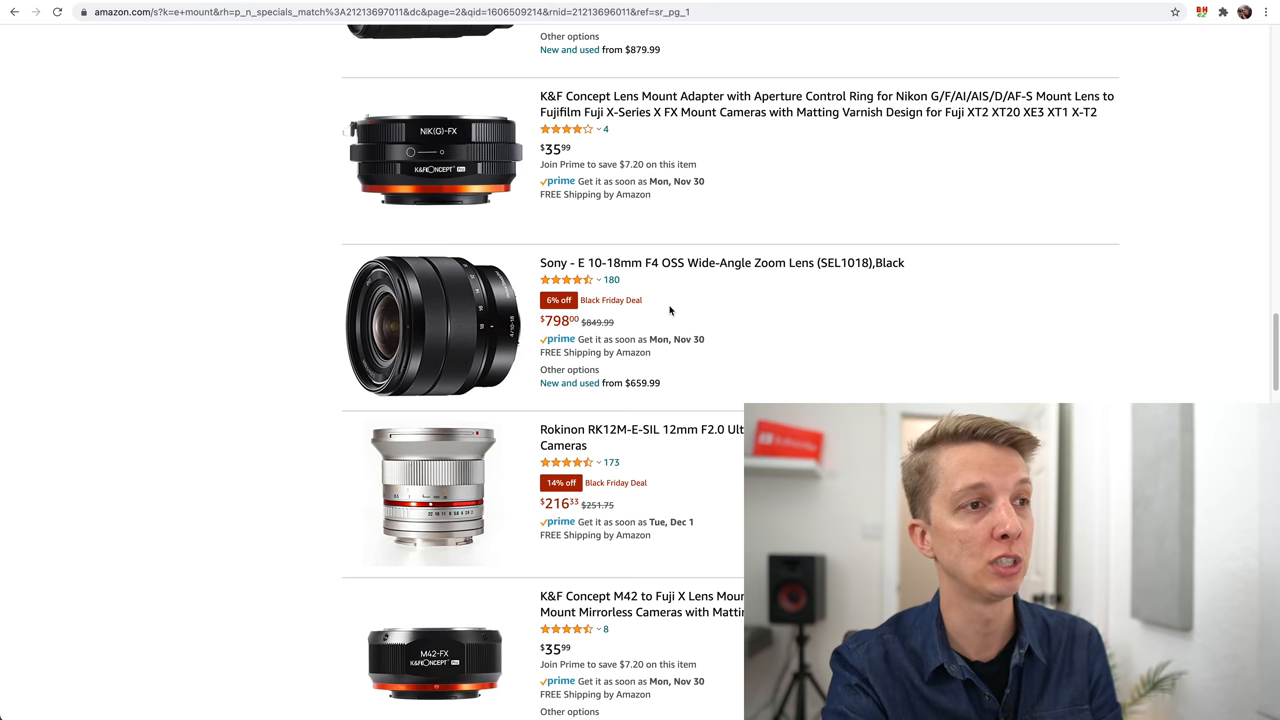
scroll("down", 3)
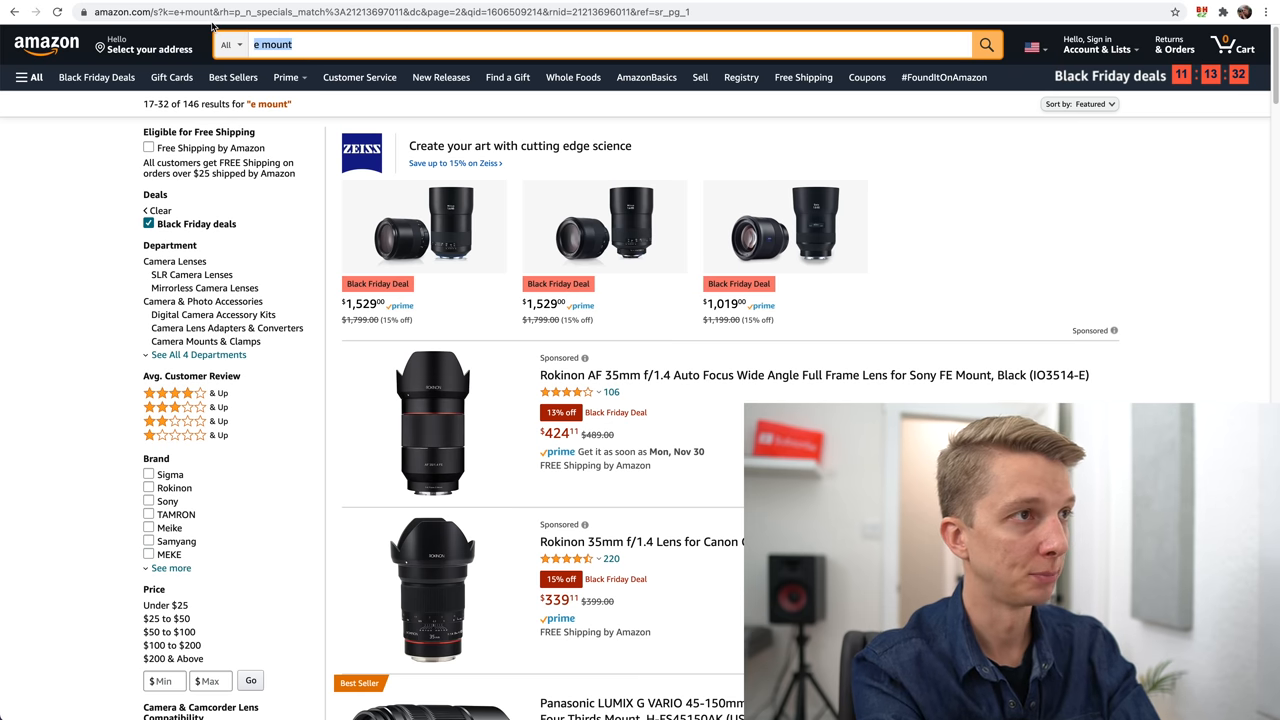
Search Amazon for 'laowa 9mm', view the $449 Laowa 9mm f/2.8 page, then switch to the B&H tab.
type("laowa 9mm")
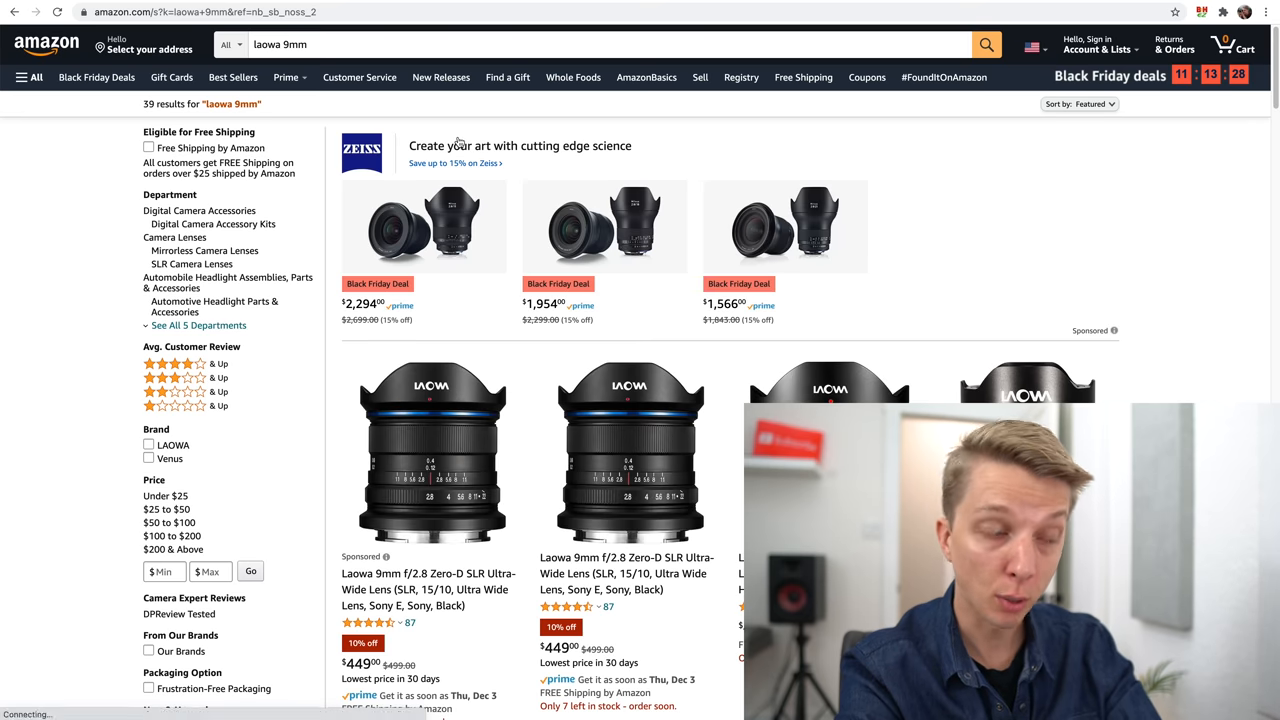
scroll("down", 3)
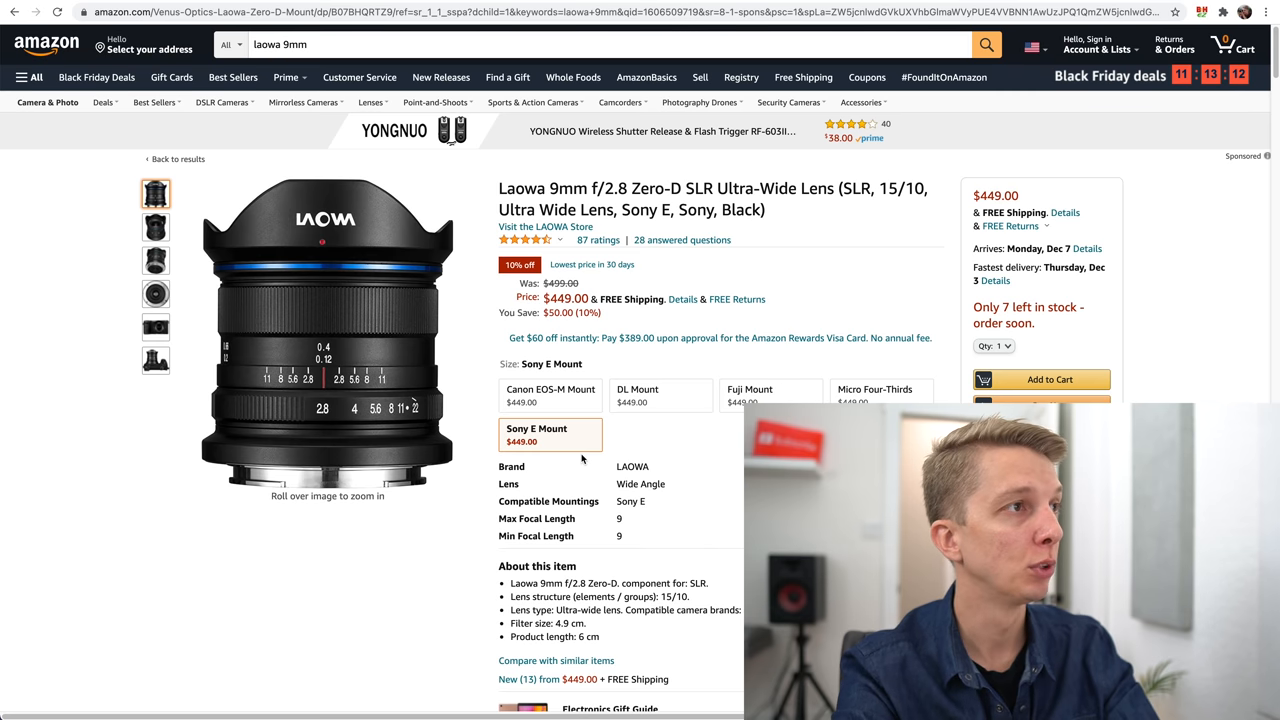
left_click(12, 12)
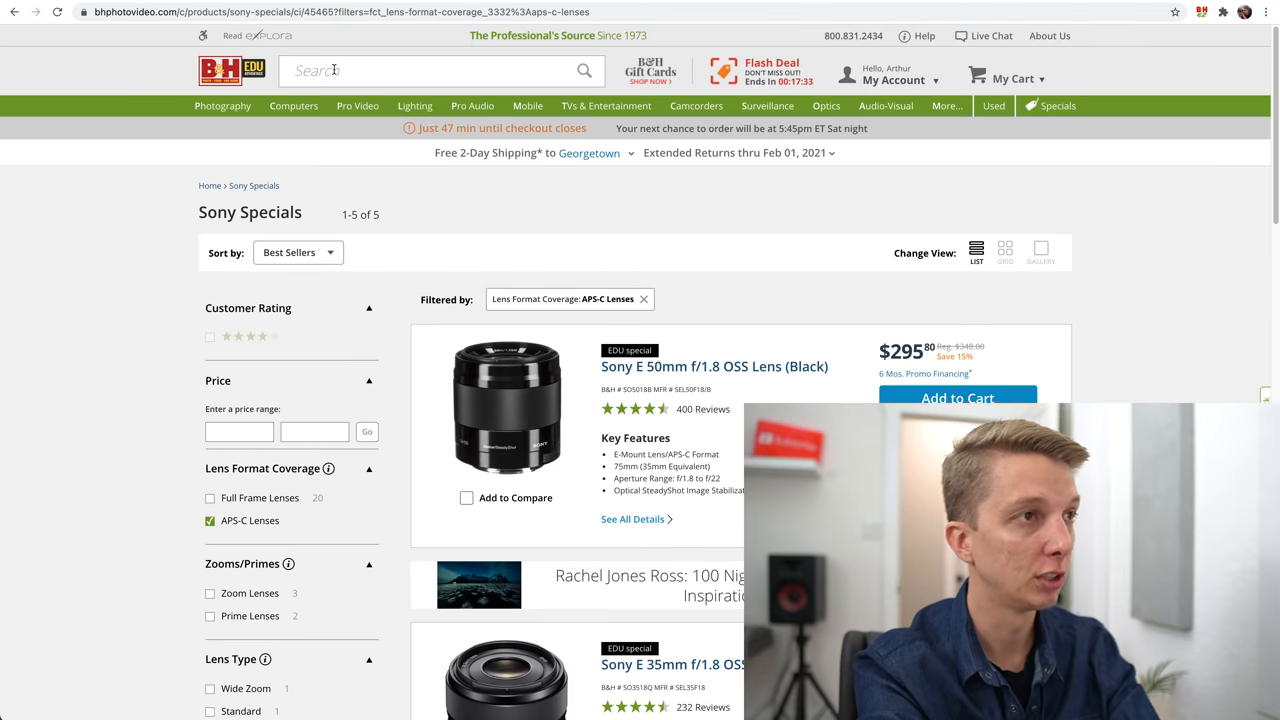
Enter 'laowa' into the B&H site search box.
type("laowa")
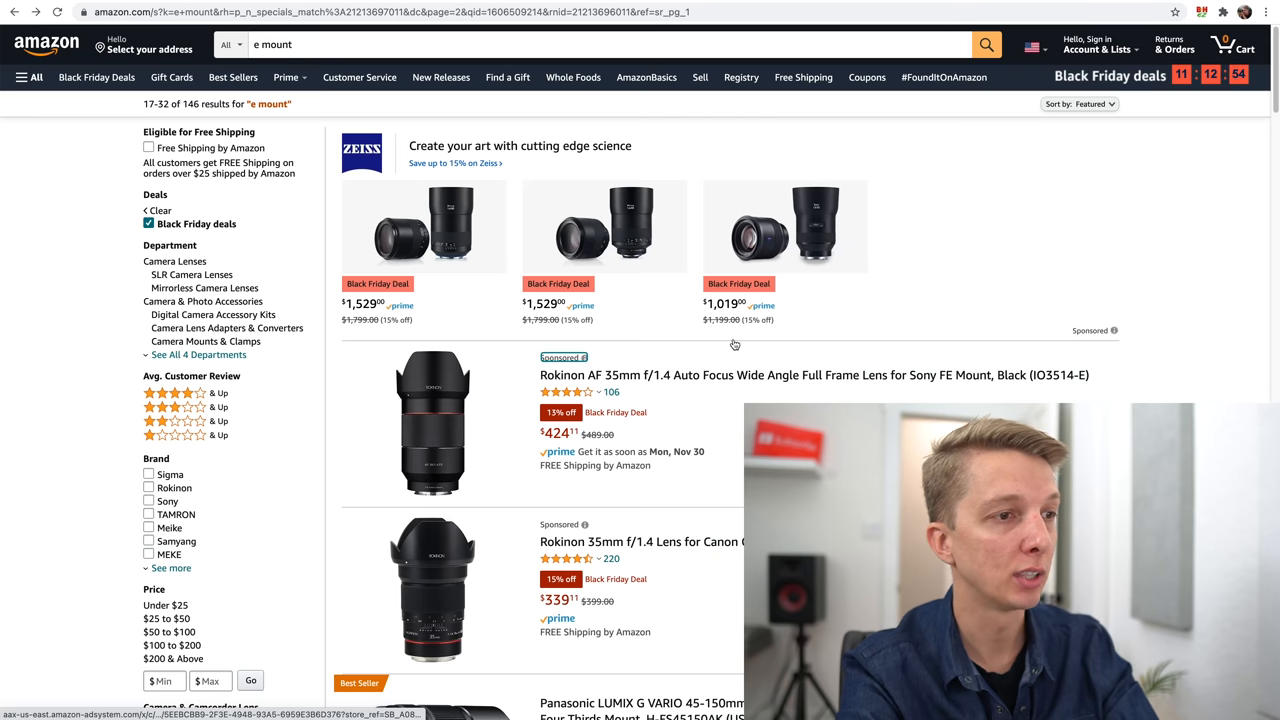
Scroll page 2 past the Zeiss Loxia 50mm at $806 and continue to page 3 of the results.
scroll("down", 3)
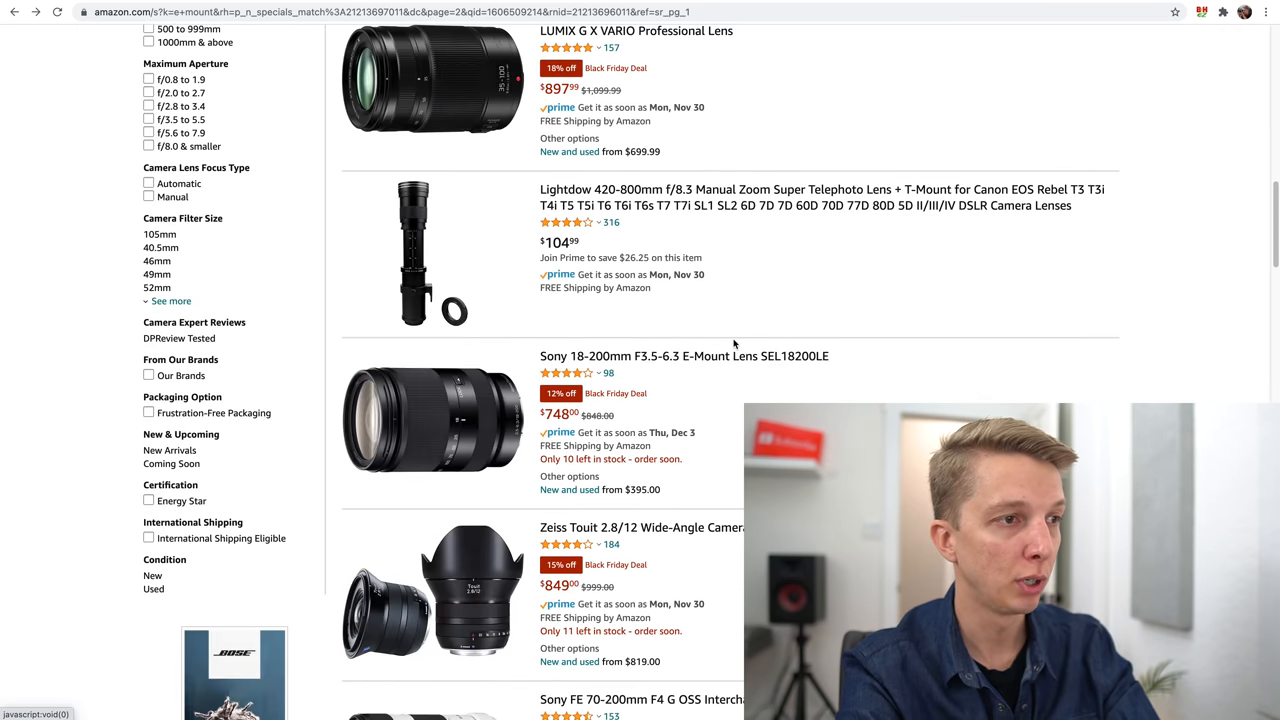
scroll("down", 3)
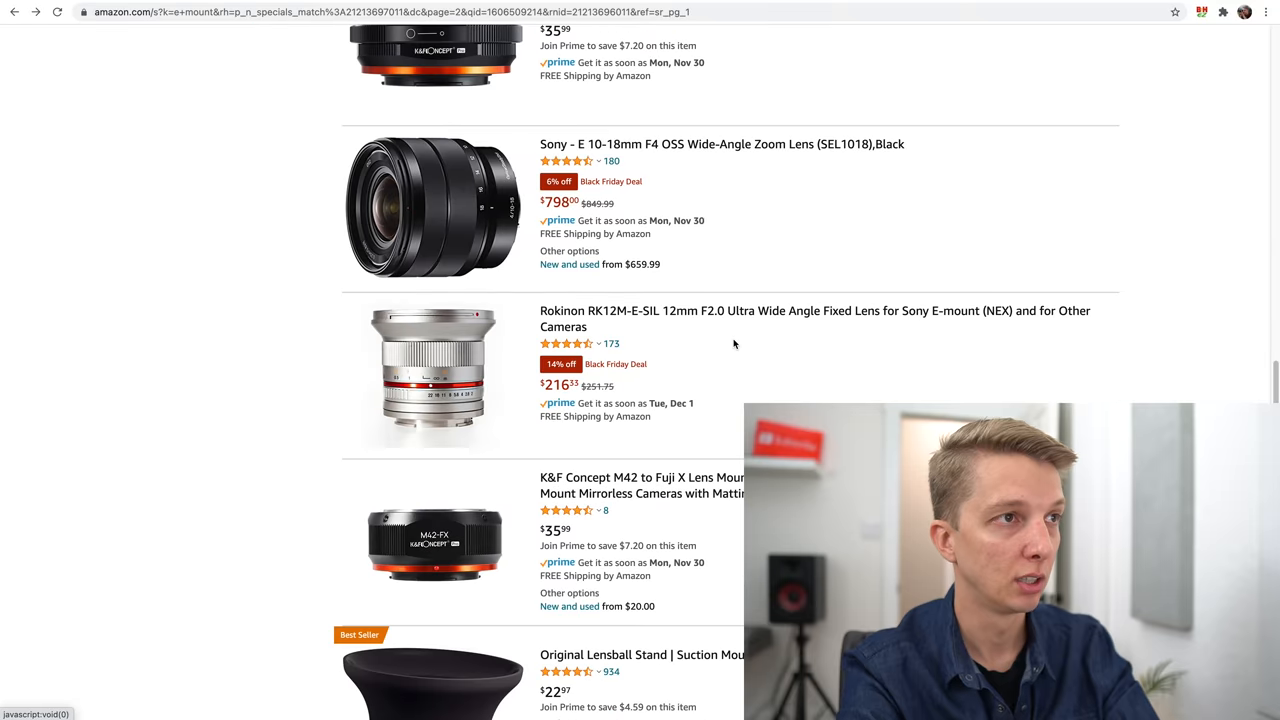
scroll("down", 3)
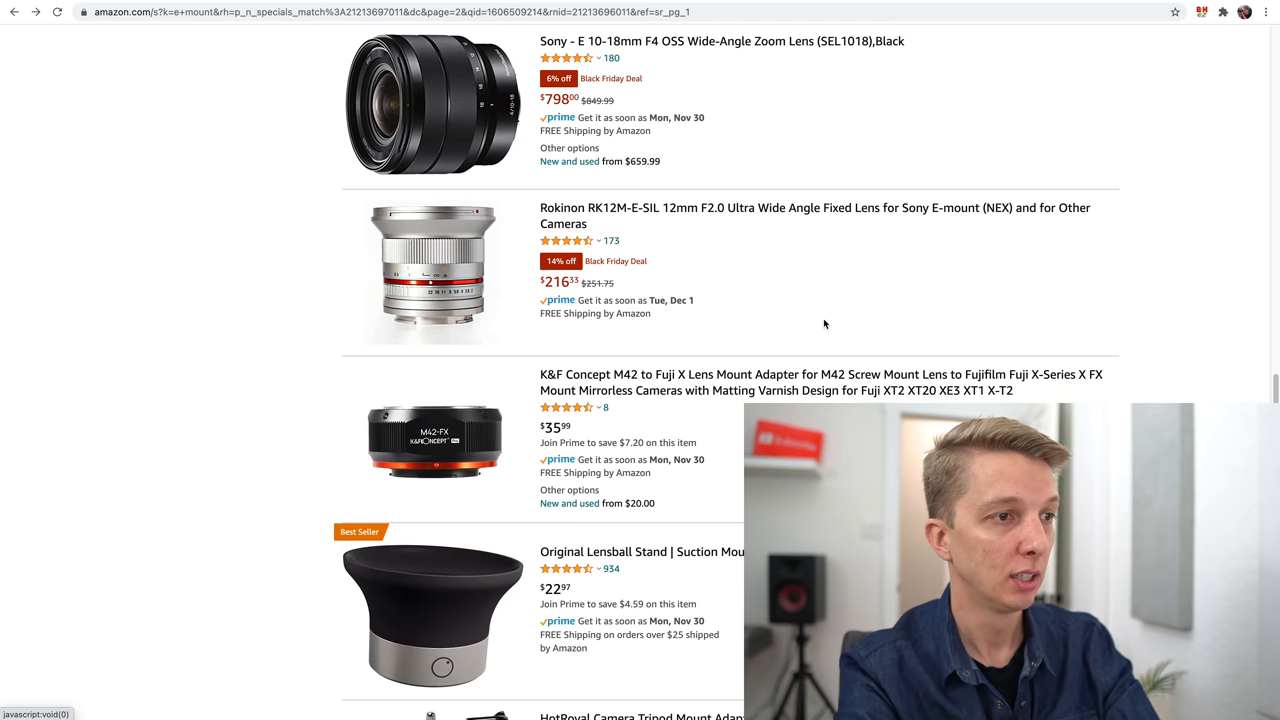
scroll("down", 3)
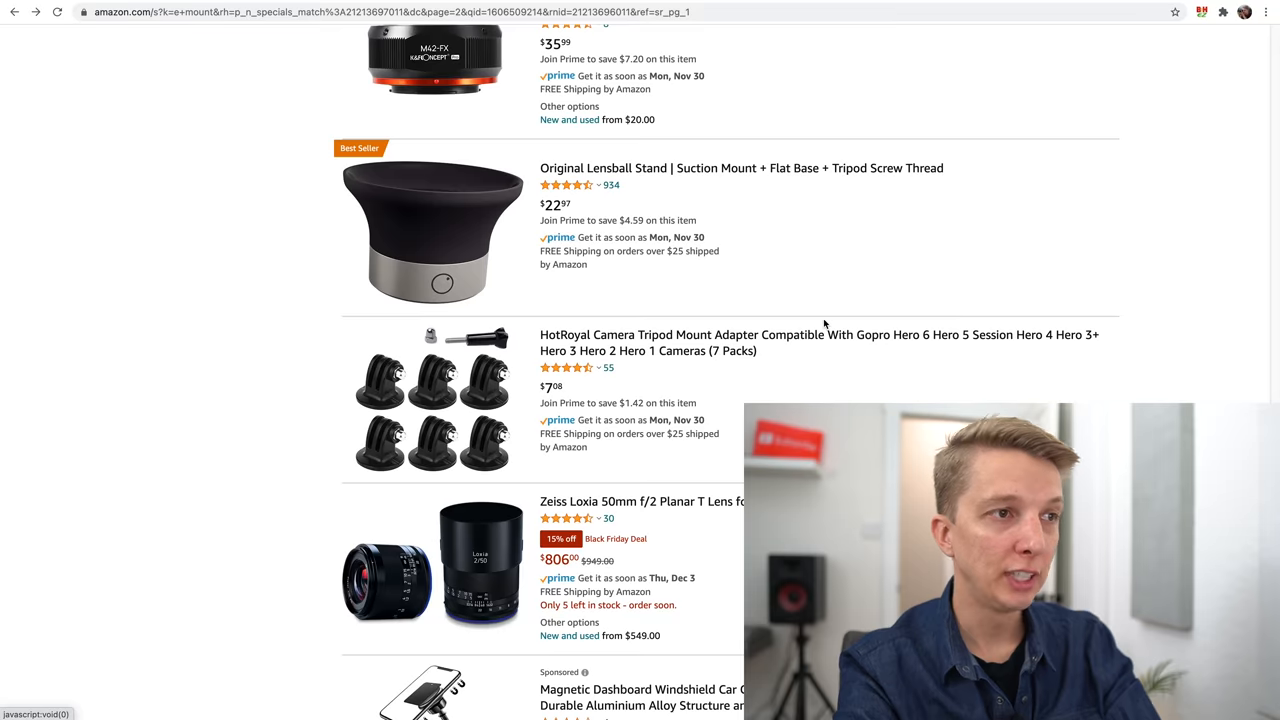
scroll("down", 3)
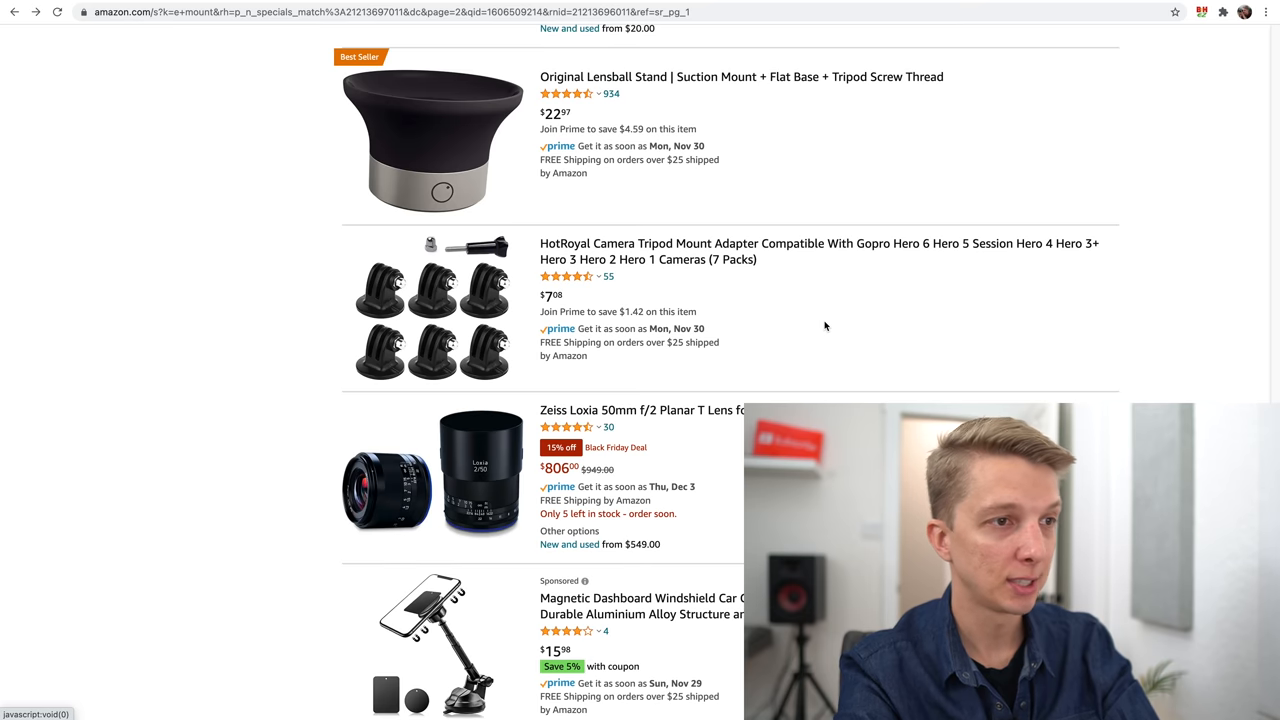
scroll("down", 3)
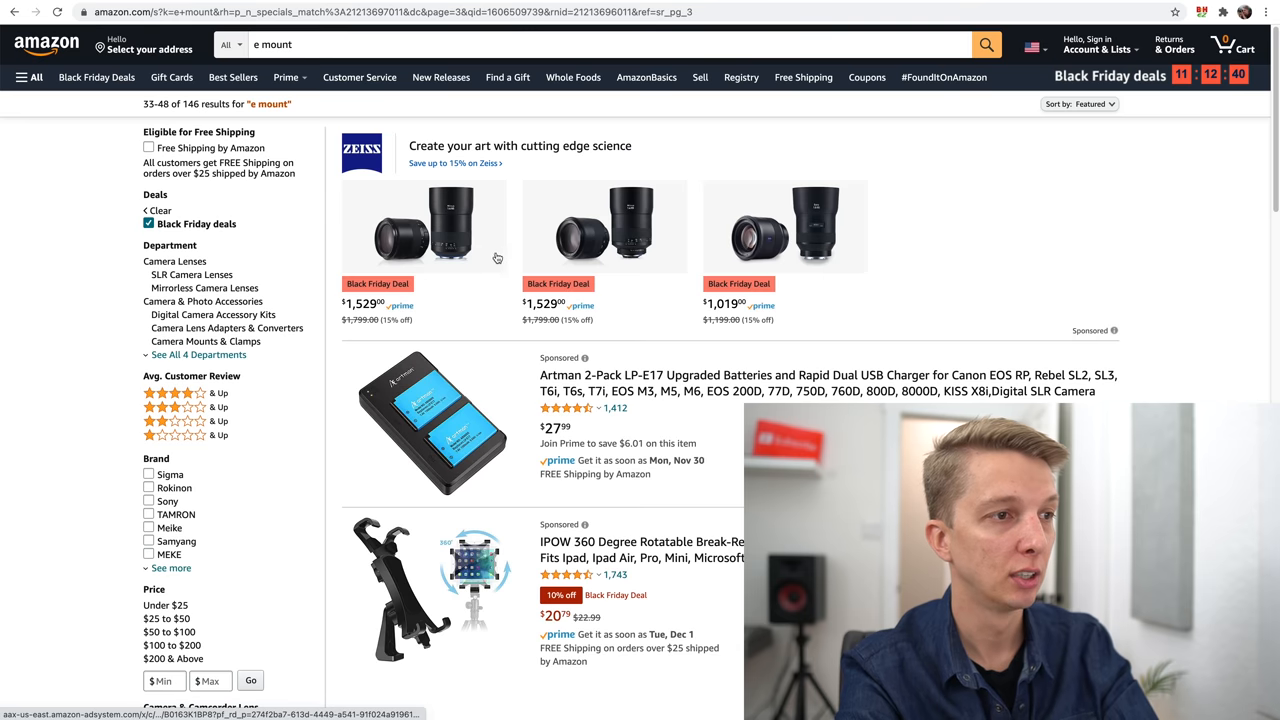
Scroll through page 3 of the results past the Sony FE 24-105mm at $1,098.
scroll("down", 3)
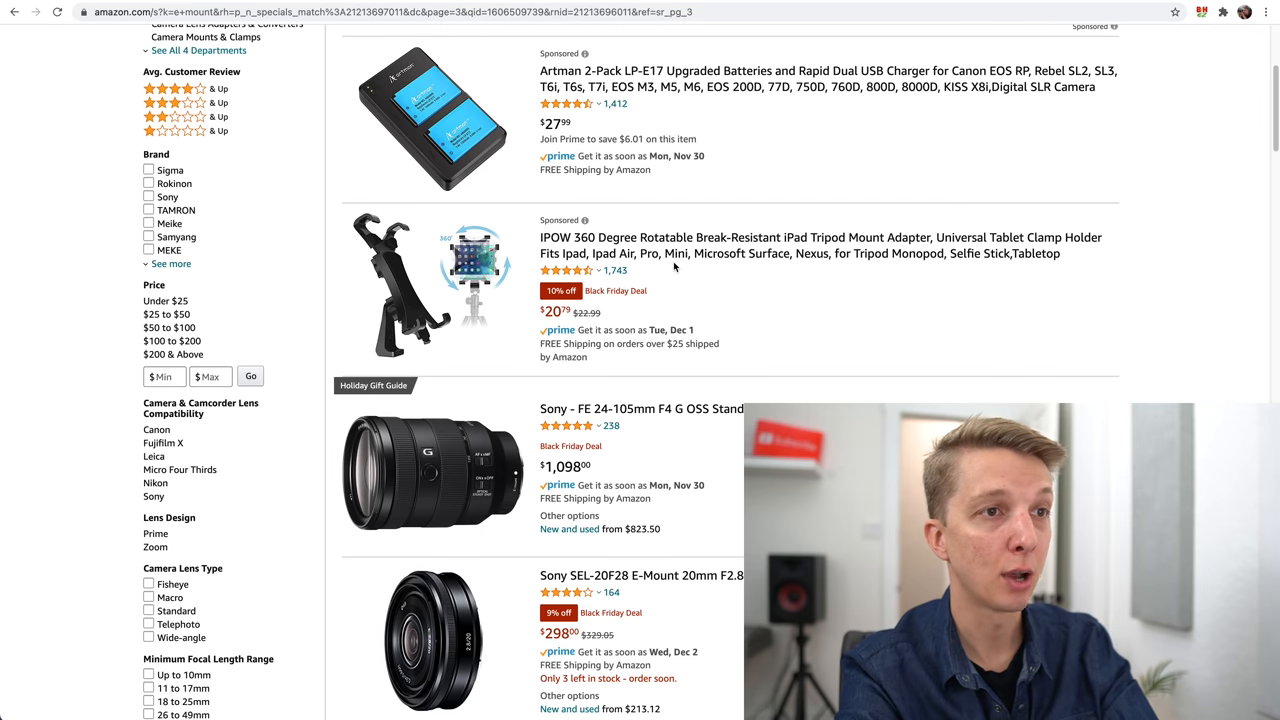
scroll("down", 3)
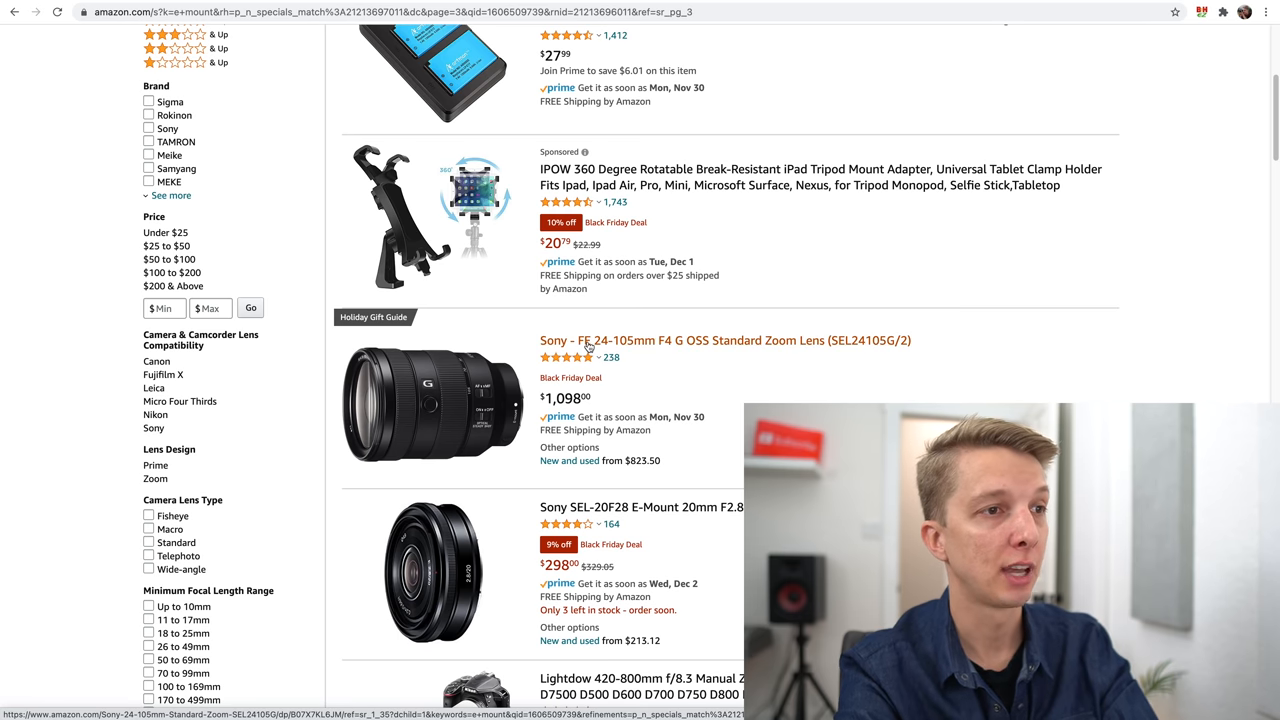
scroll("down", 3)
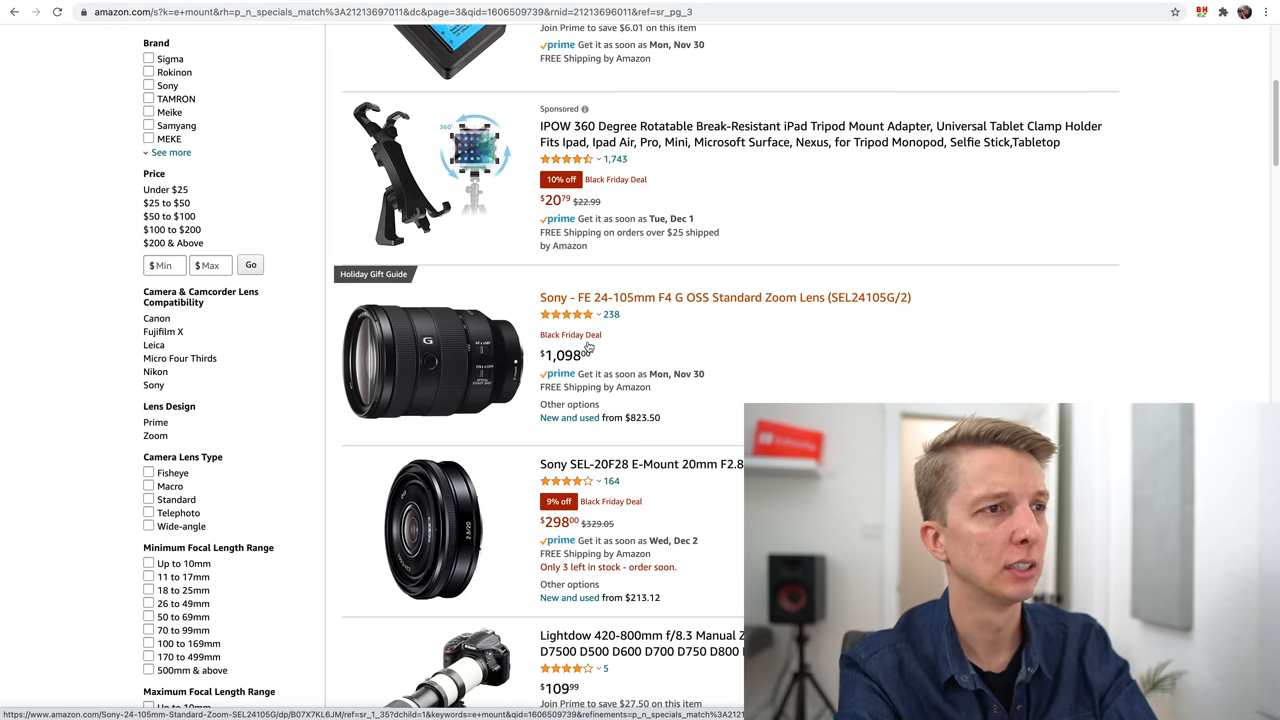
scroll("down", 3)
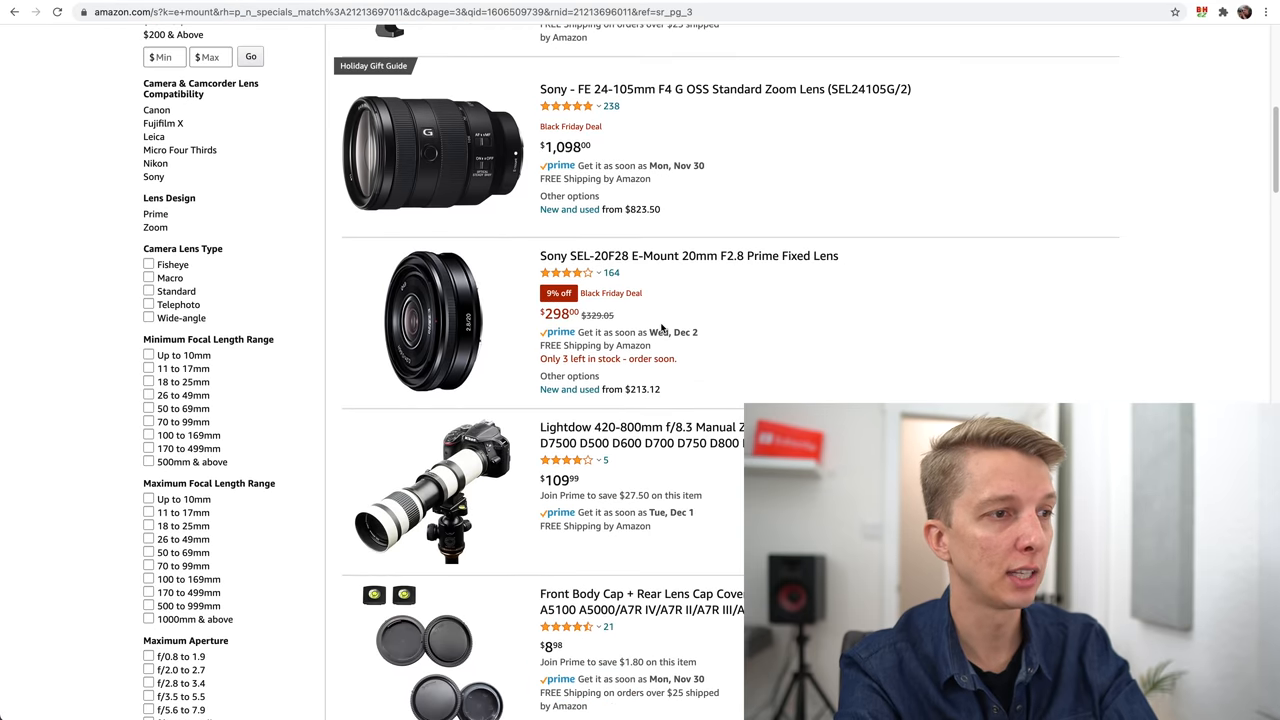
scroll("down", 3)
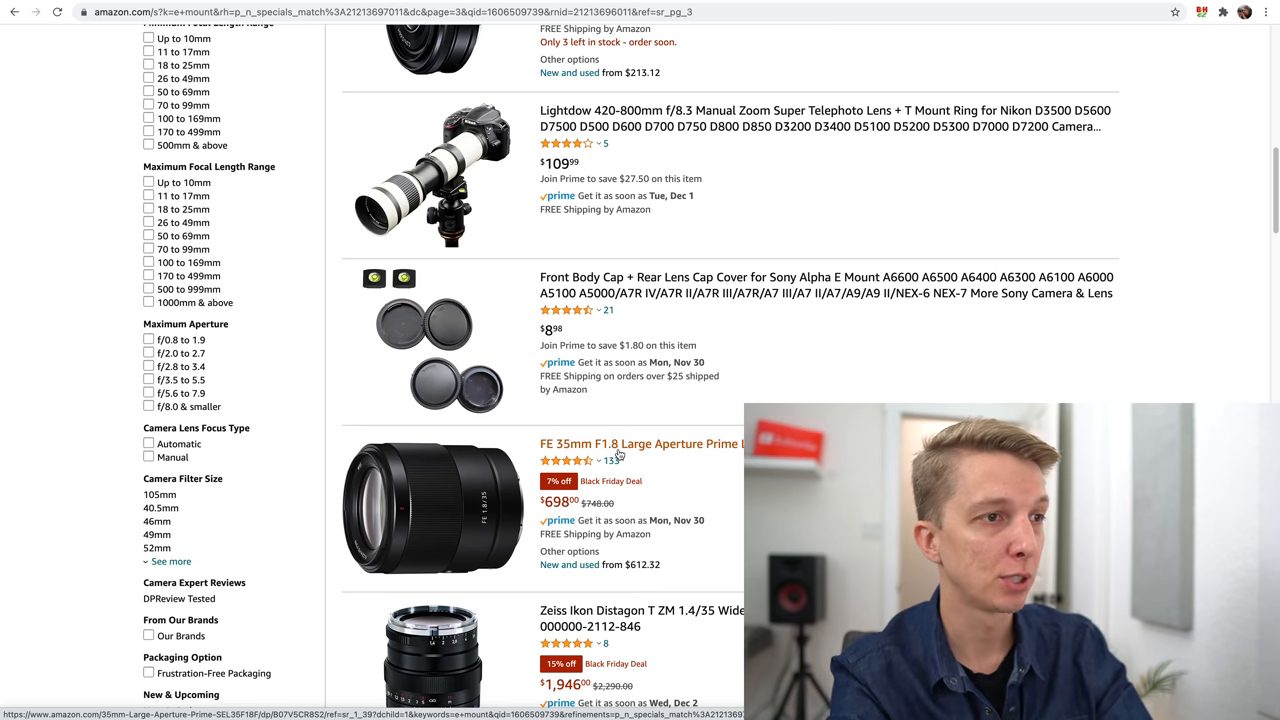
mouse_move(708, 498)
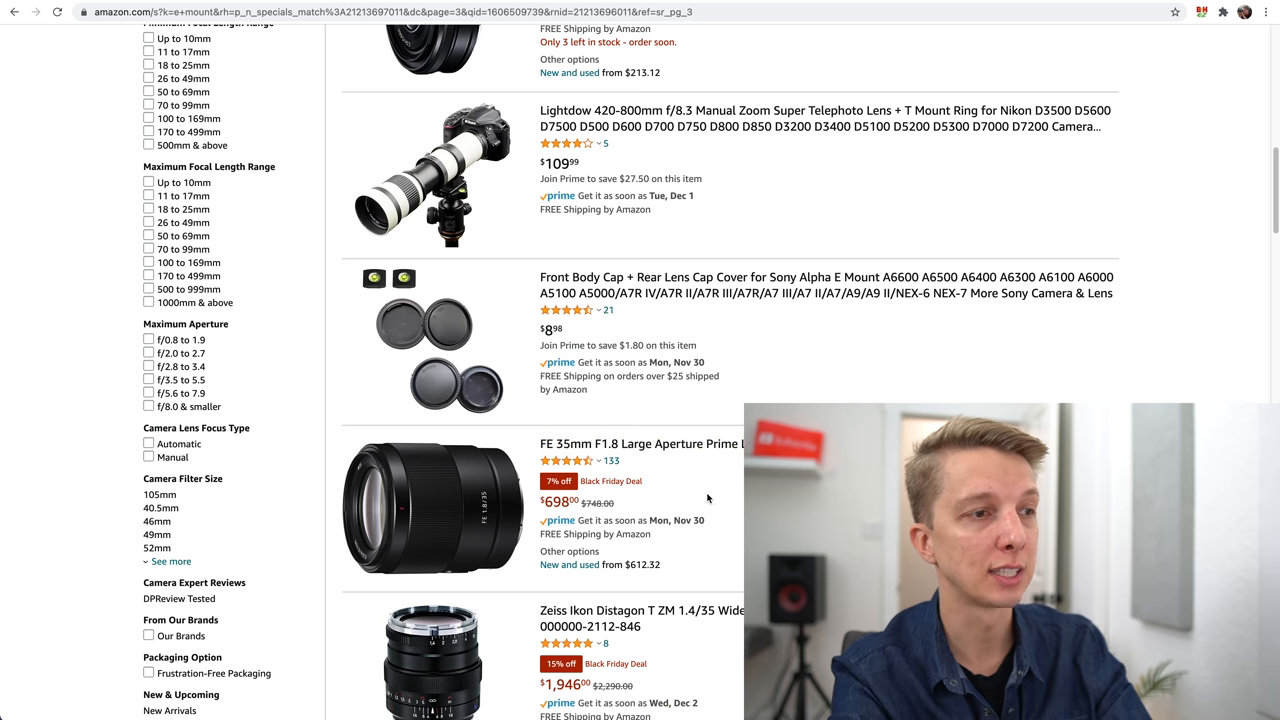
scroll("down", 3)
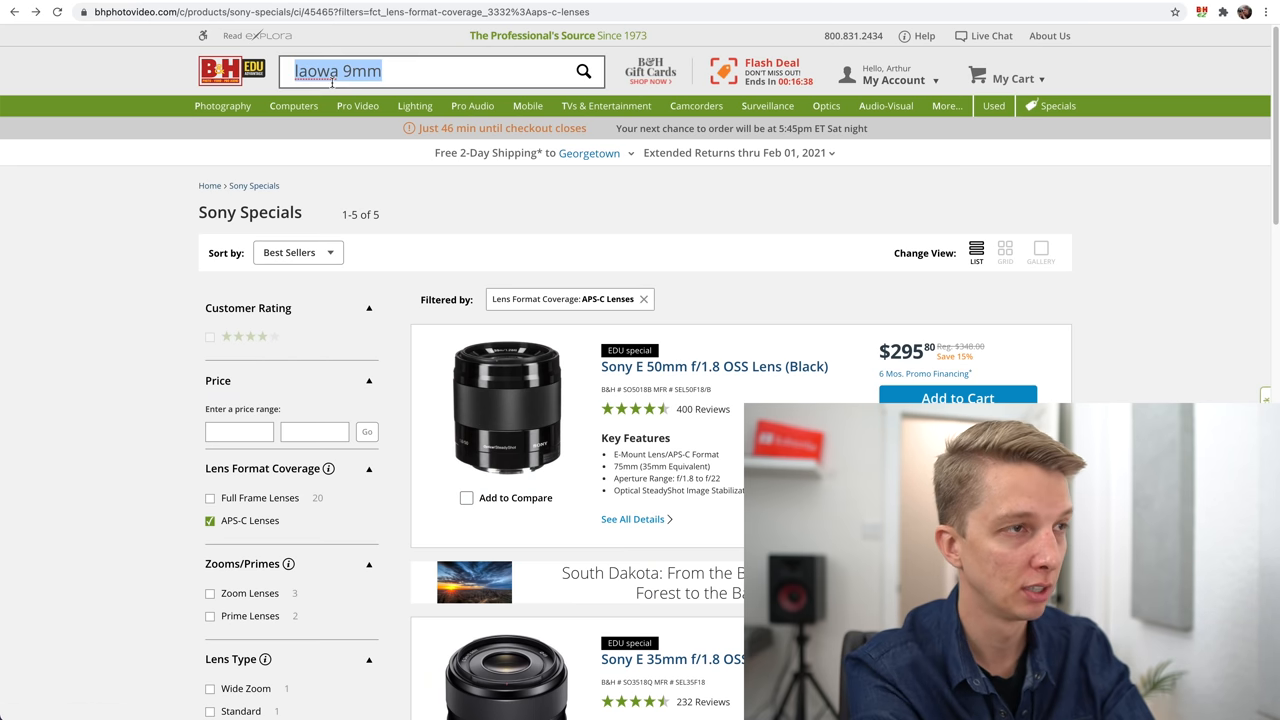
Search B&H for 'sony 35mm f1.8' and return to the Amazon results showing the FE 35mm f/1.8 at $698.
type("sony 35mm f1.")
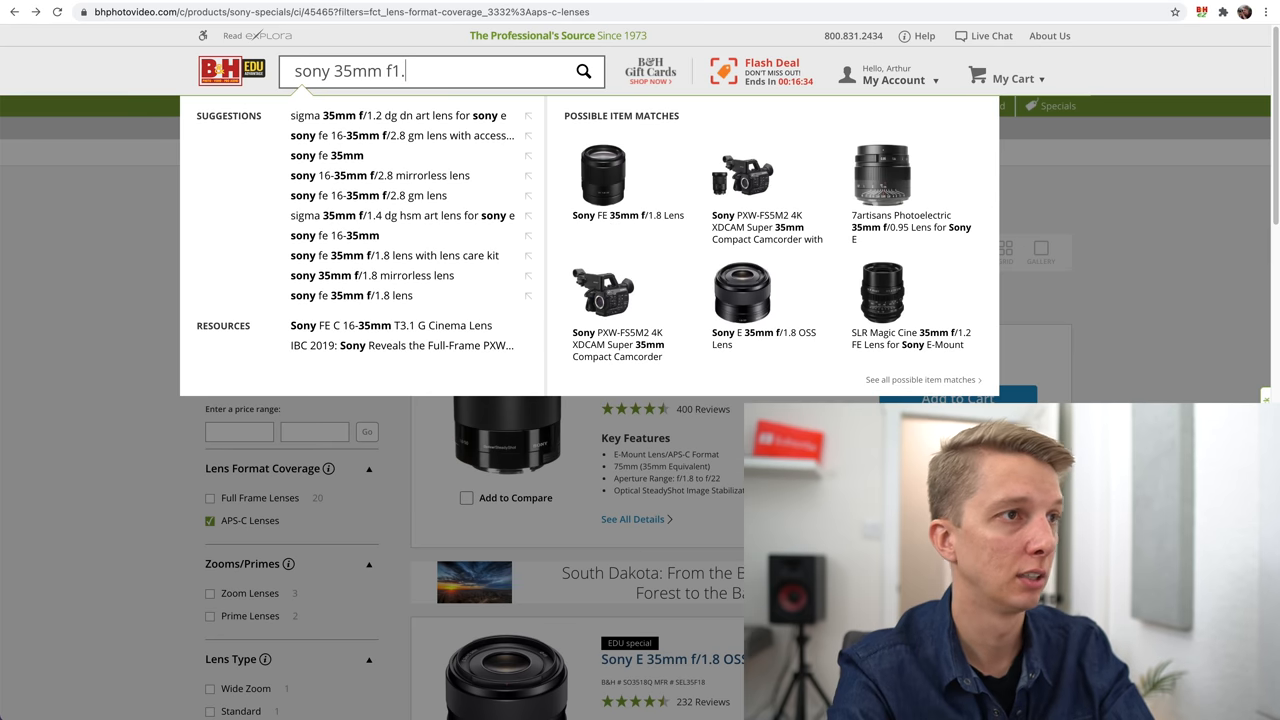
key("Enter")
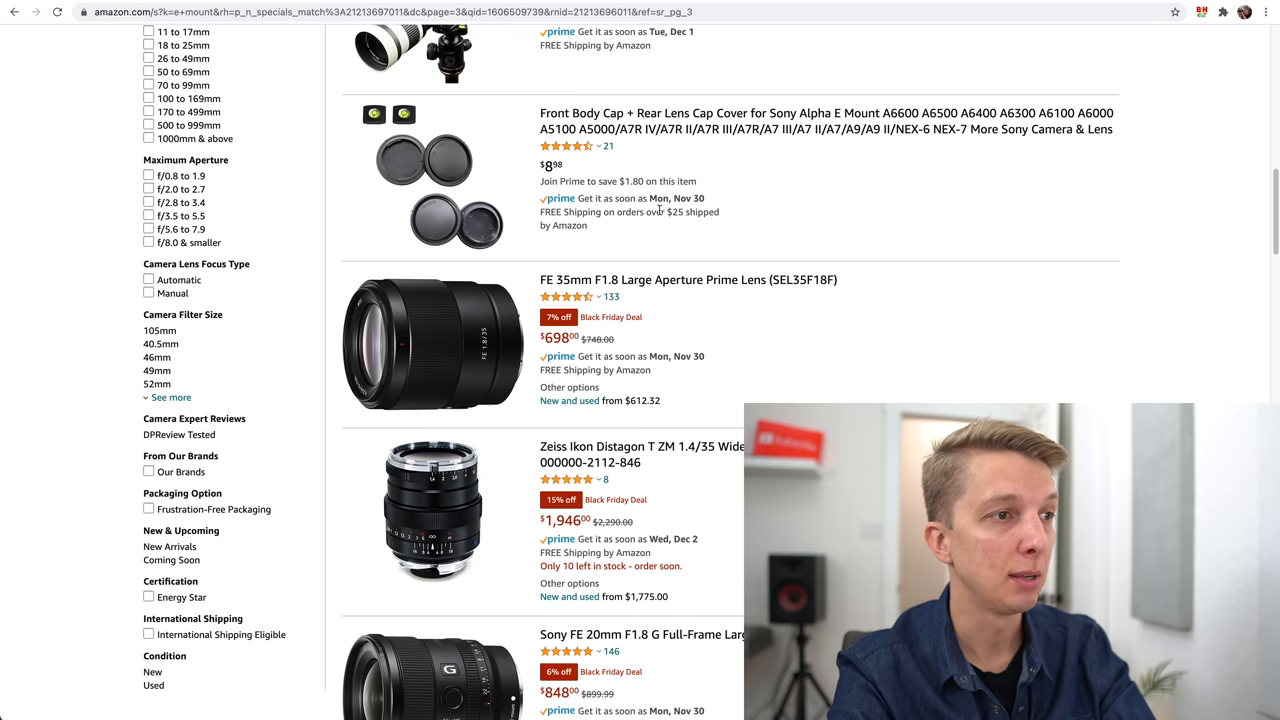
Scroll Amazon page 3 down to the Sony 35mm f/1.8 at $423 and Sony 16-70mm at $898.
scroll("down", 3)
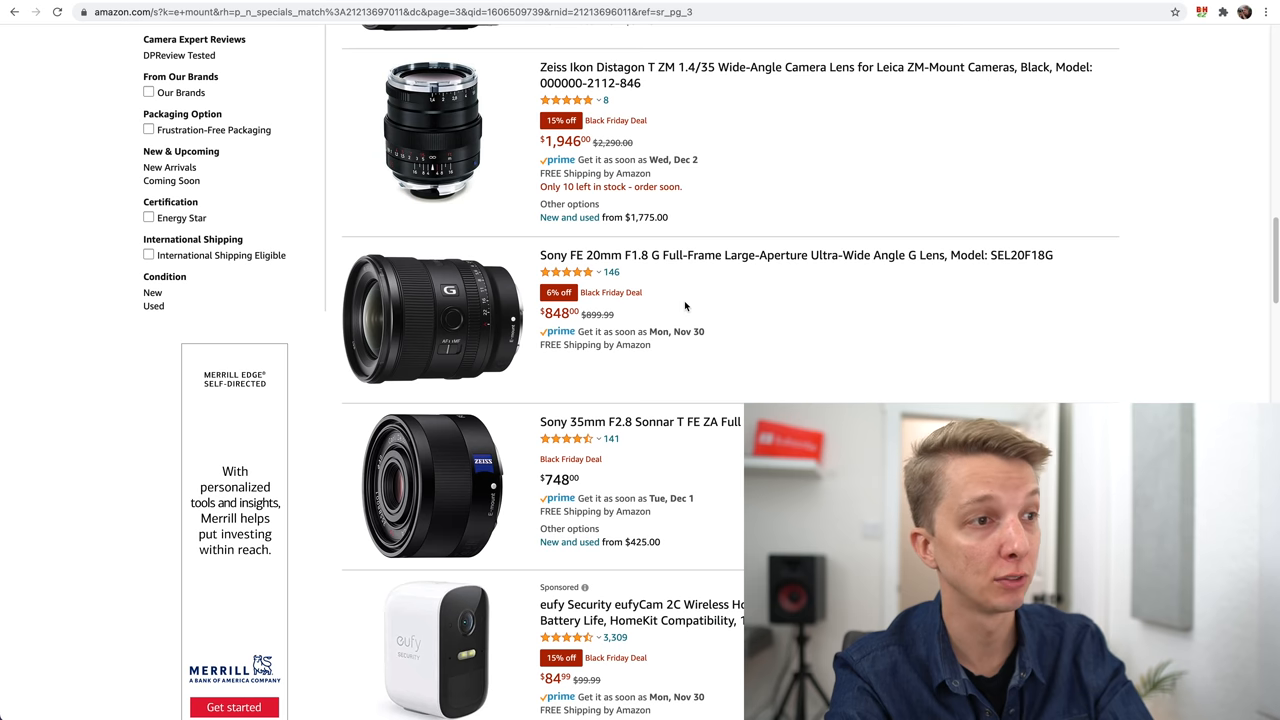
scroll("down", 3)
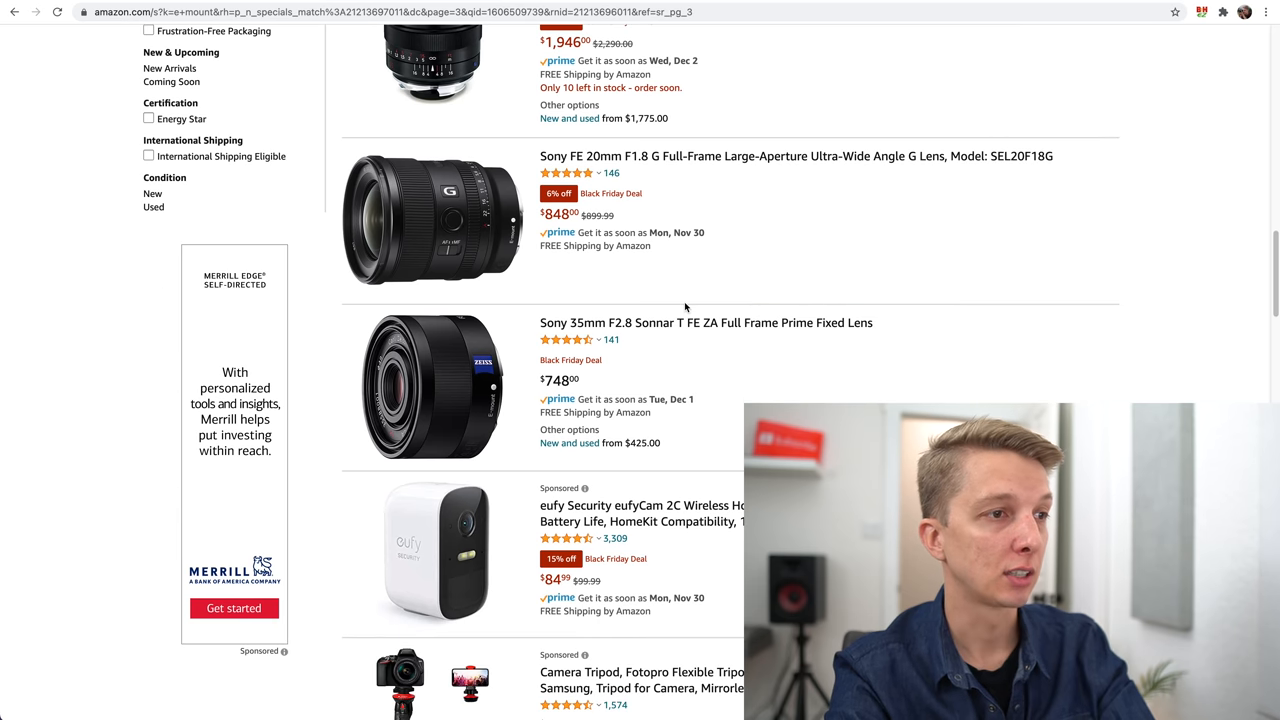
scroll("down", 3)
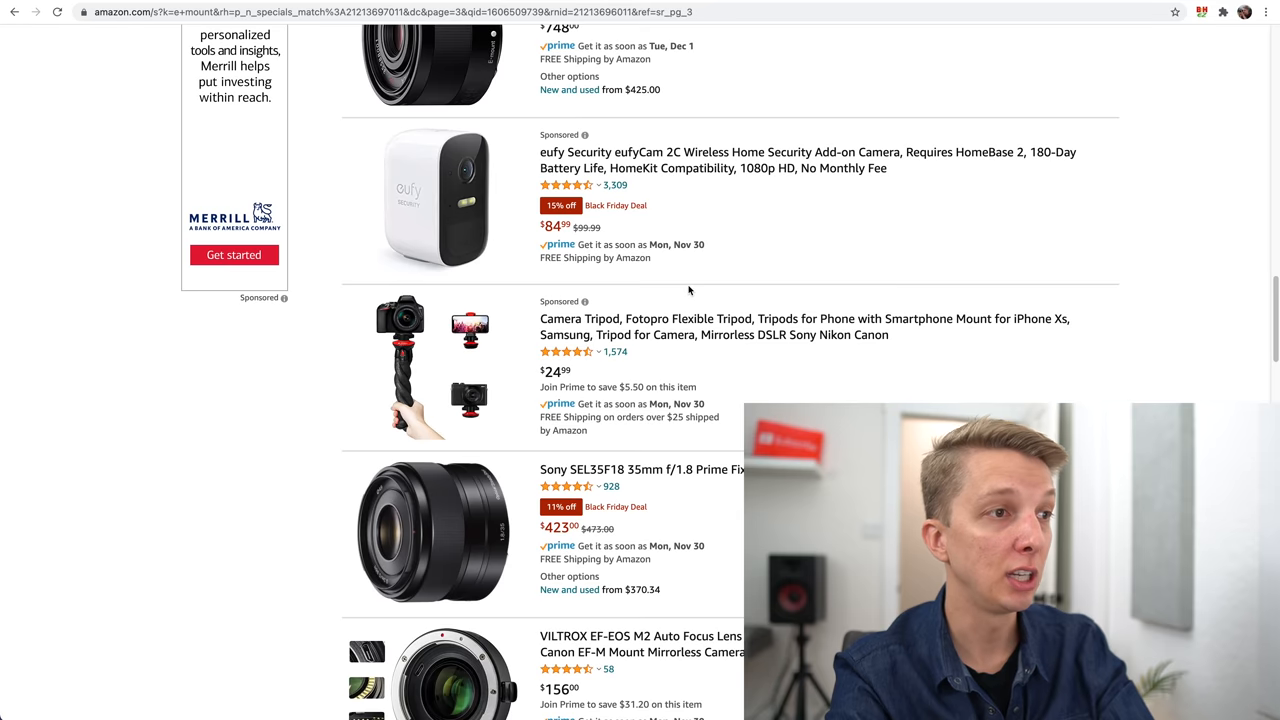
scroll("down", 3)
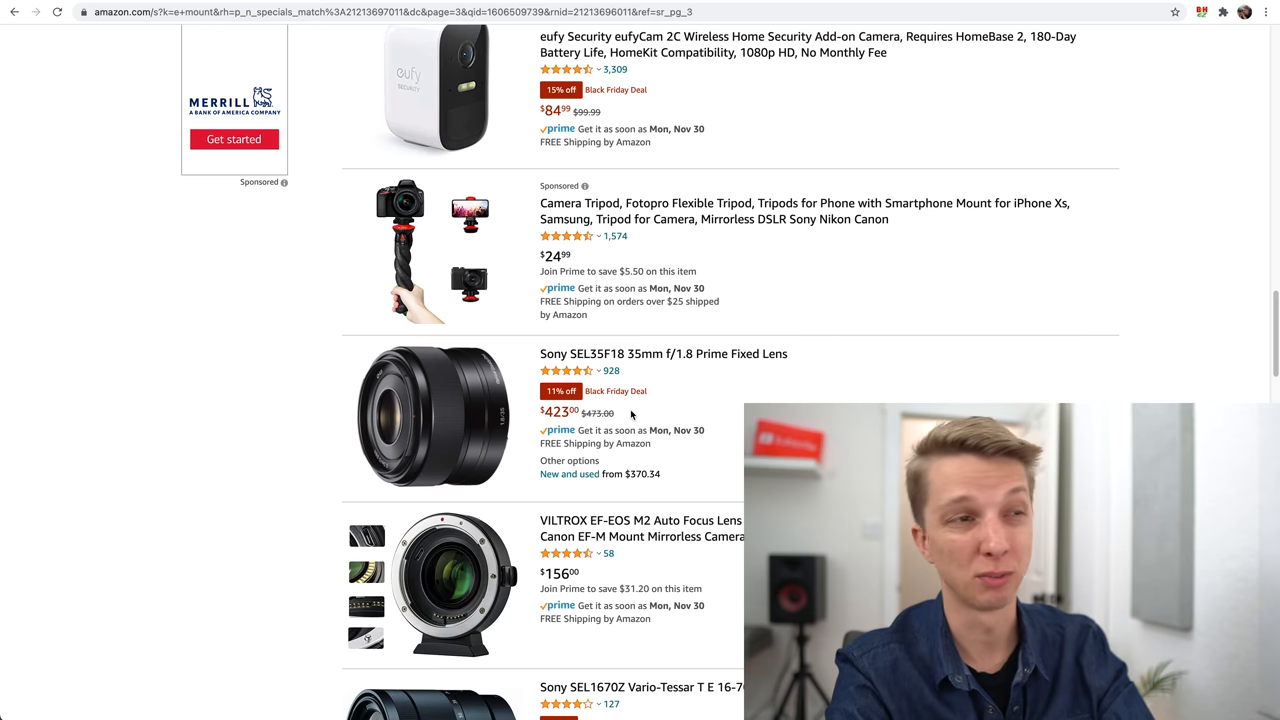
scroll("down", 3)
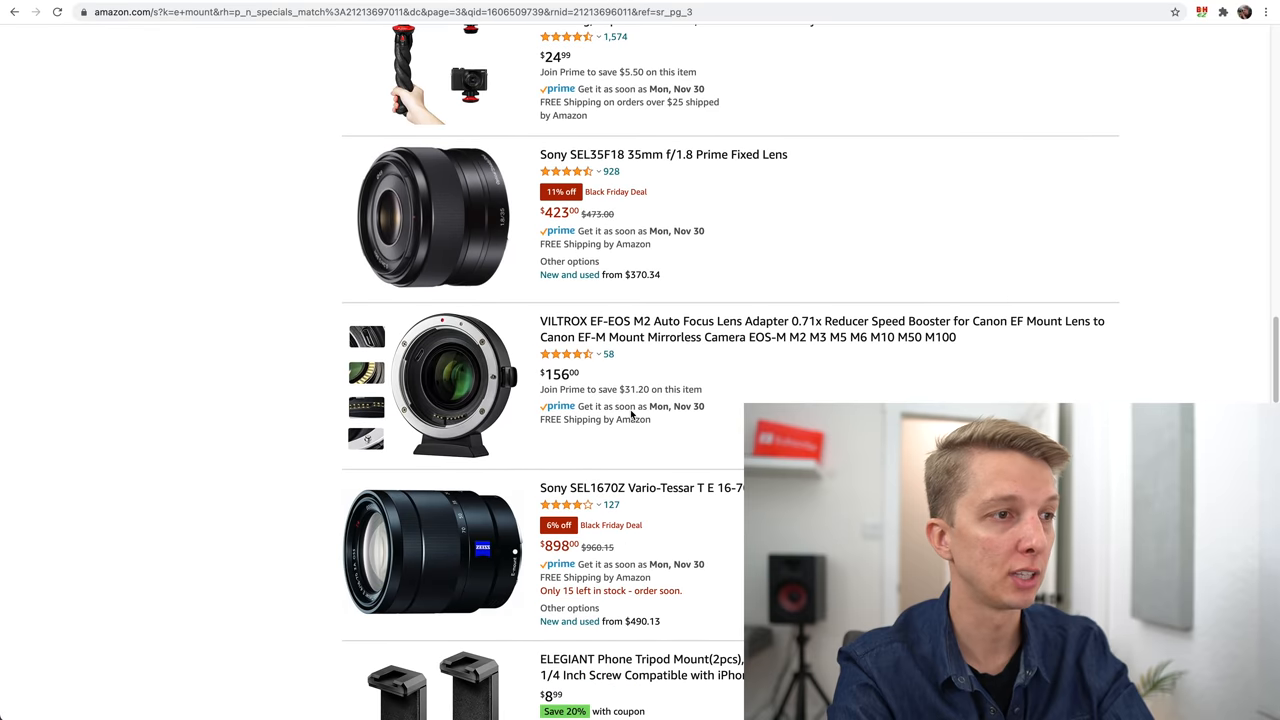
scroll("down", 3)
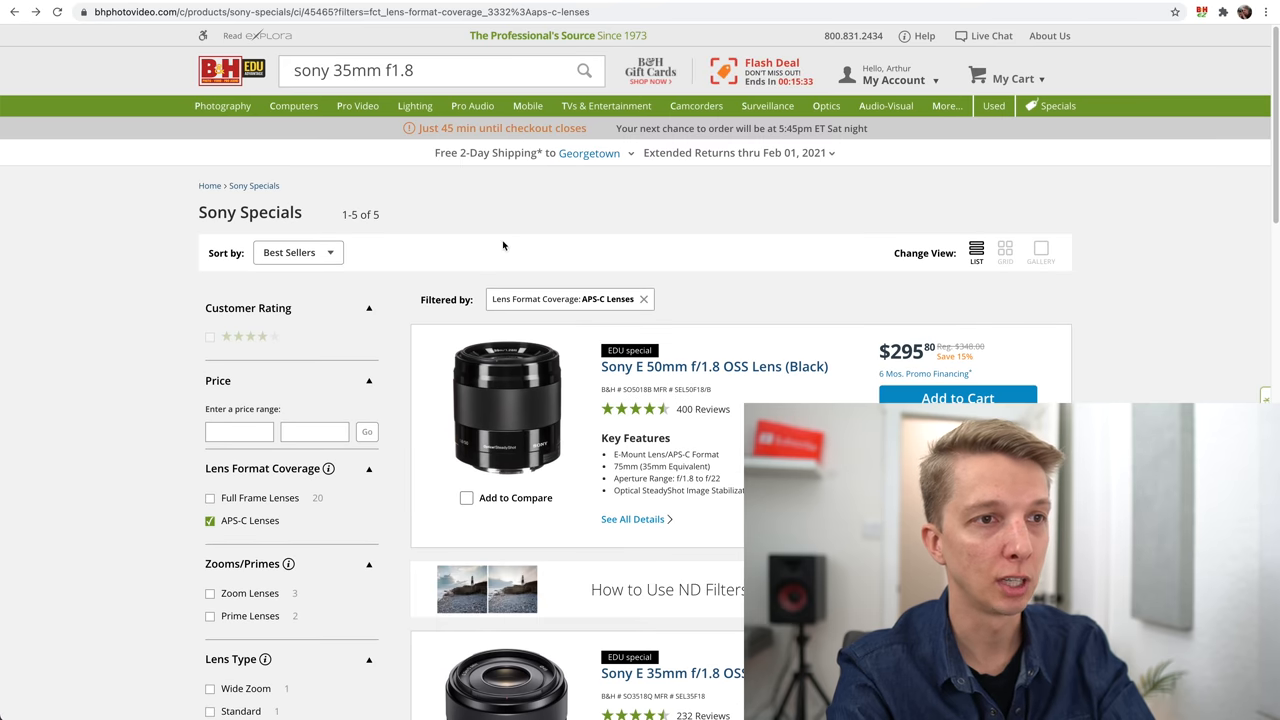
Scroll B&H APS-C specials to the Sony E 35mm f/1.8 OSS at $352, then return to Amazon page 3.
scroll("down", 3)
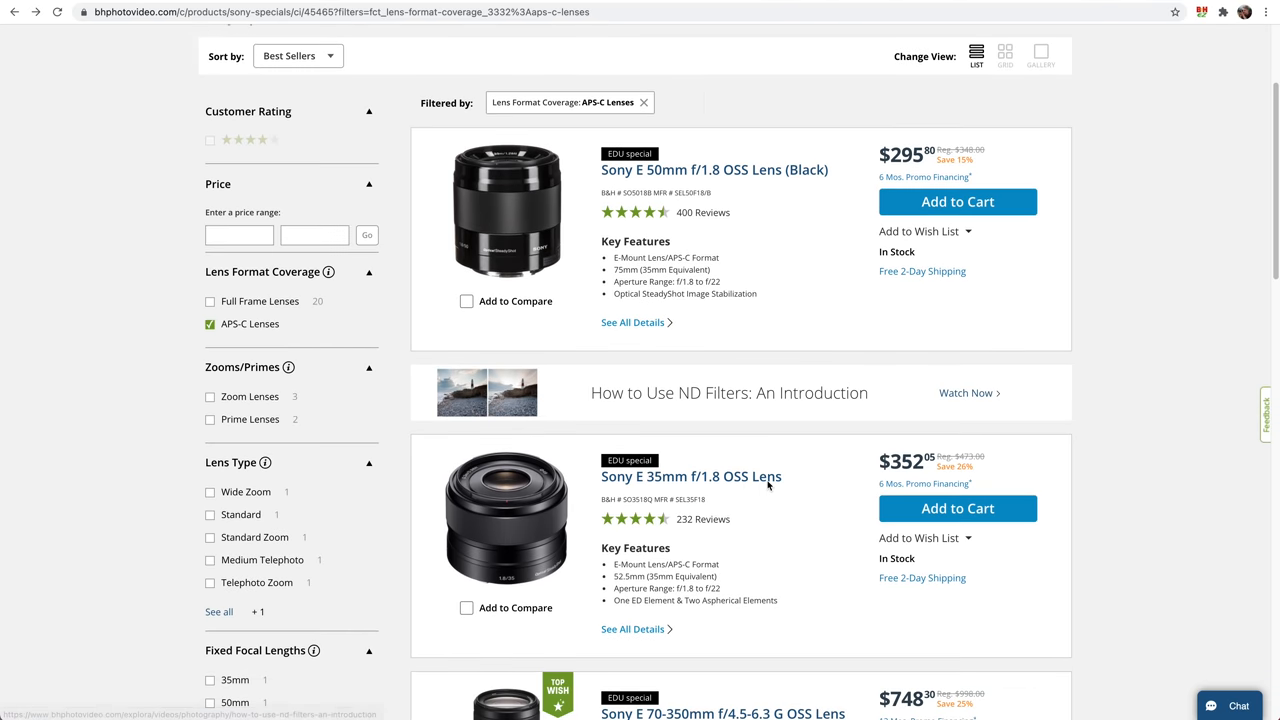
mouse_move(668, 480)
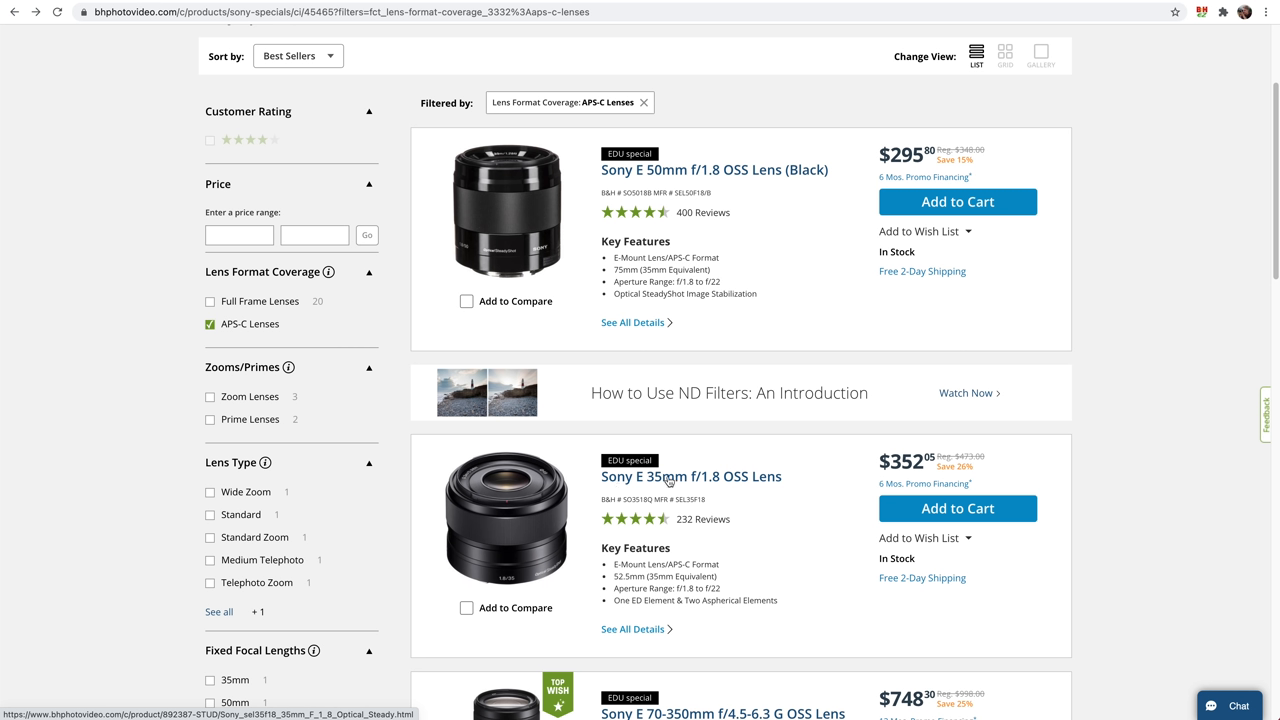
mouse_move(828, 476)
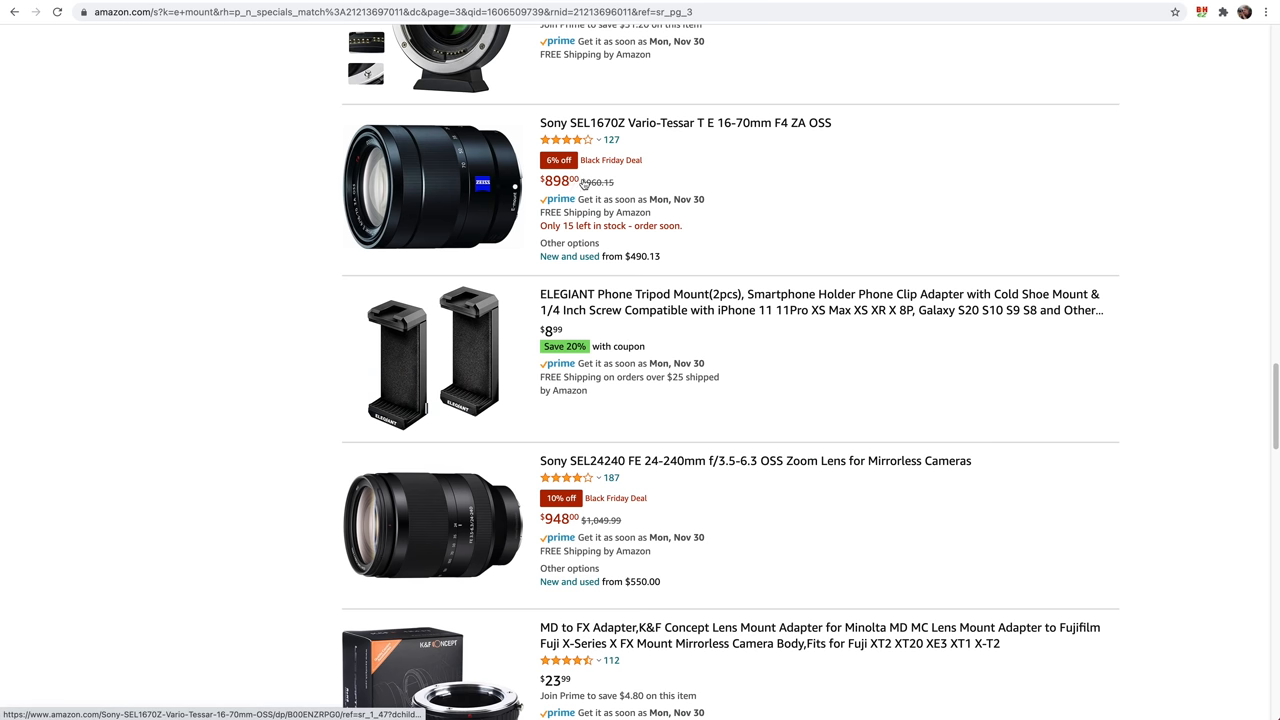
scroll("up", 3)
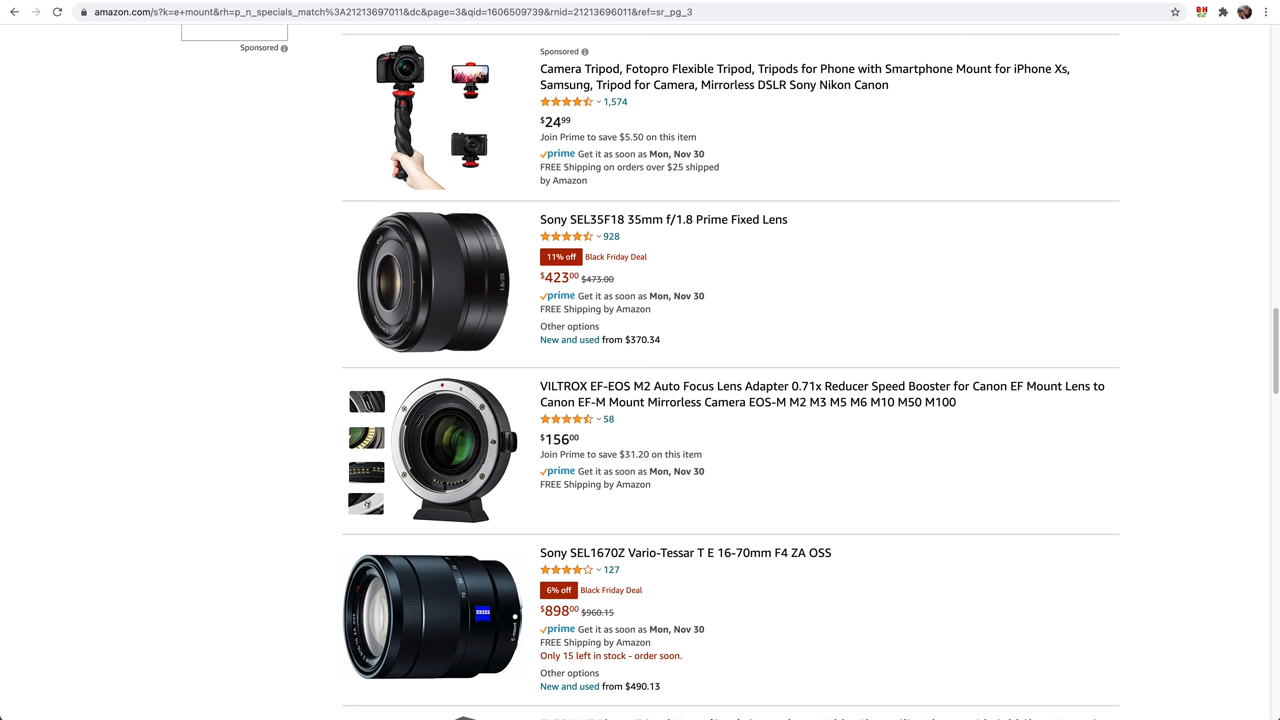